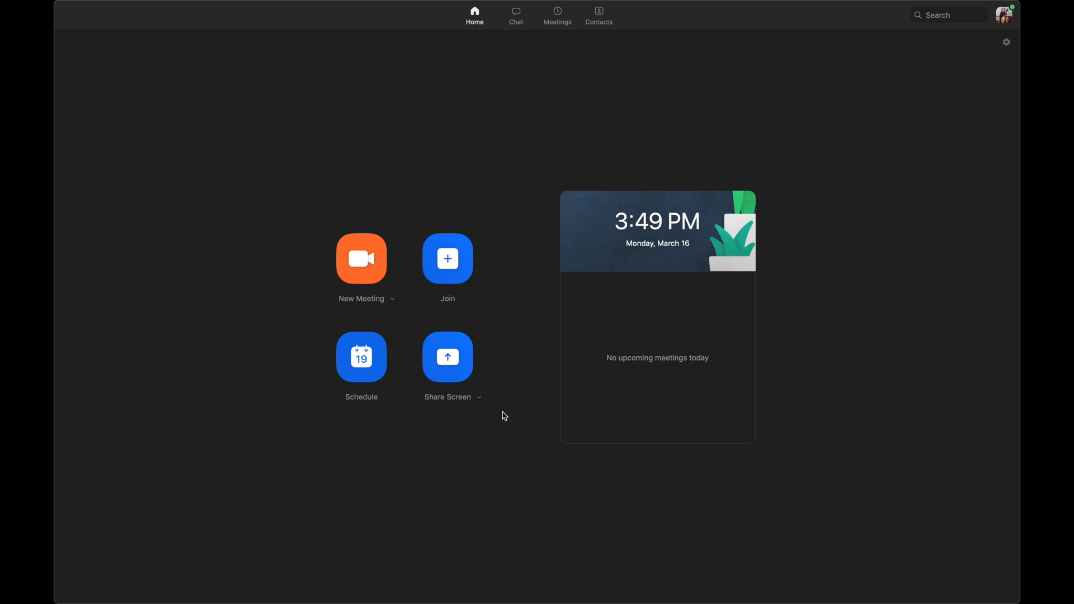
pyautogui.moveTo(514, 401)
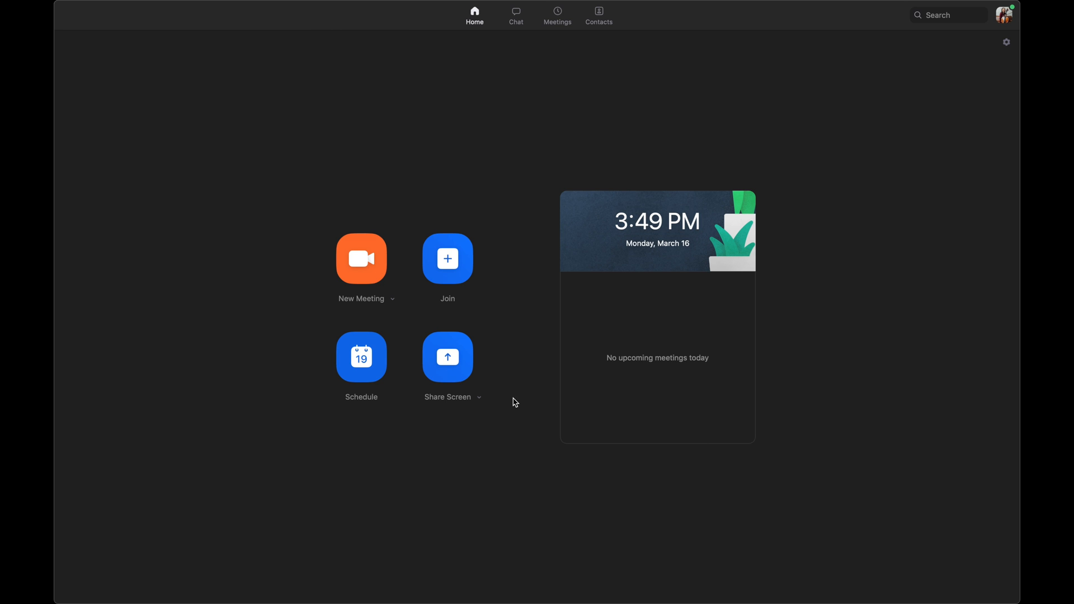
pyautogui.moveTo(575, 178)
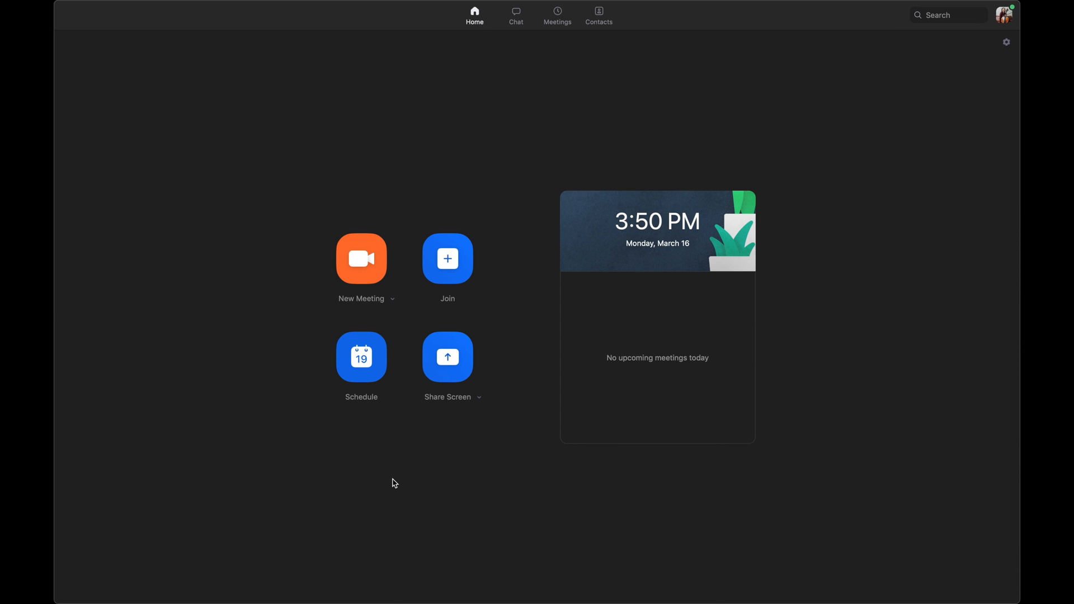
pyautogui.moveTo(461, 456)
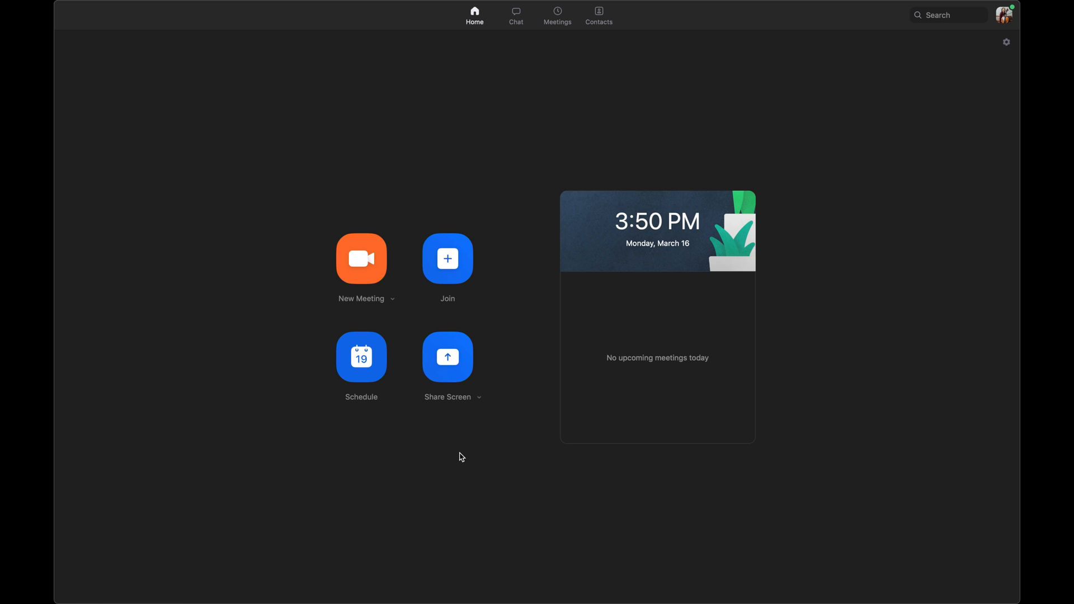
pyautogui.moveTo(557, 509)
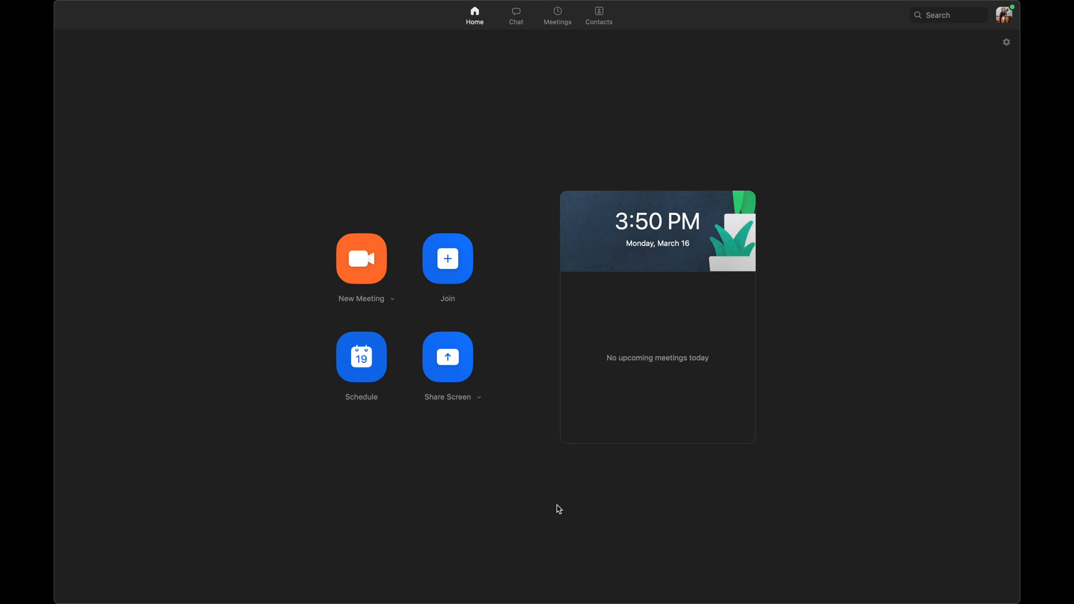
pyautogui.moveTo(727, 409)
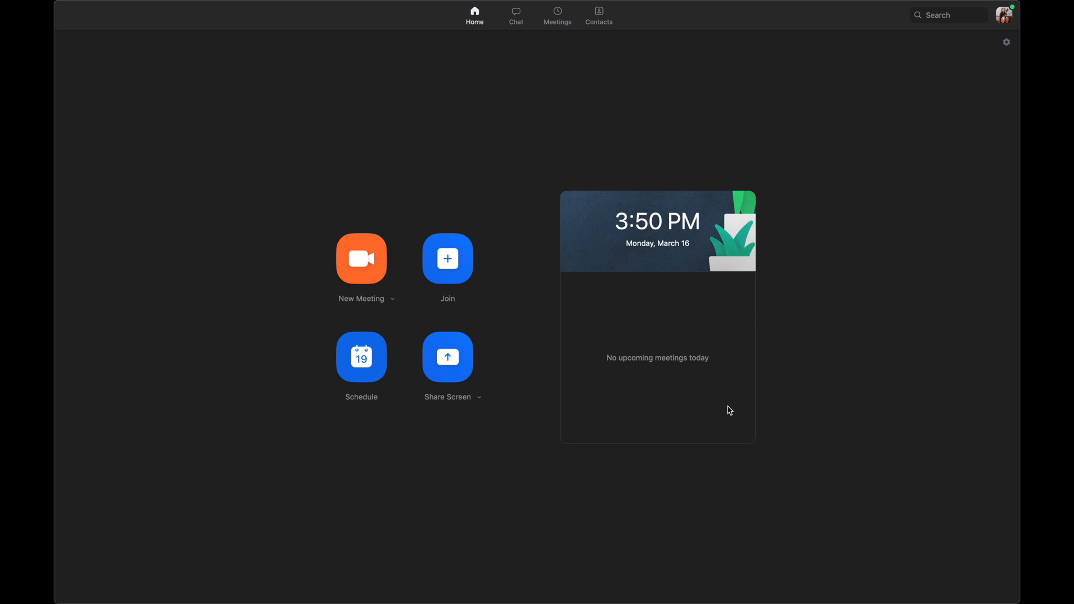
pyautogui.moveTo(805, 352)
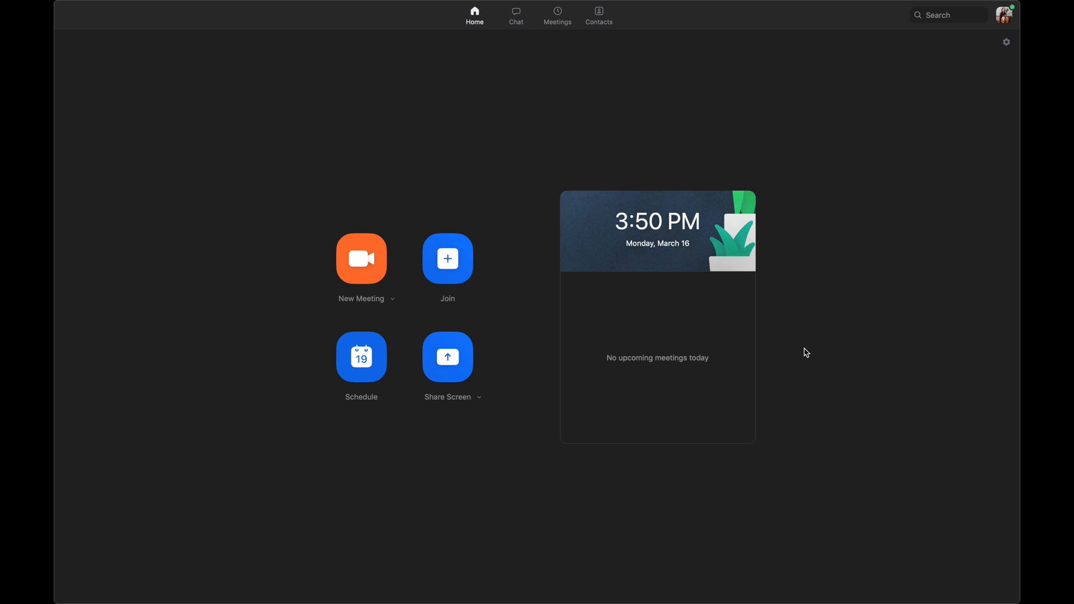
pyautogui.moveTo(822, 492)
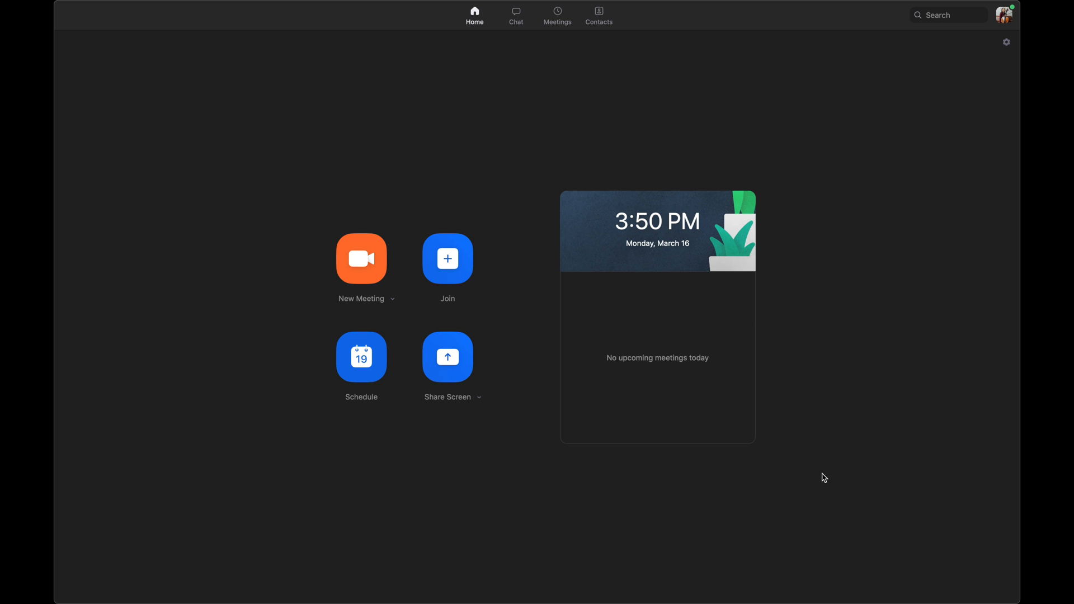
pyautogui.moveTo(373, 469)
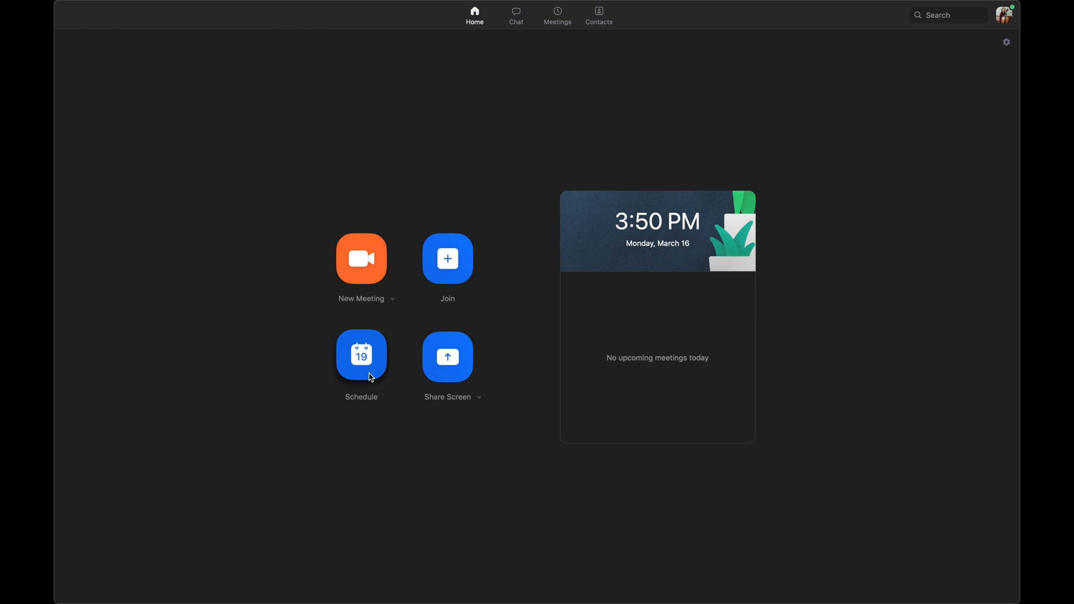
# - Begin a new meeting titled 'Orchestra Class Group 1, Grade 6' and bring up the date calendar
pyautogui.click(361, 356)
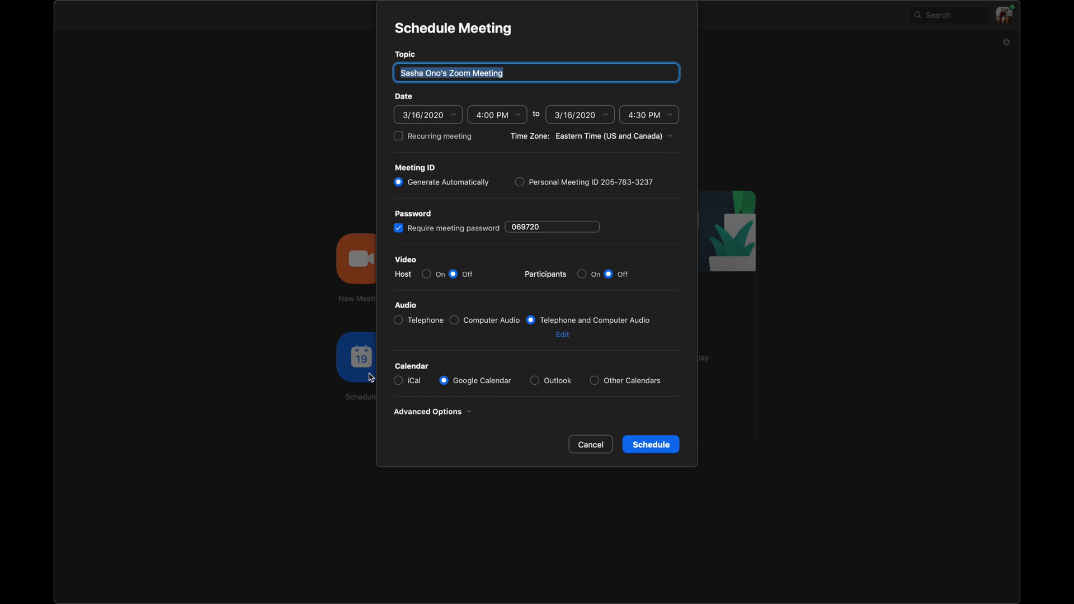
pyautogui.write('On')
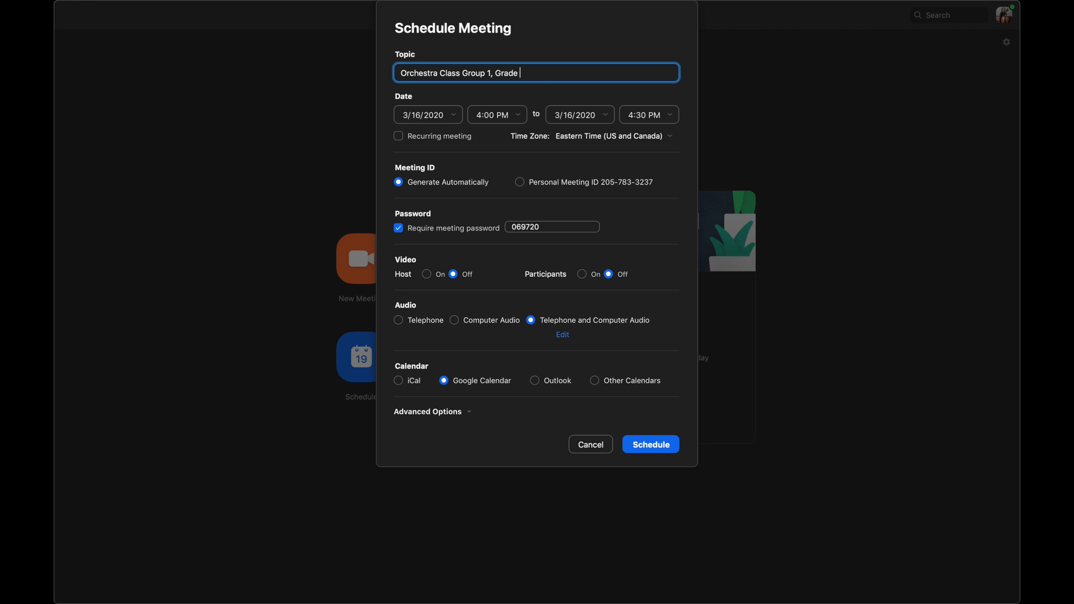
pyautogui.write('6')
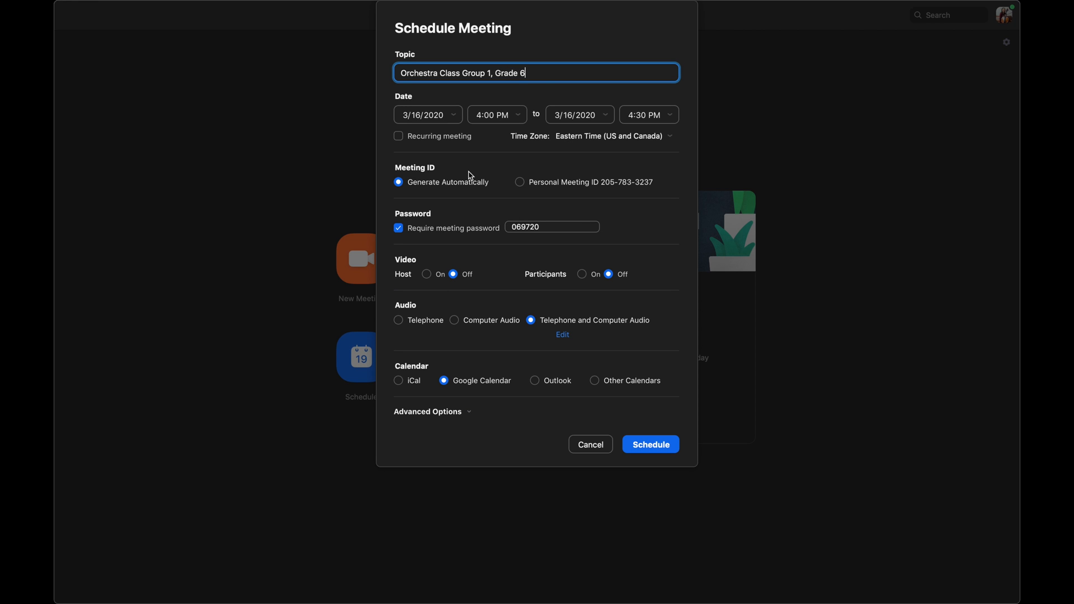
pyautogui.click(428, 114)
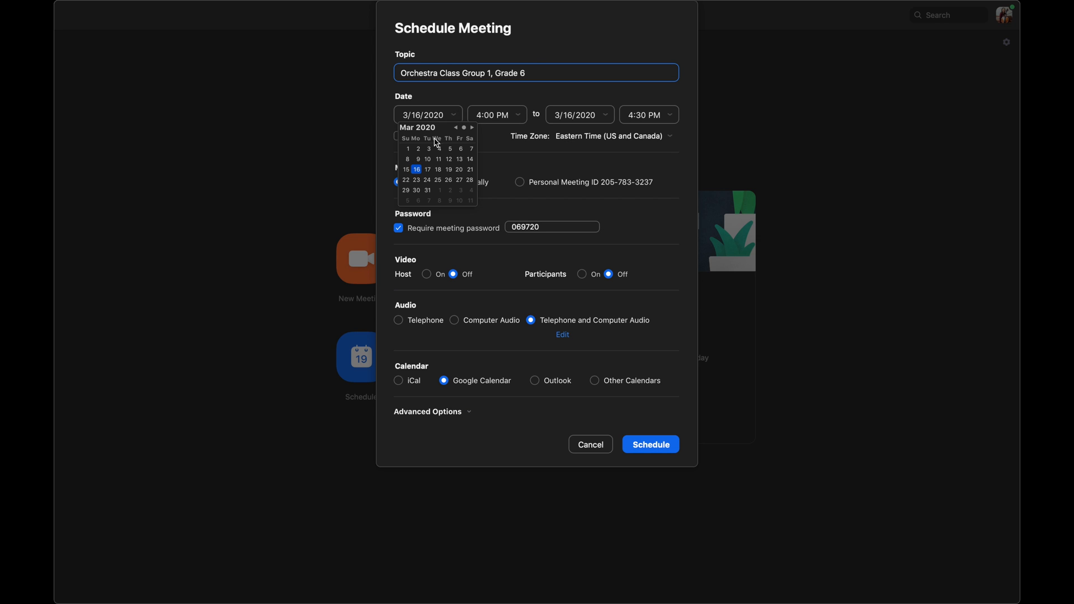
pyautogui.moveTo(418, 181)
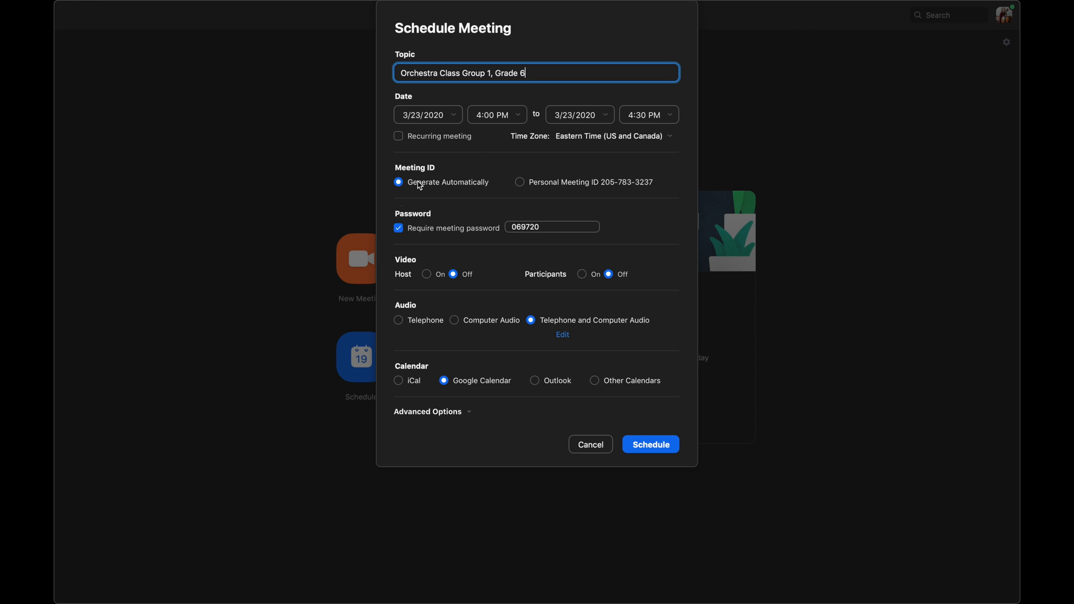
# - Set the start time to 12:00 PM and bring up the end-time list
pyautogui.click(497, 114)
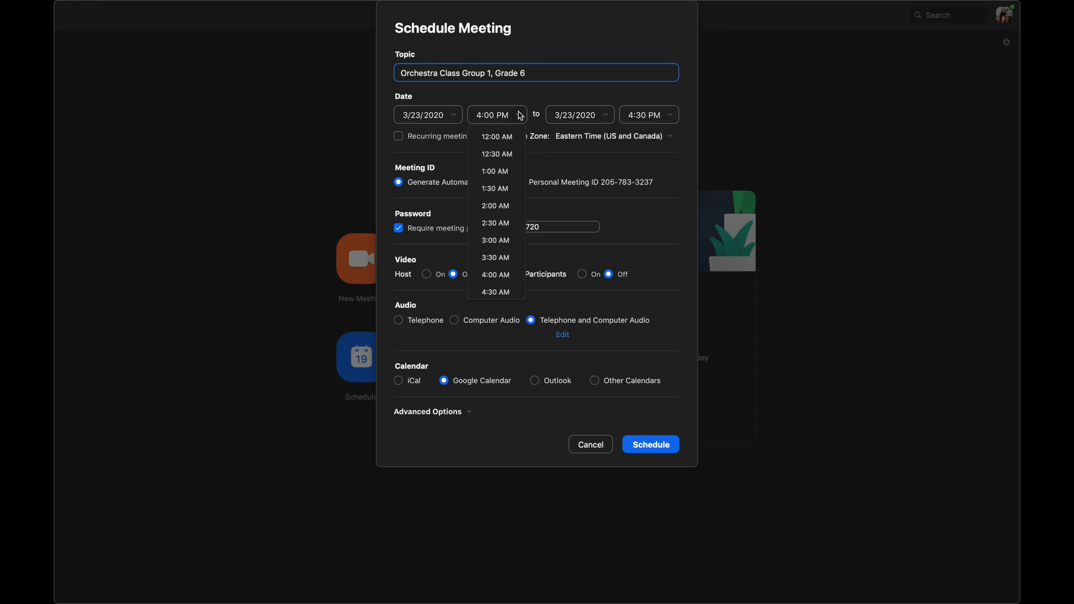
pyautogui.moveTo(507, 136)
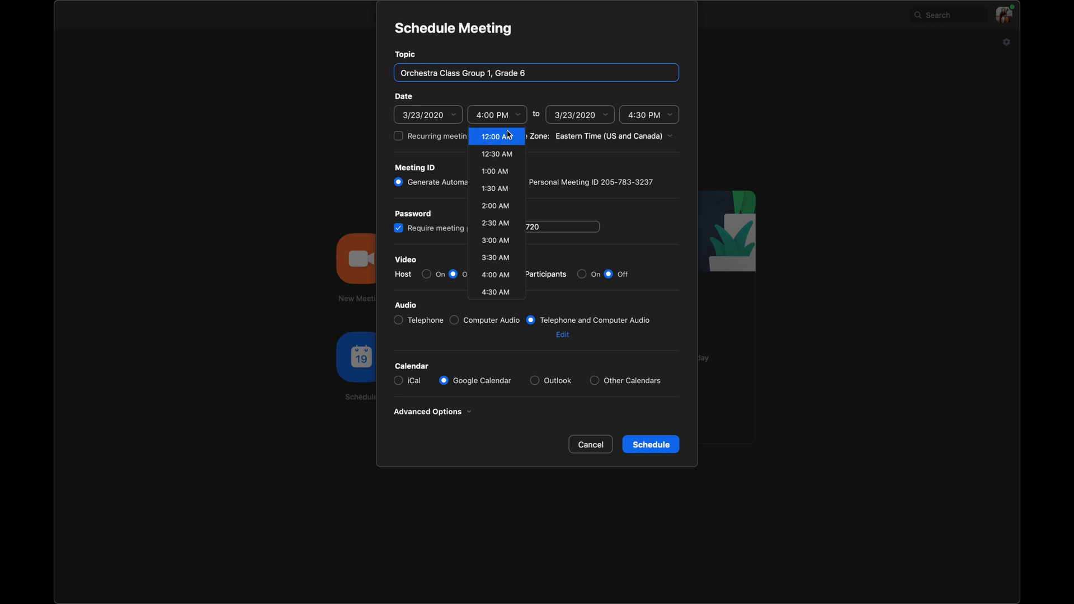
pyautogui.scroll(-3)
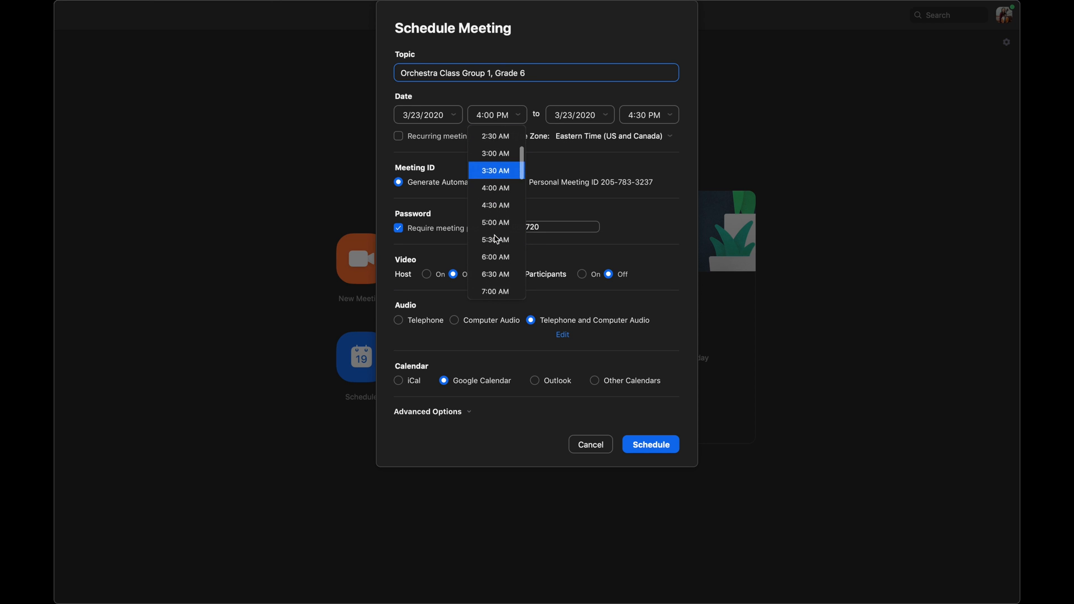
pyautogui.scroll(-3)
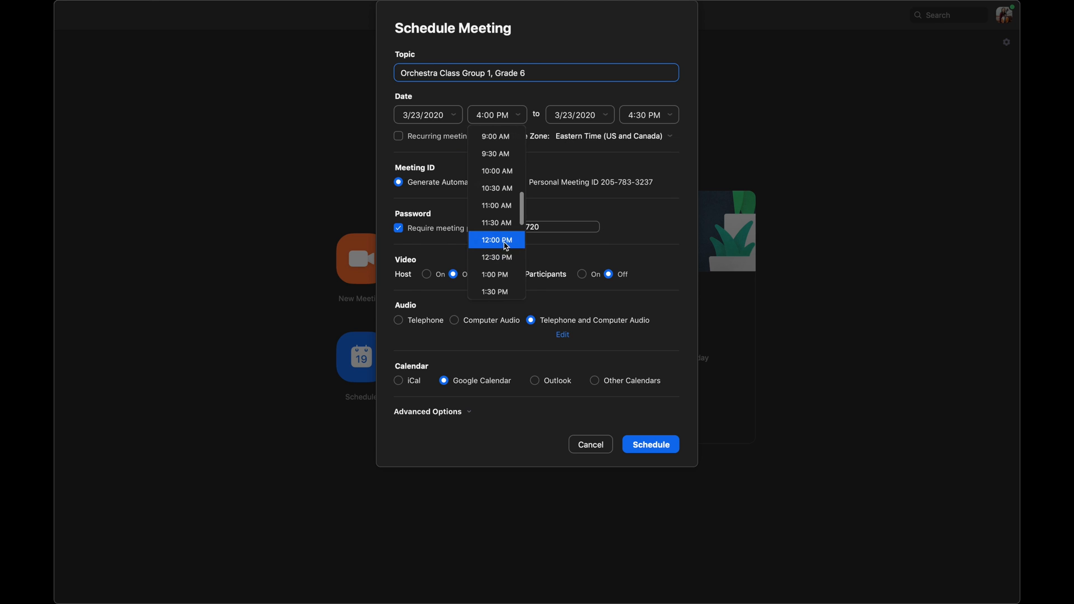
pyautogui.click(497, 240)
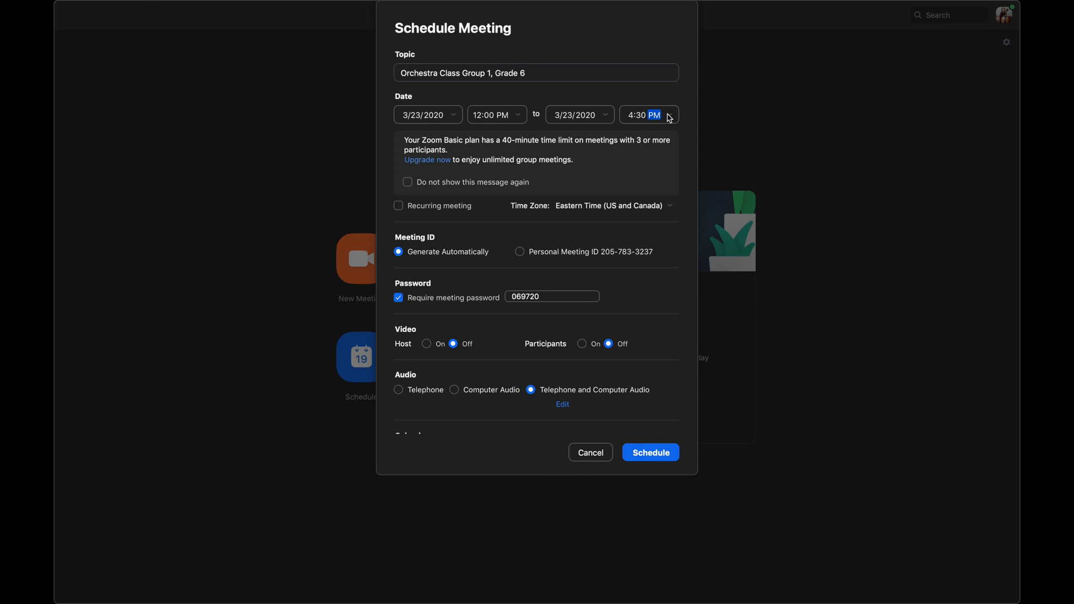
pyautogui.click(670, 114)
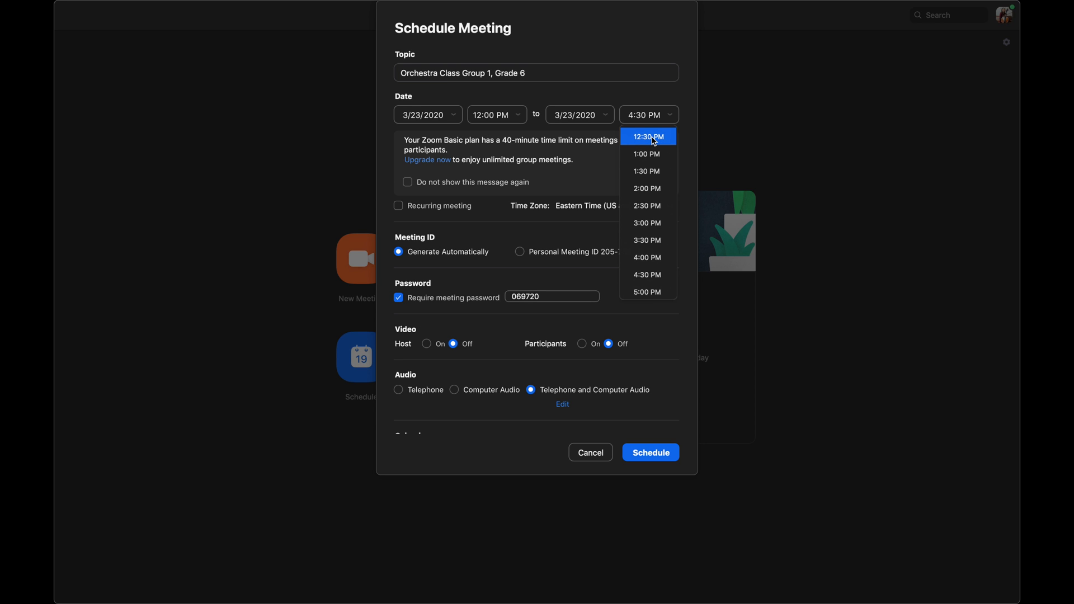
pyautogui.moveTo(644, 102)
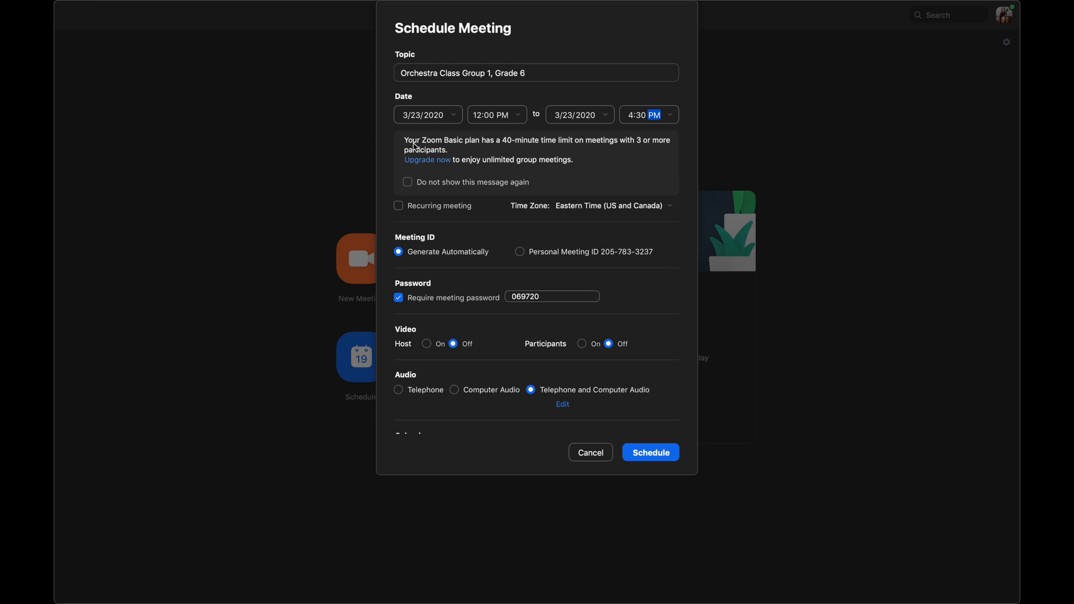
pyautogui.moveTo(501, 146)
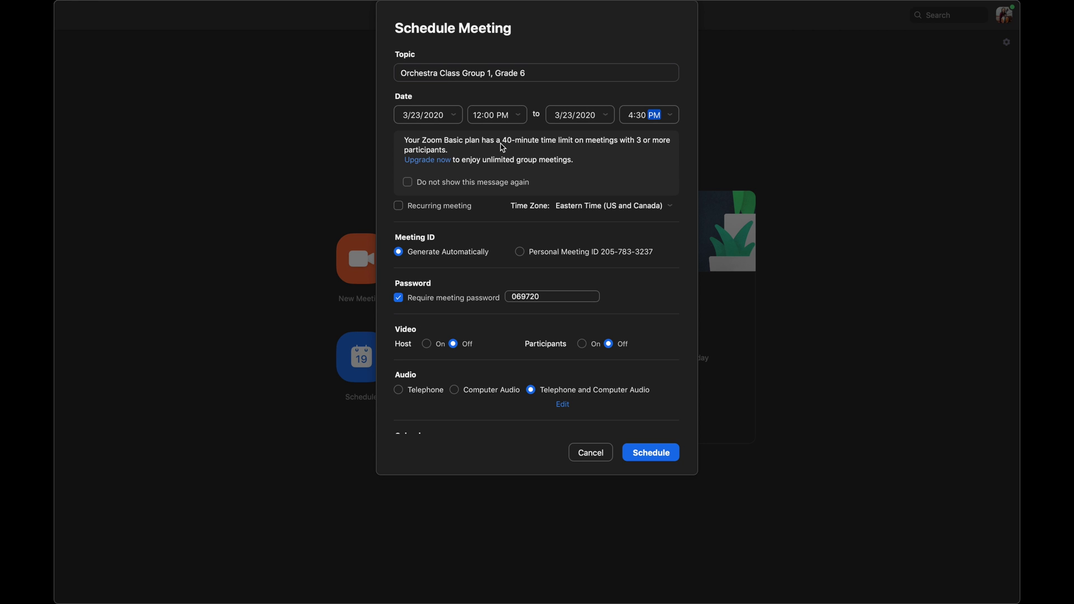
pyautogui.moveTo(621, 141)
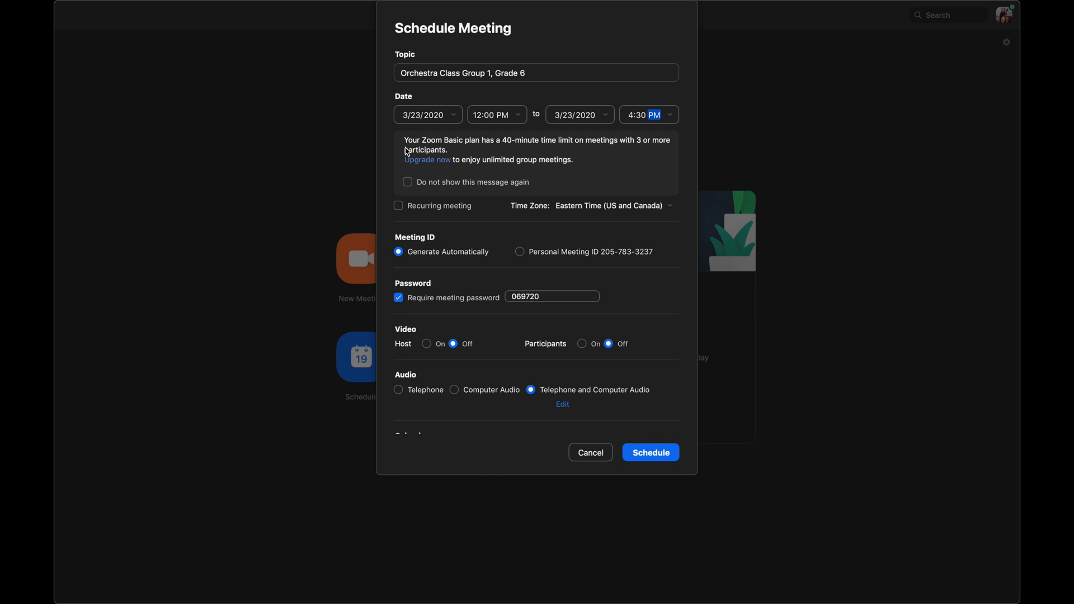
pyautogui.moveTo(452, 178)
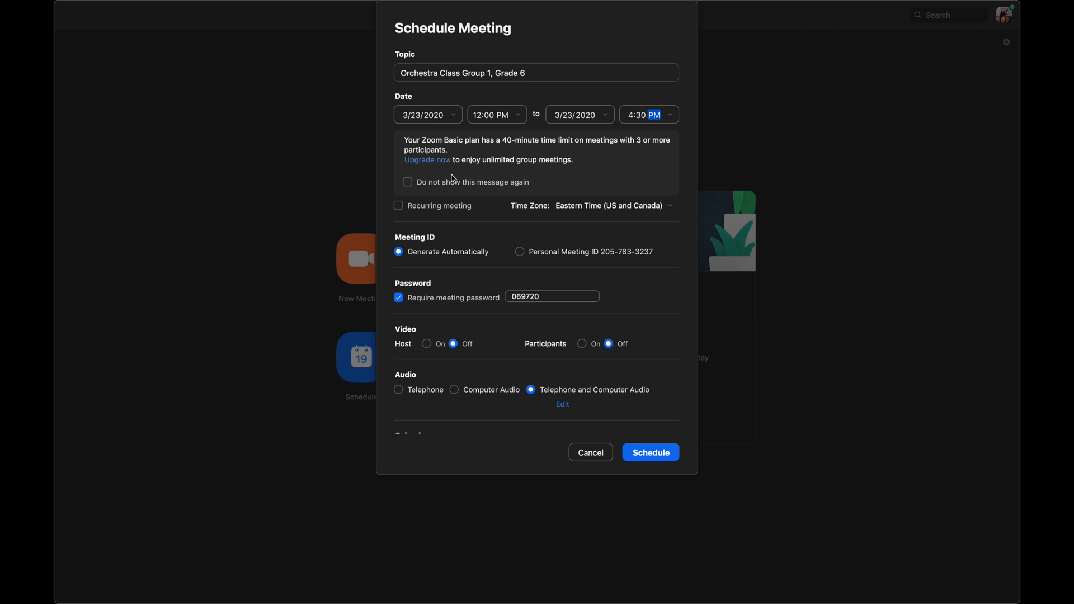
pyautogui.moveTo(454, 170)
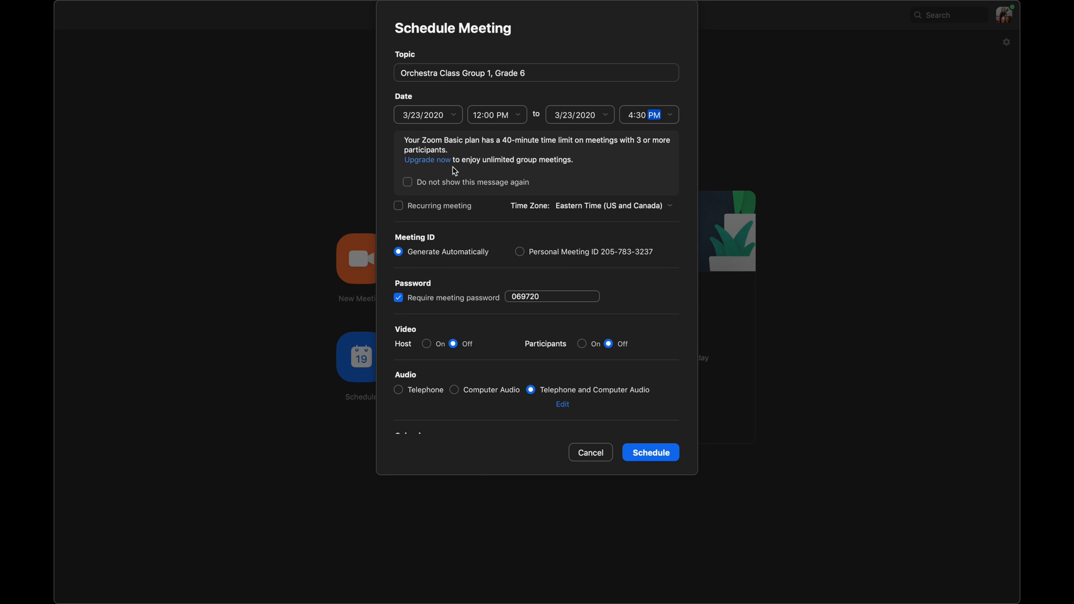
pyautogui.moveTo(496, 158)
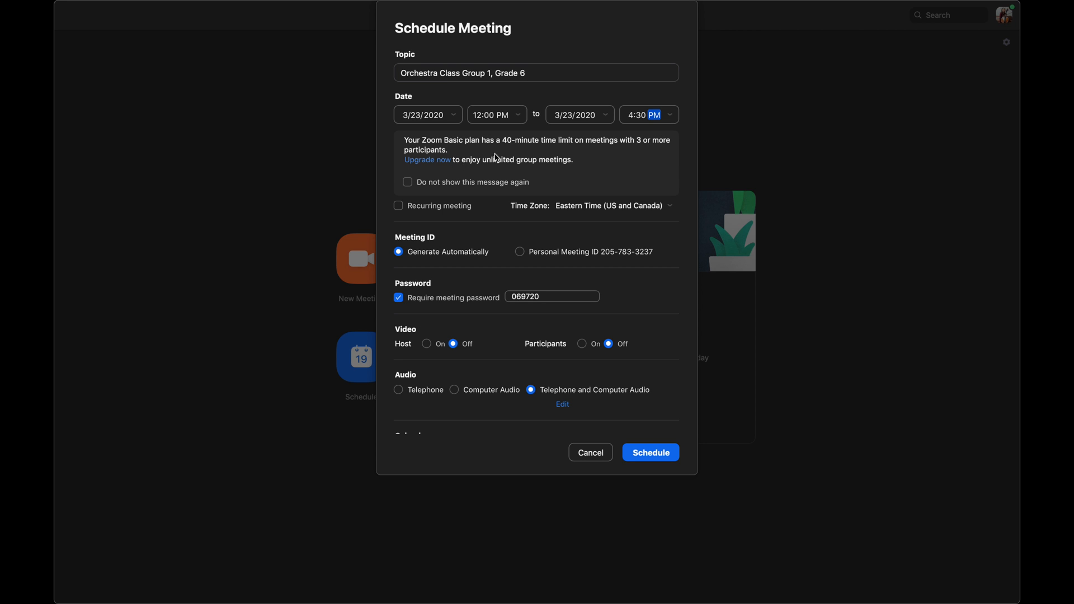
pyautogui.moveTo(555, 161)
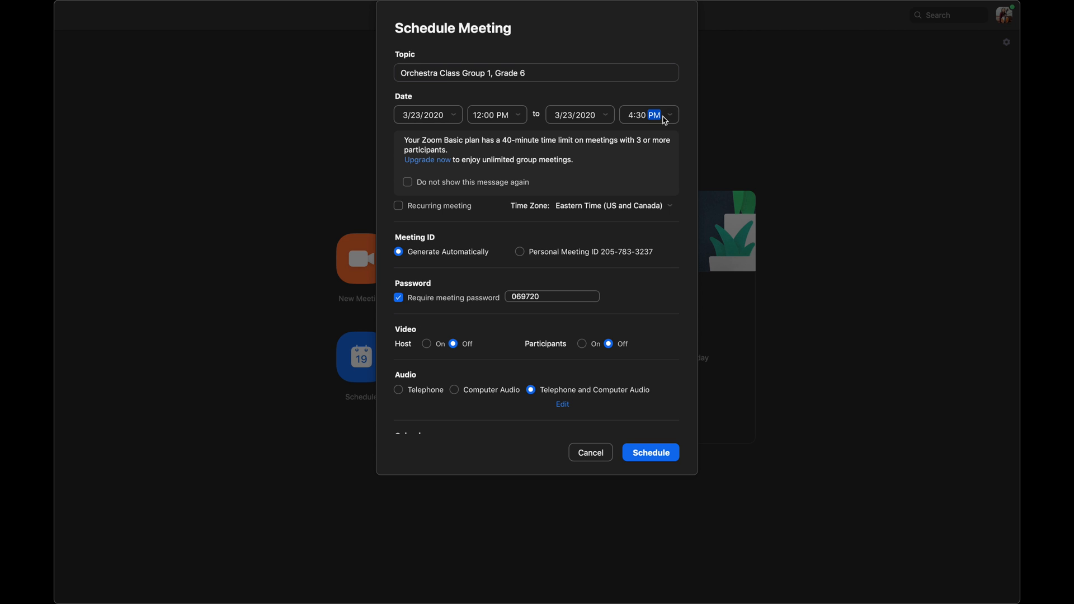
pyautogui.click(667, 114)
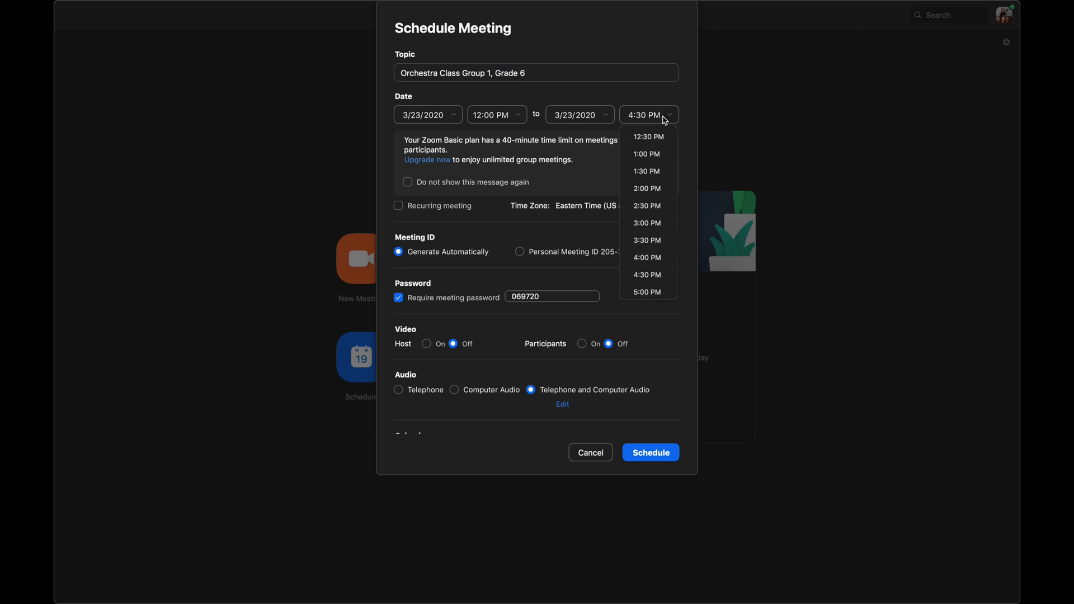
pyautogui.moveTo(656, 139)
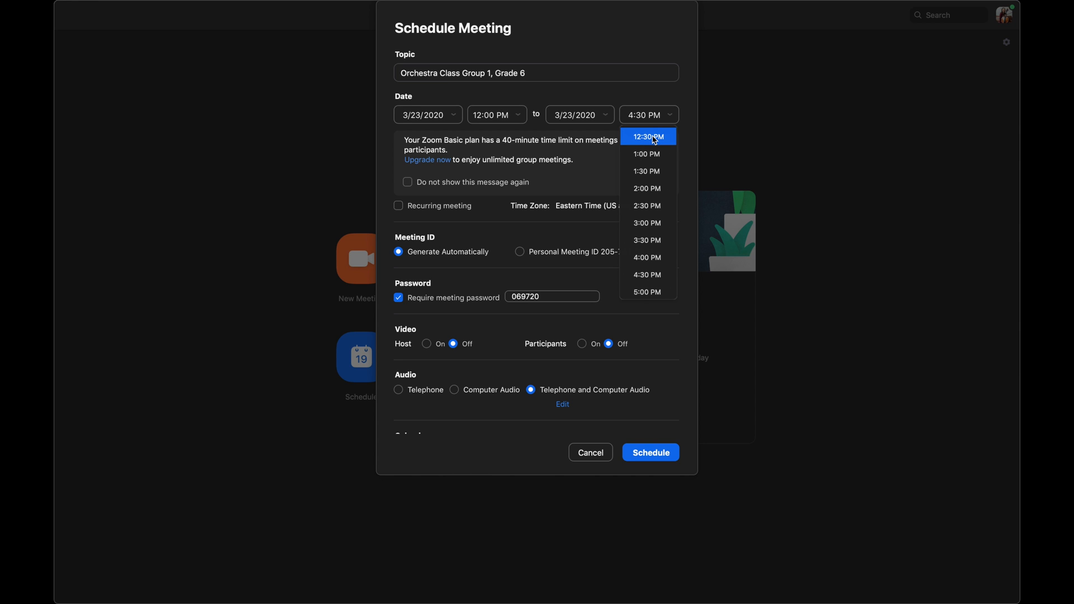
pyautogui.click(646, 137)
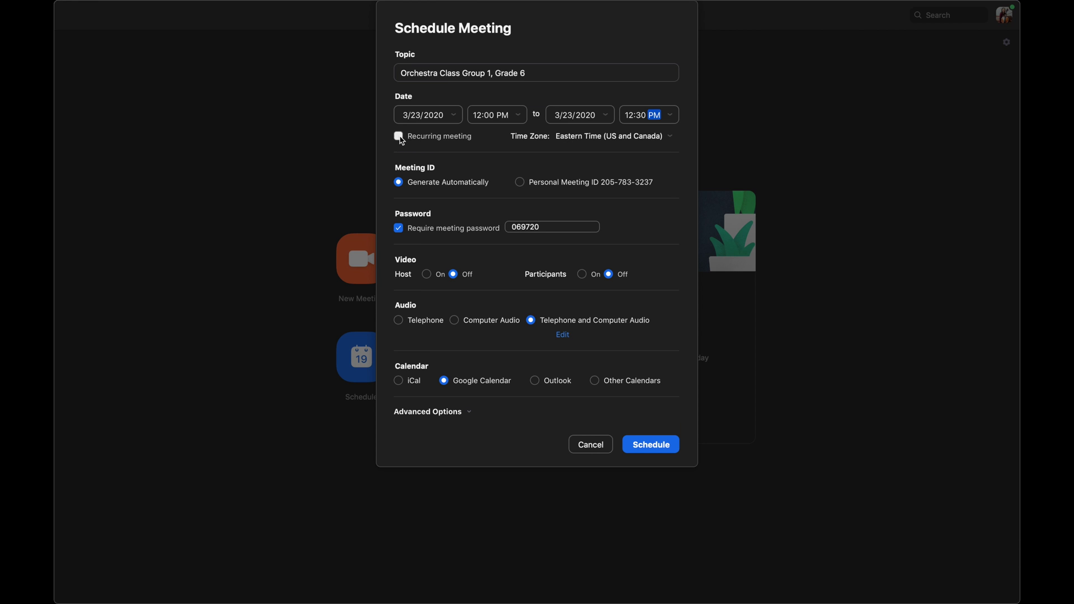
# - Toggle Recurring meeting on and back off, leaving the meeting password required
pyautogui.click(399, 135)
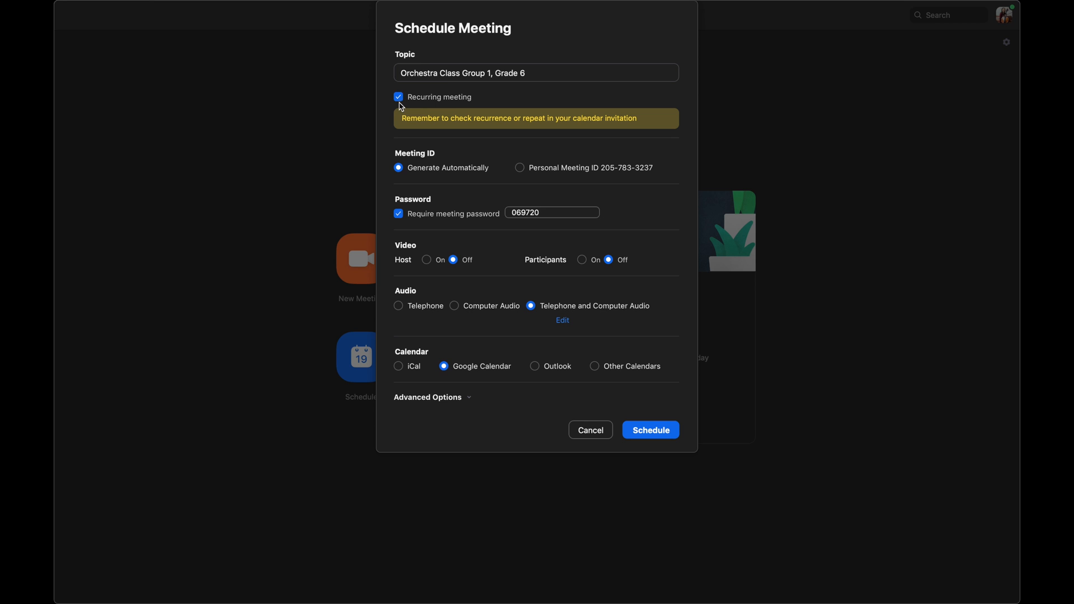
pyautogui.click(399, 96)
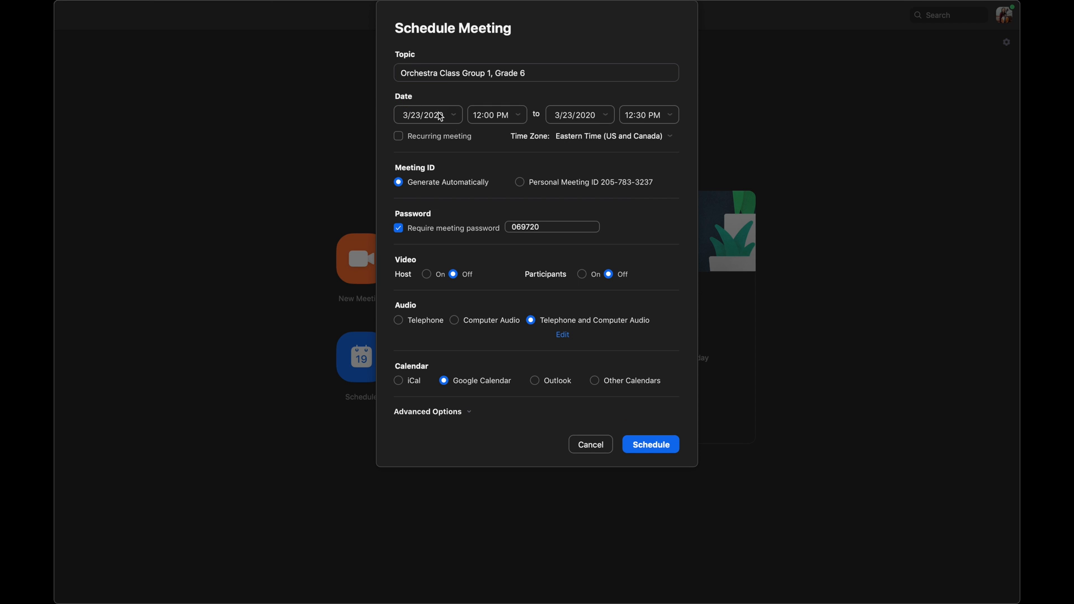
pyautogui.moveTo(440, 194)
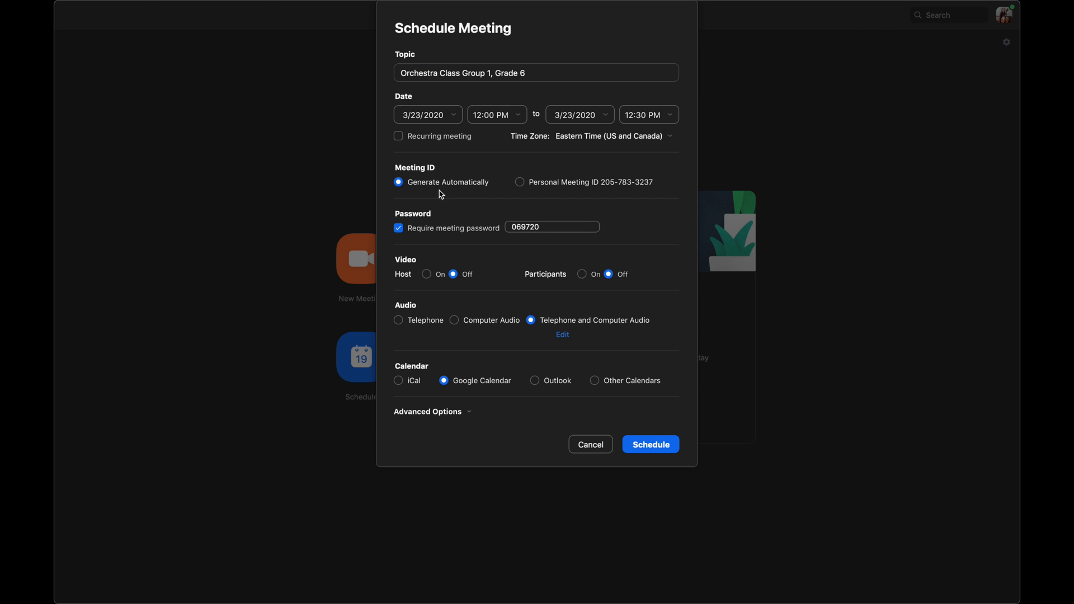
pyautogui.moveTo(449, 222)
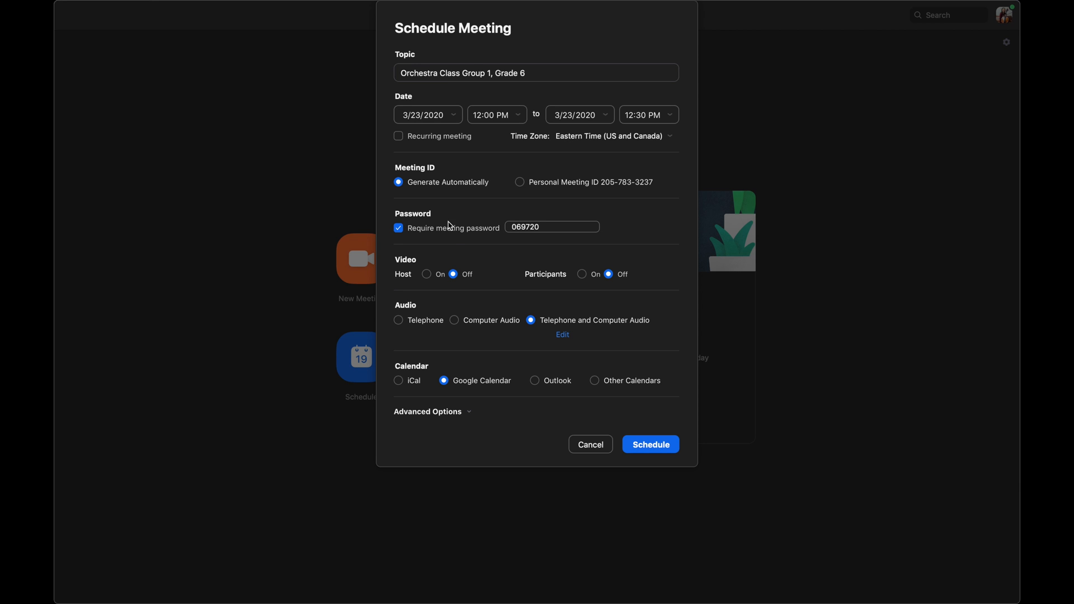
pyautogui.moveTo(423, 247)
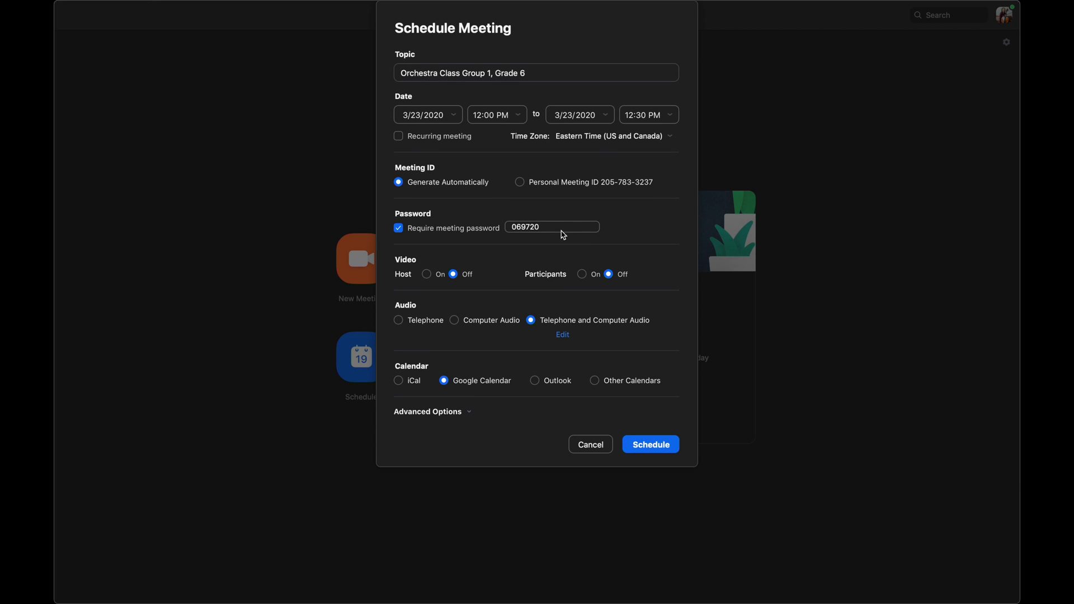
pyautogui.click(561, 227)
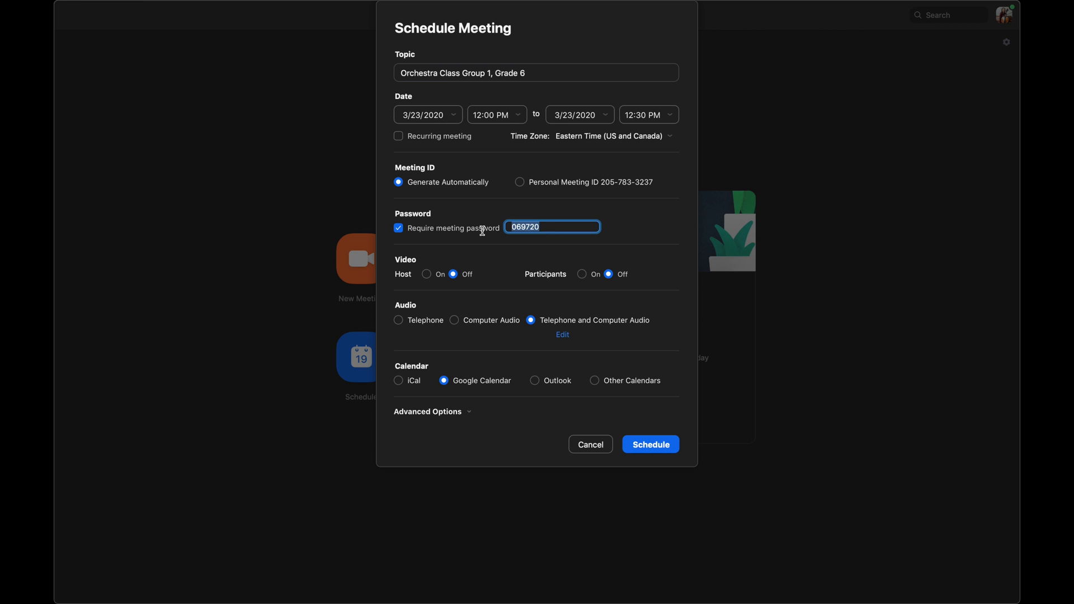
pyautogui.click(555, 227)
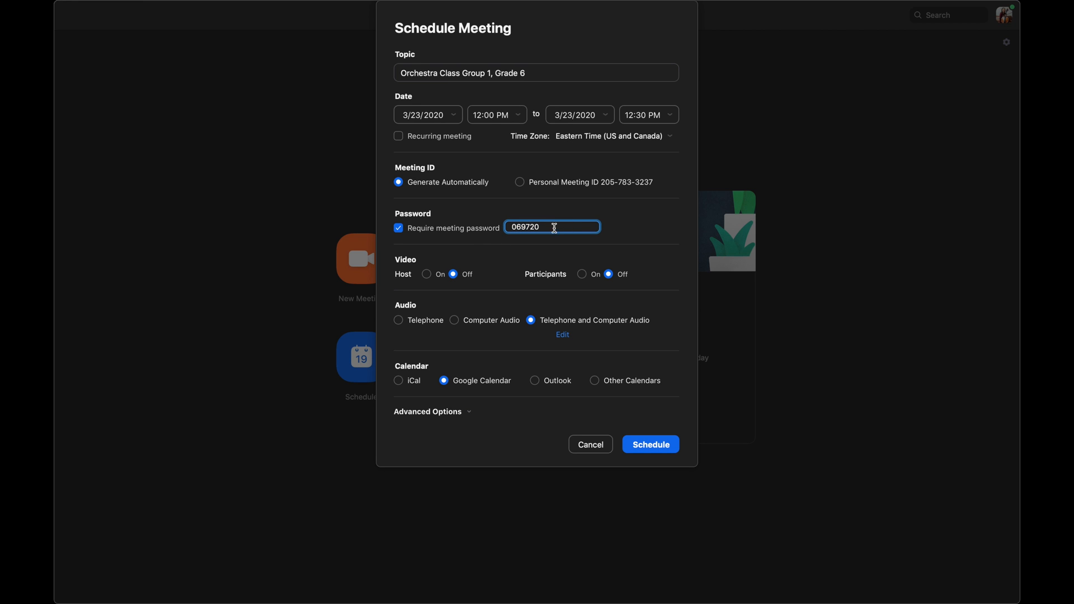
pyautogui.moveTo(502, 254)
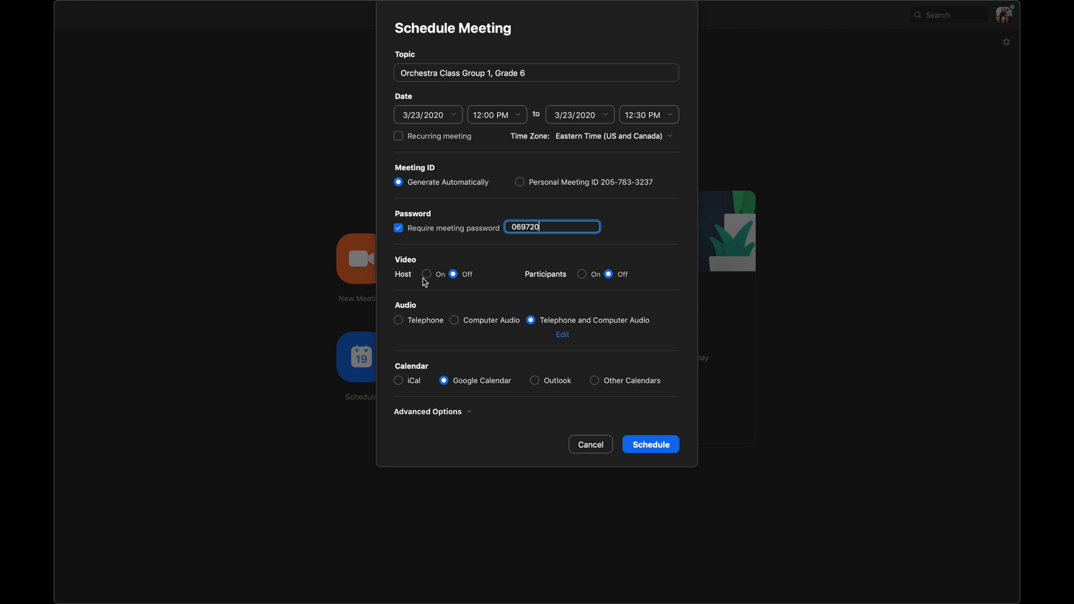
# - Set video to start On for both host and participants
pyautogui.click(426, 274)
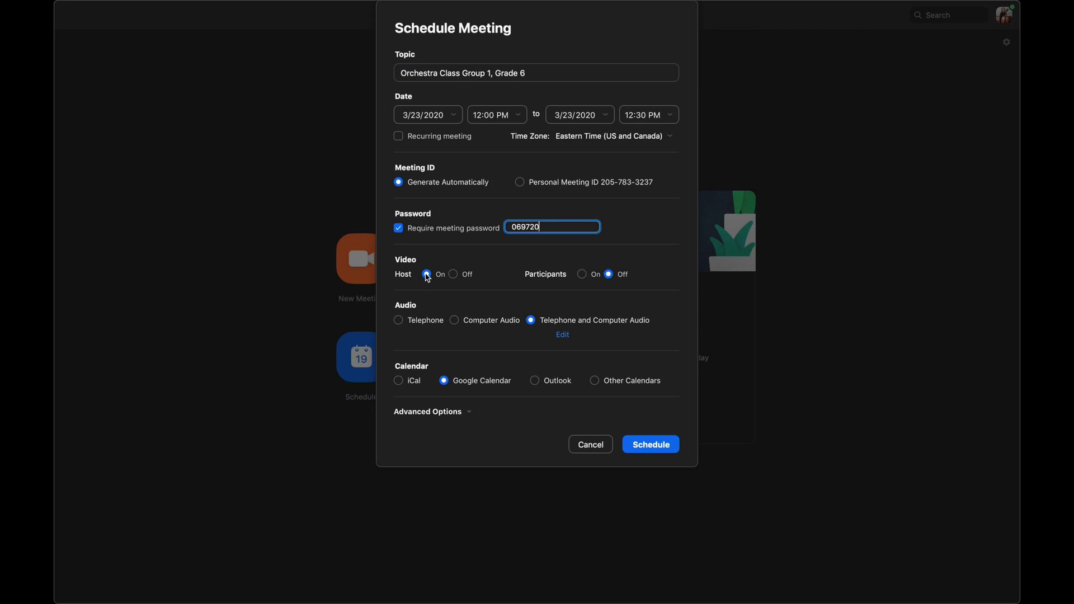
pyautogui.moveTo(456, 280)
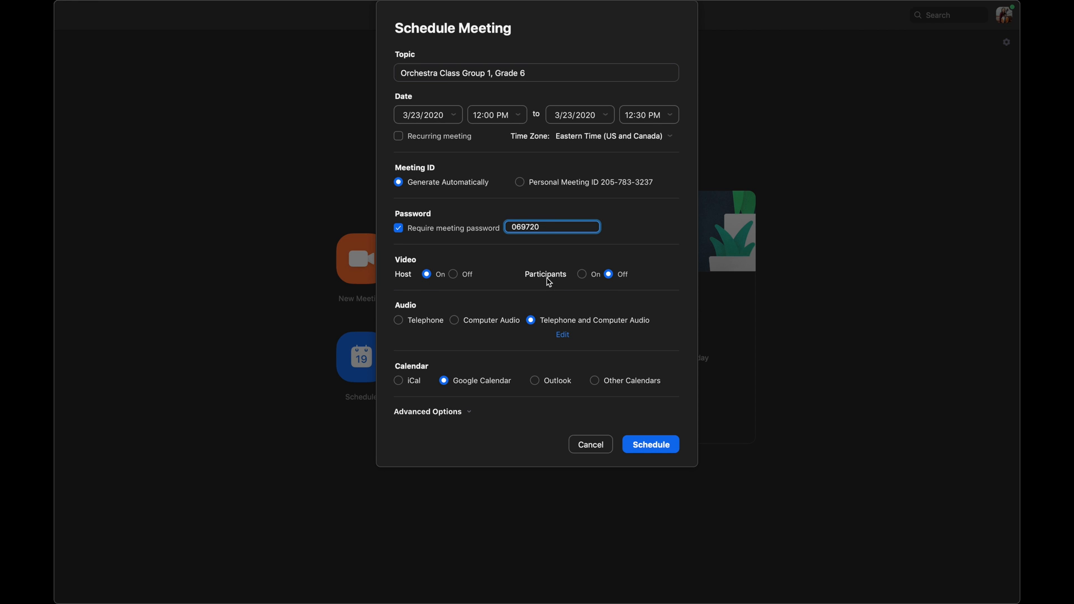
pyautogui.moveTo(593, 284)
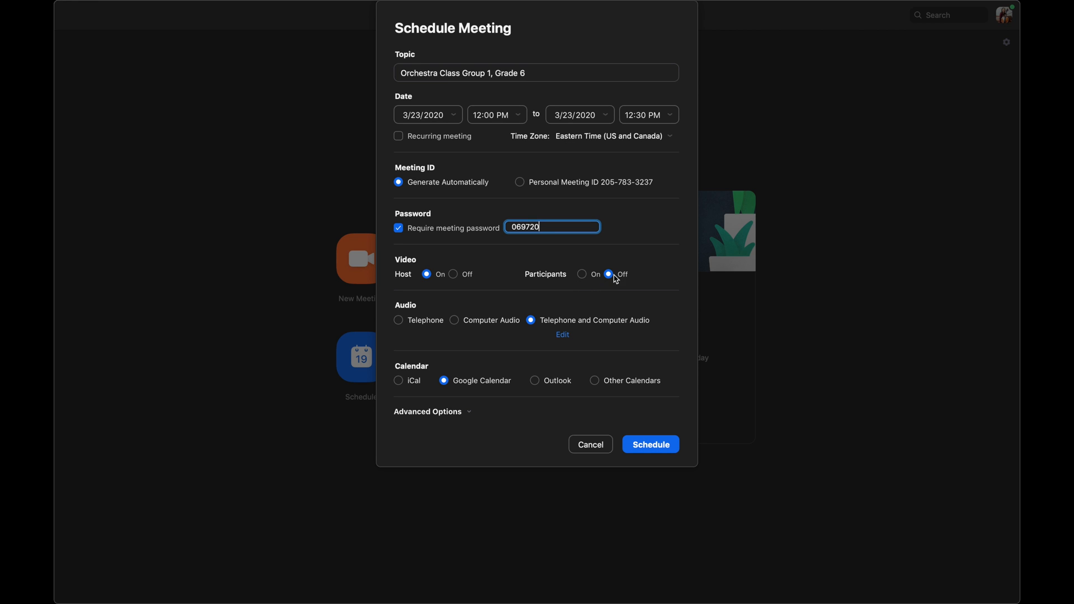
pyautogui.click(582, 274)
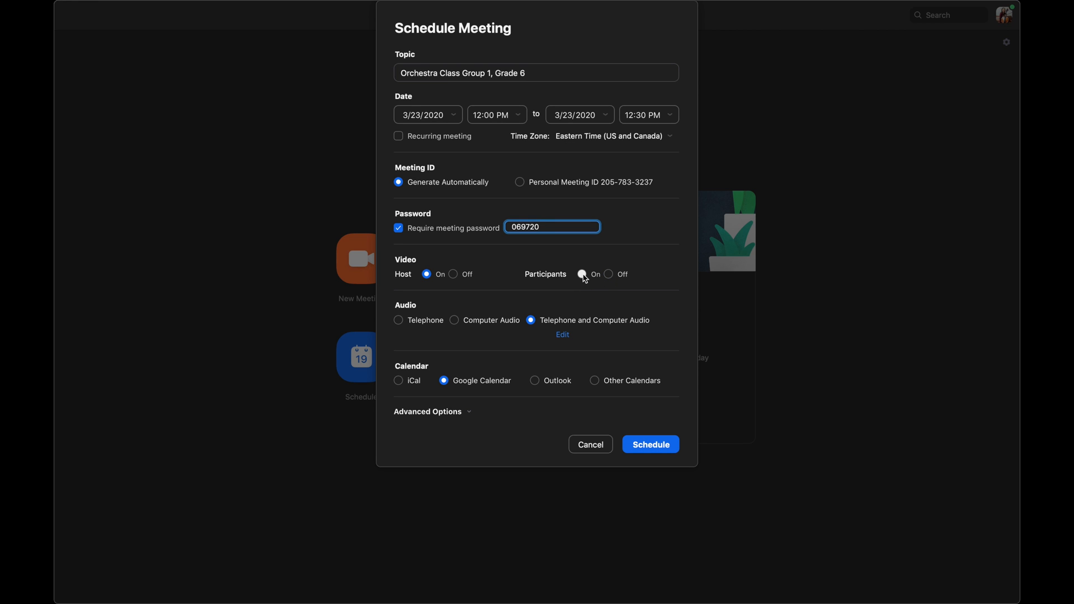
pyautogui.click(582, 274)
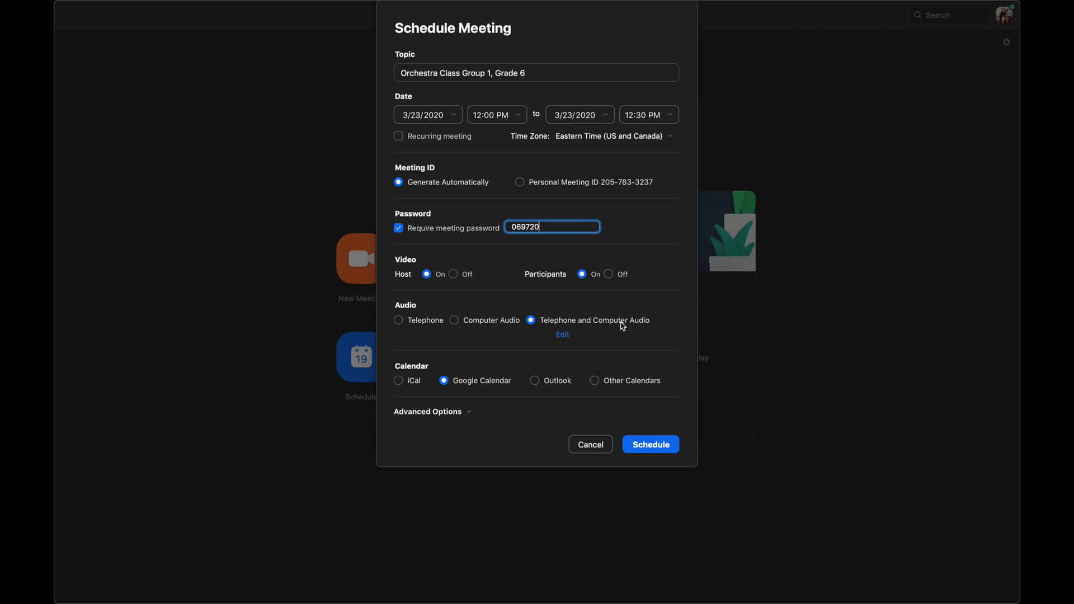
pyautogui.moveTo(555, 326)
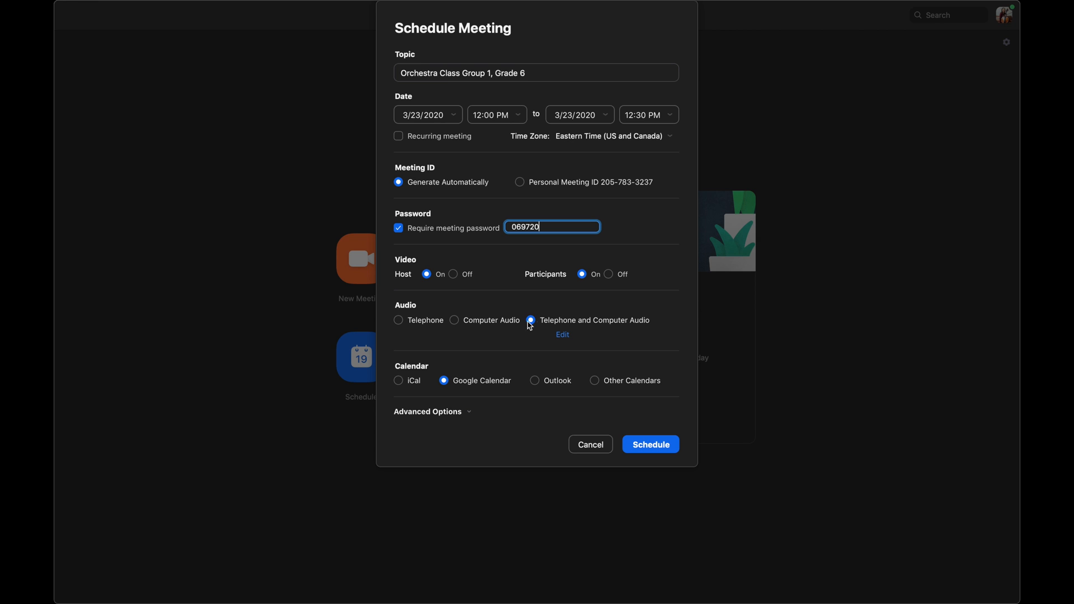
pyautogui.moveTo(605, 323)
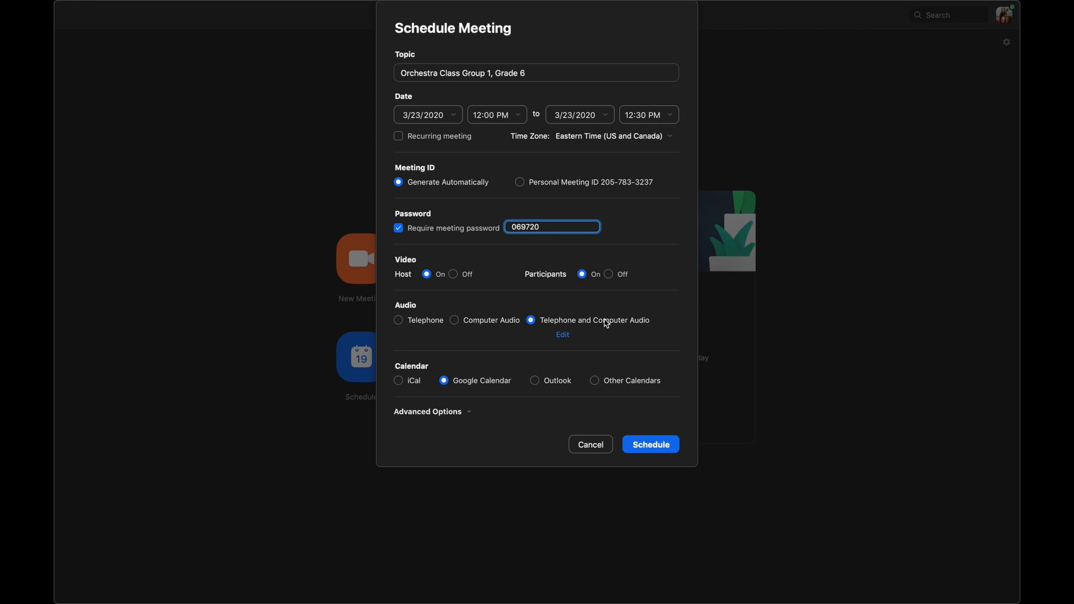
pyautogui.moveTo(622, 329)
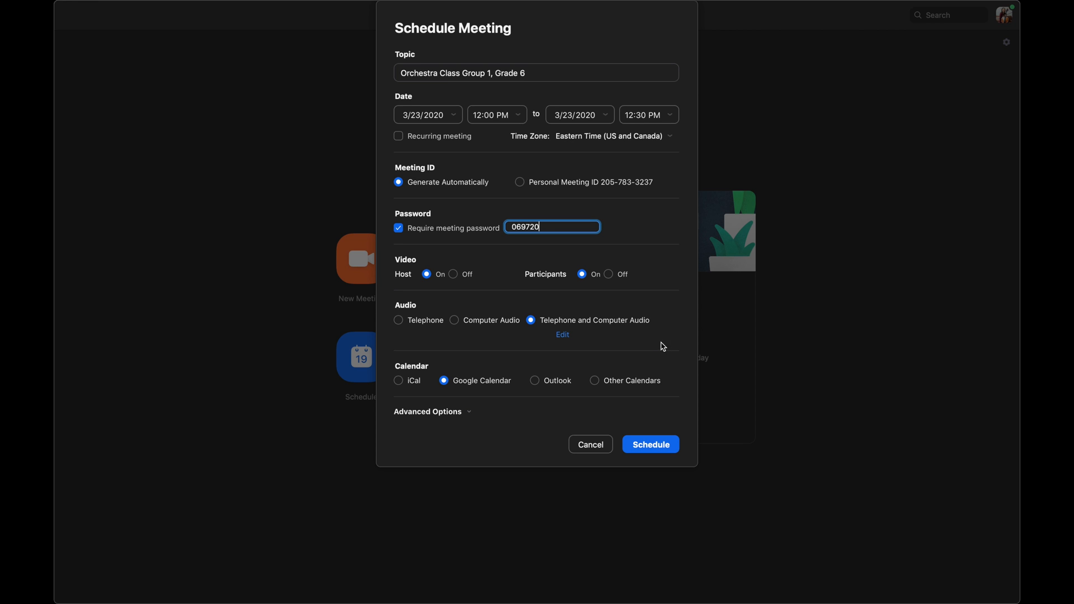
pyautogui.moveTo(408, 383)
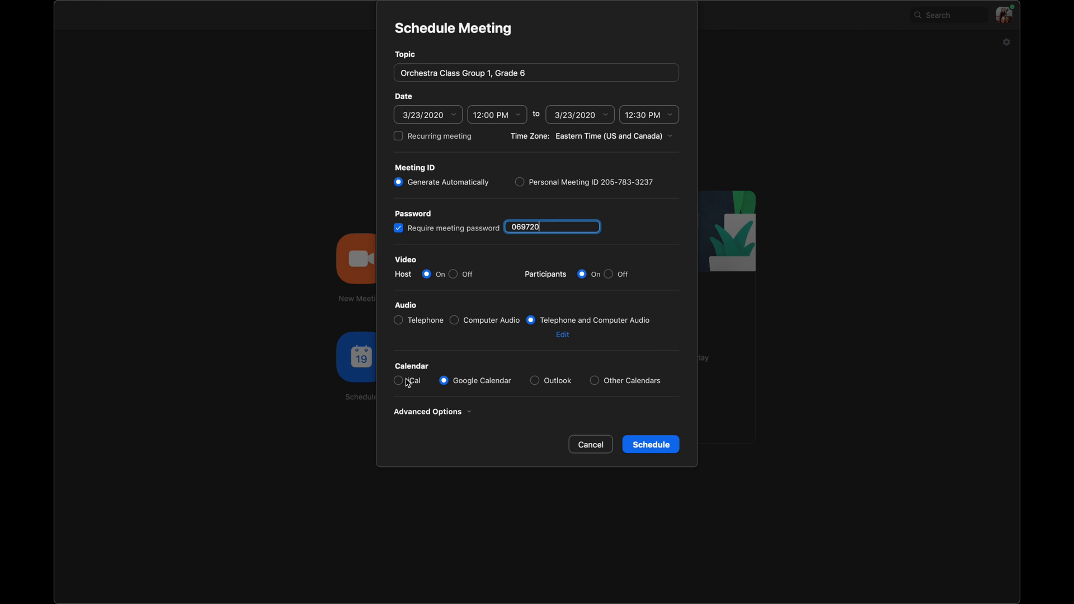
pyautogui.moveTo(521, 404)
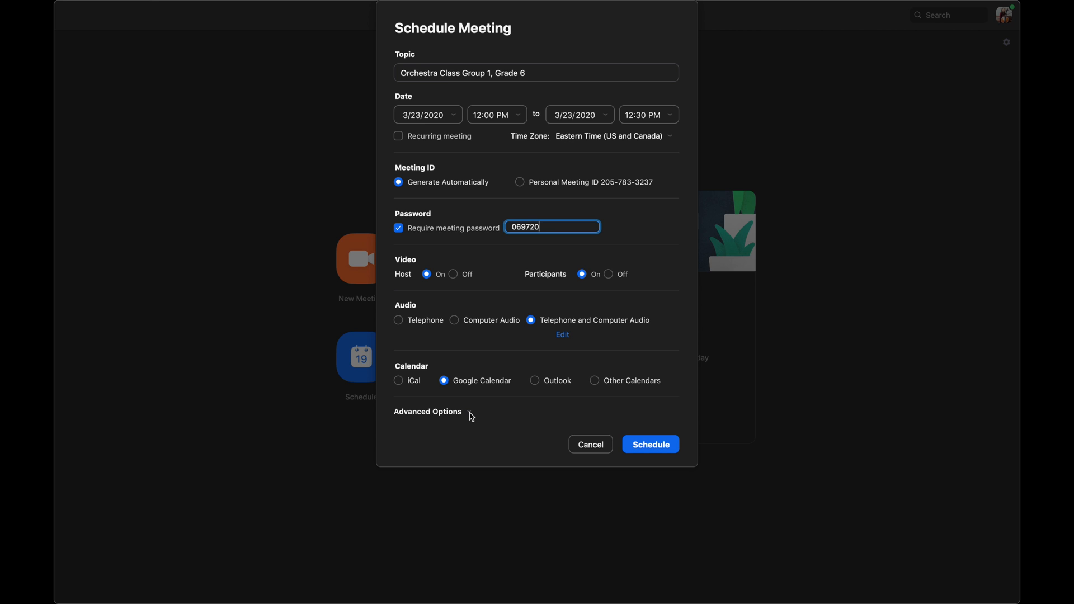
# - Expand Advanced Options and keep Mute participants on entry checked
pyautogui.click(428, 411)
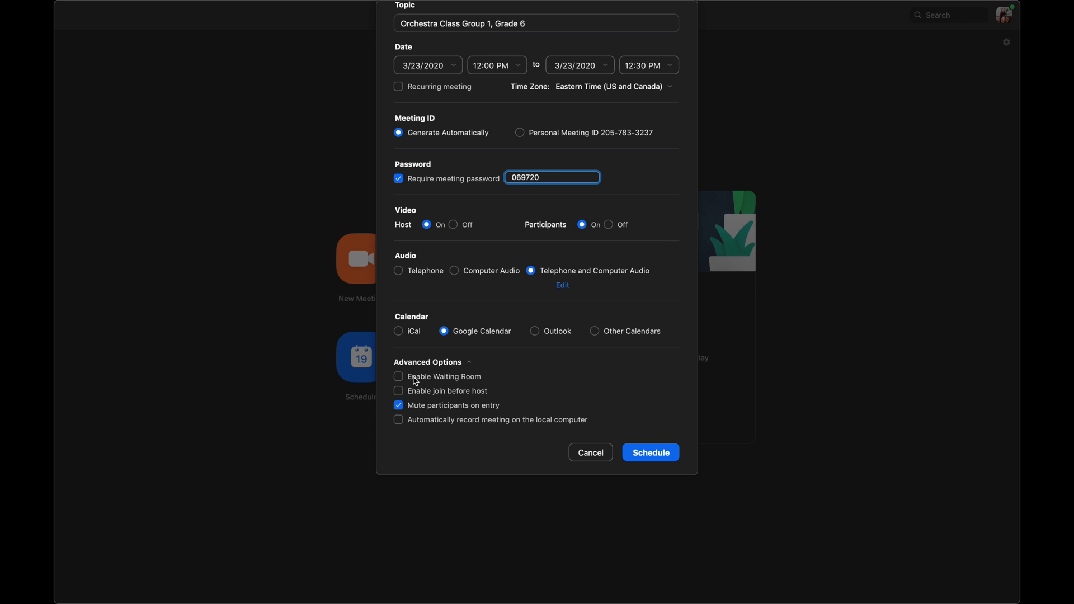
pyautogui.moveTo(472, 387)
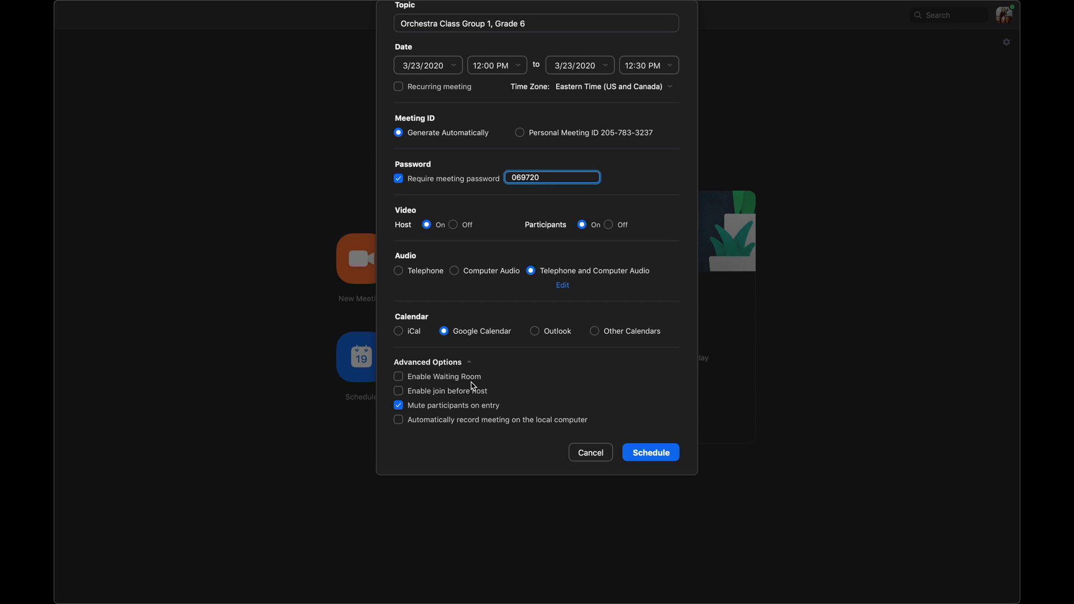
pyautogui.click(553, 176)
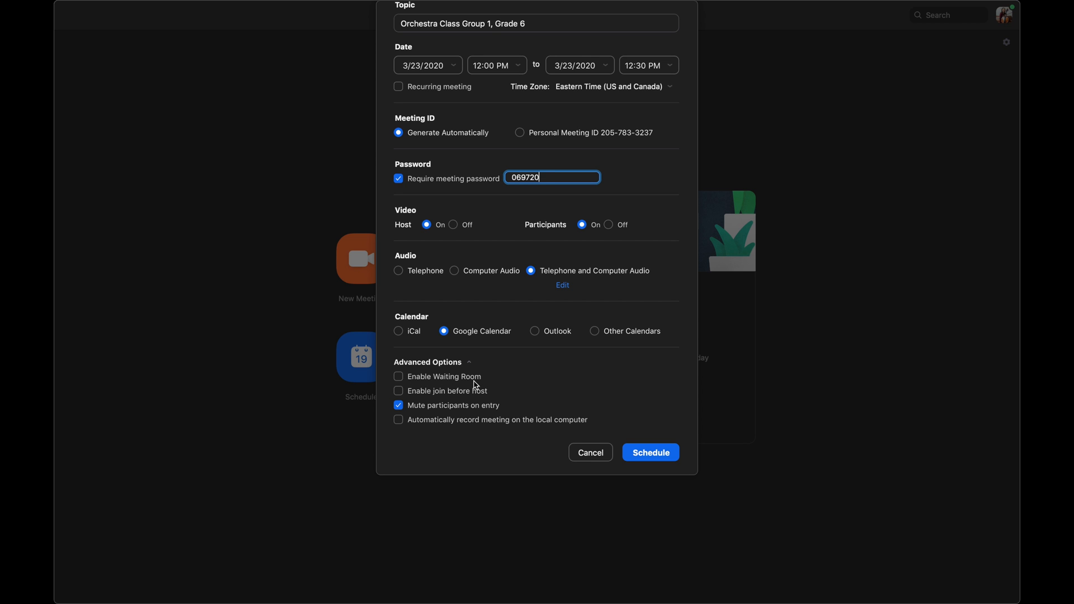
pyautogui.moveTo(478, 381)
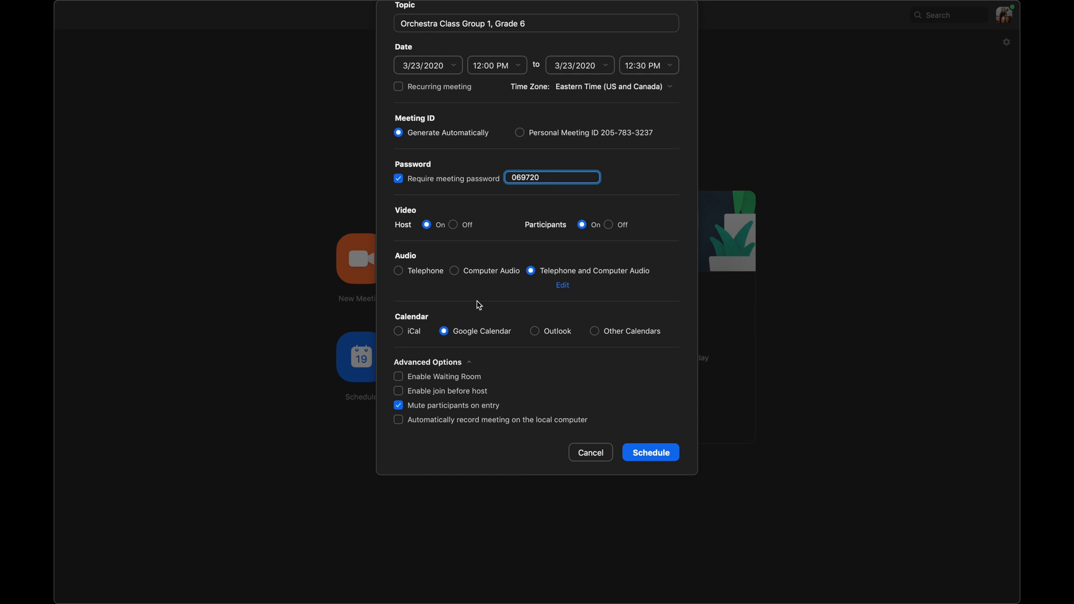
pyautogui.moveTo(466, 381)
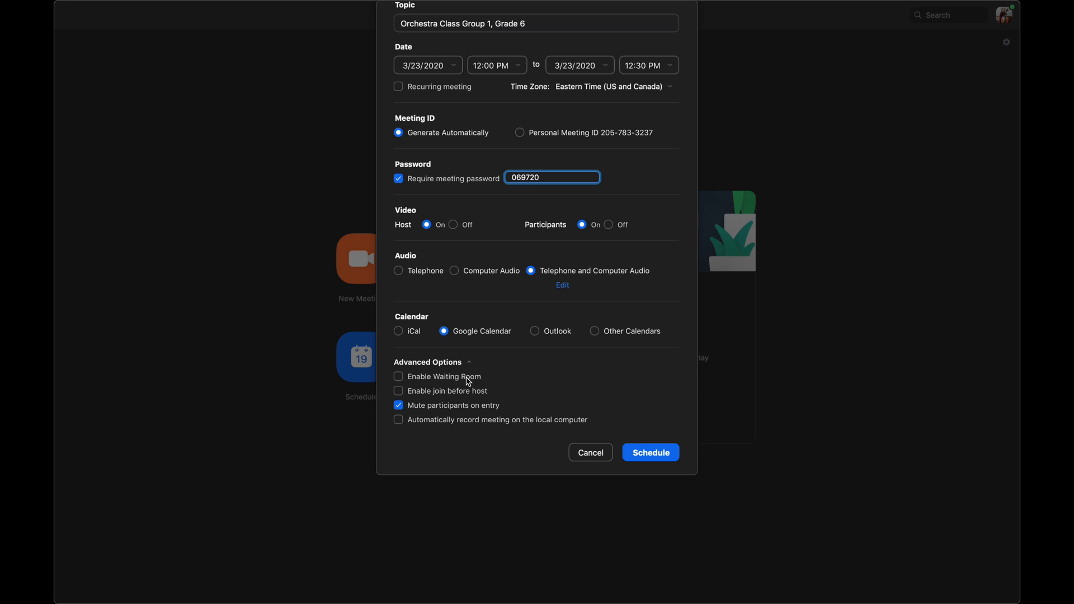
pyautogui.click(552, 177)
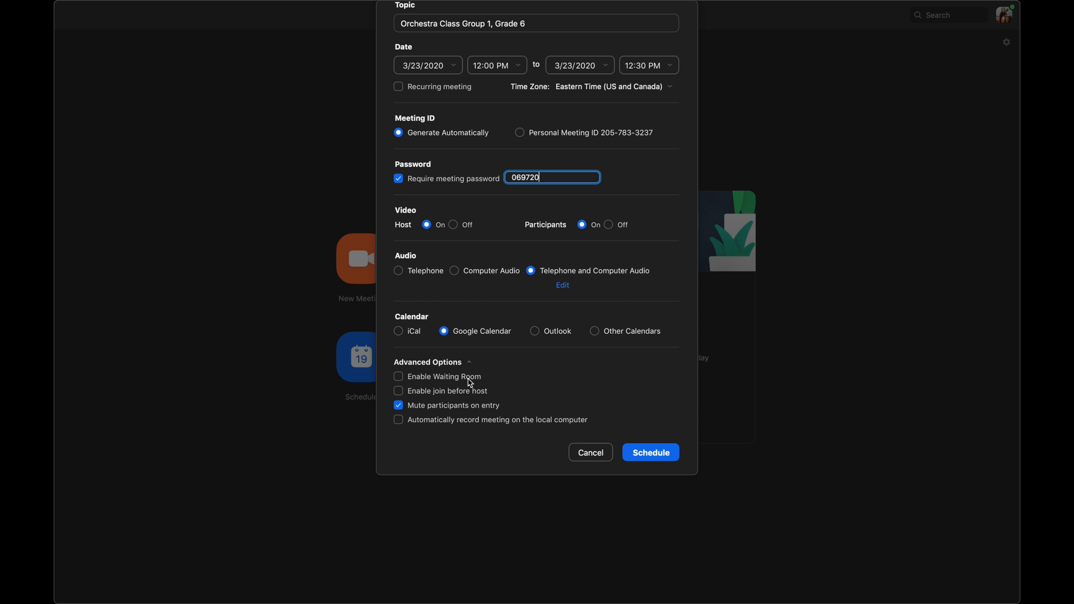
pyautogui.moveTo(477, 378)
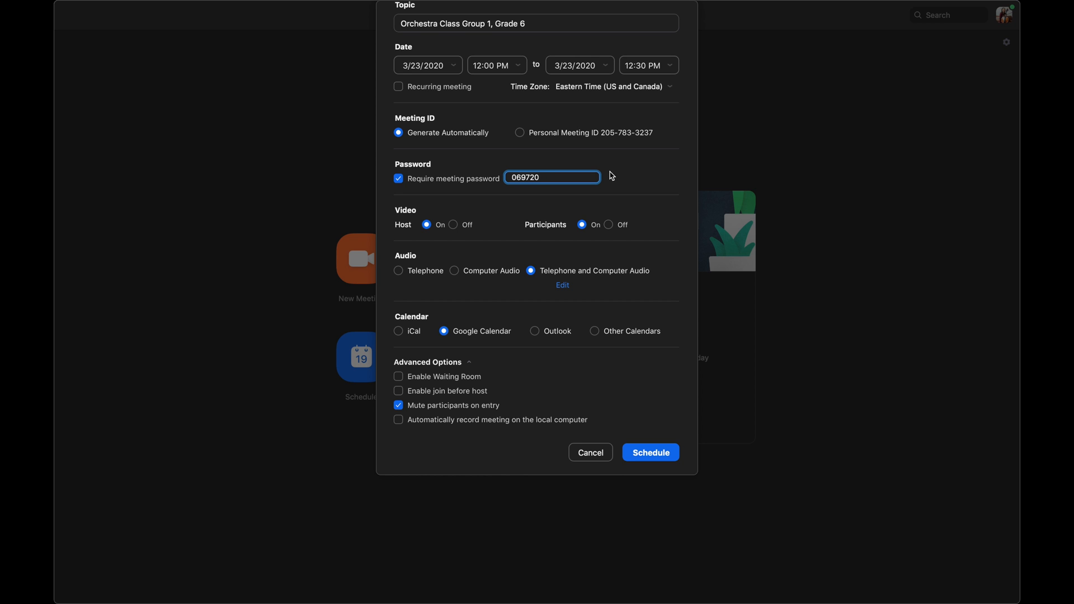
pyautogui.moveTo(674, 168)
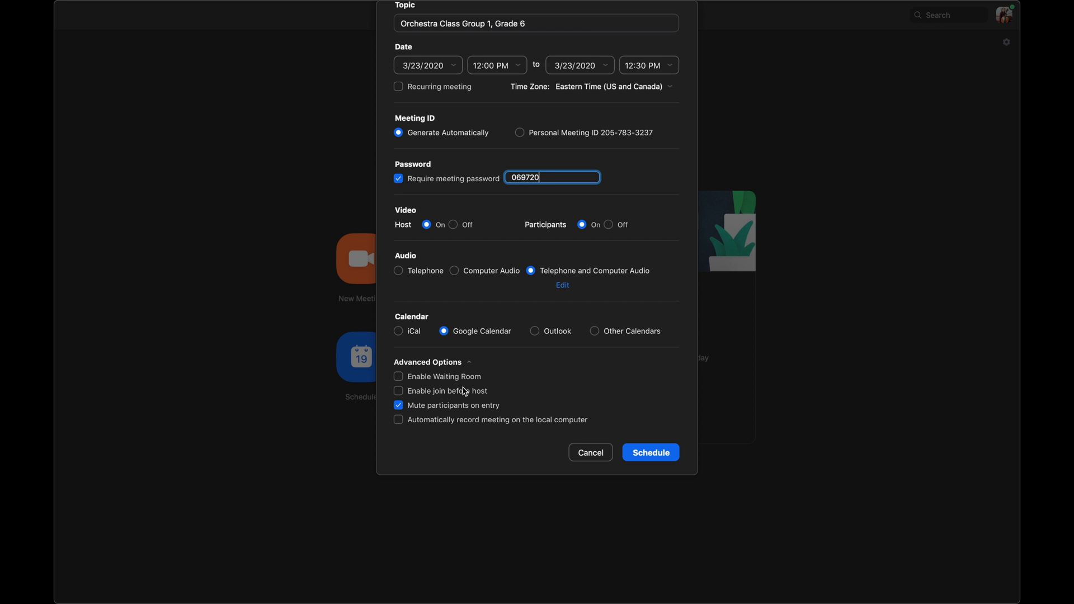
pyautogui.moveTo(414, 385)
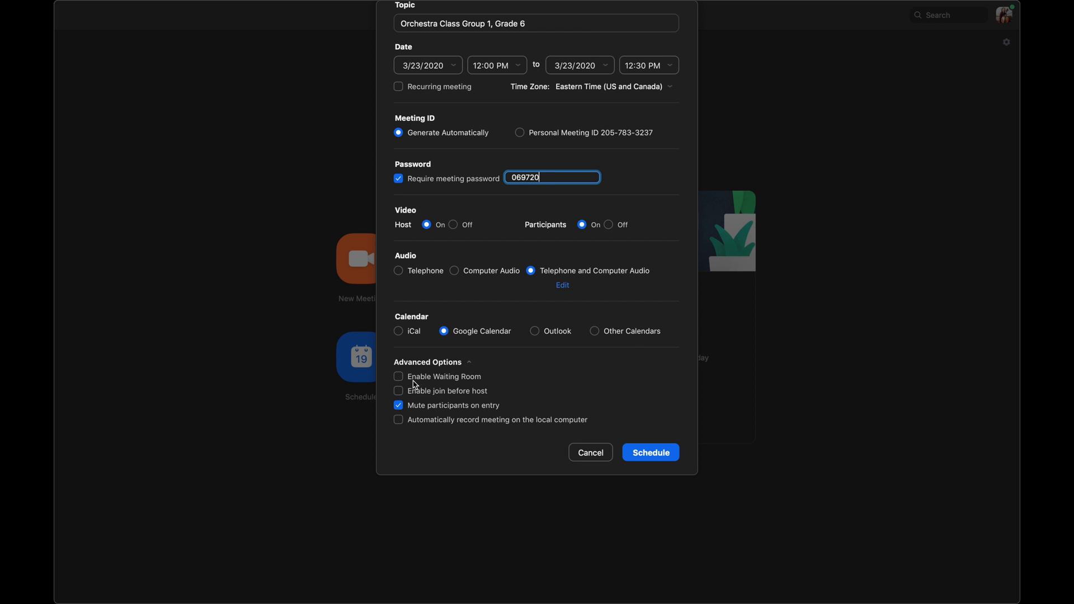
pyautogui.moveTo(510, 195)
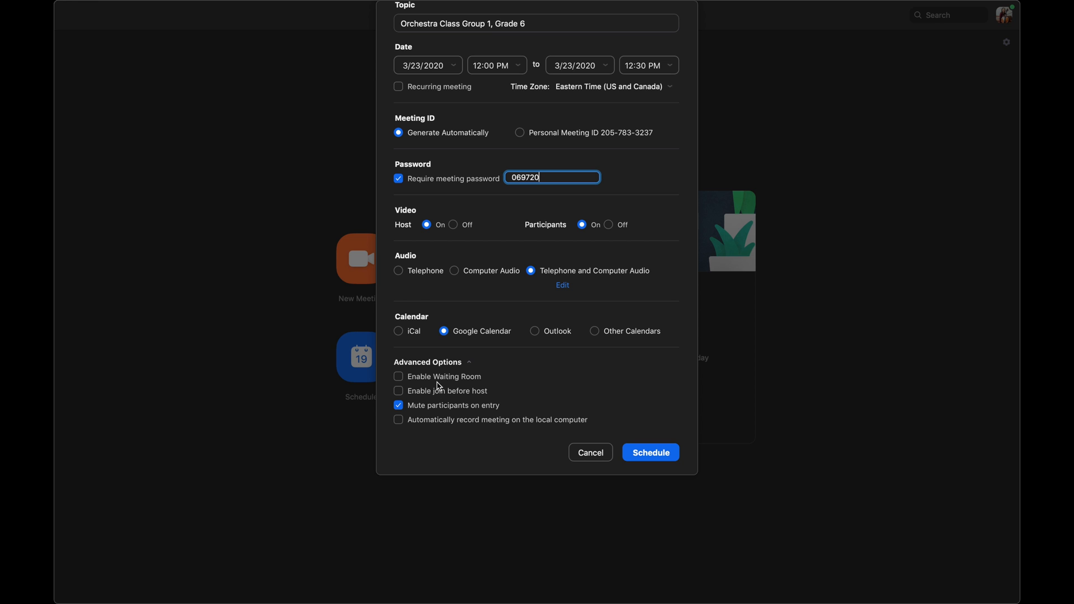
pyautogui.moveTo(445, 402)
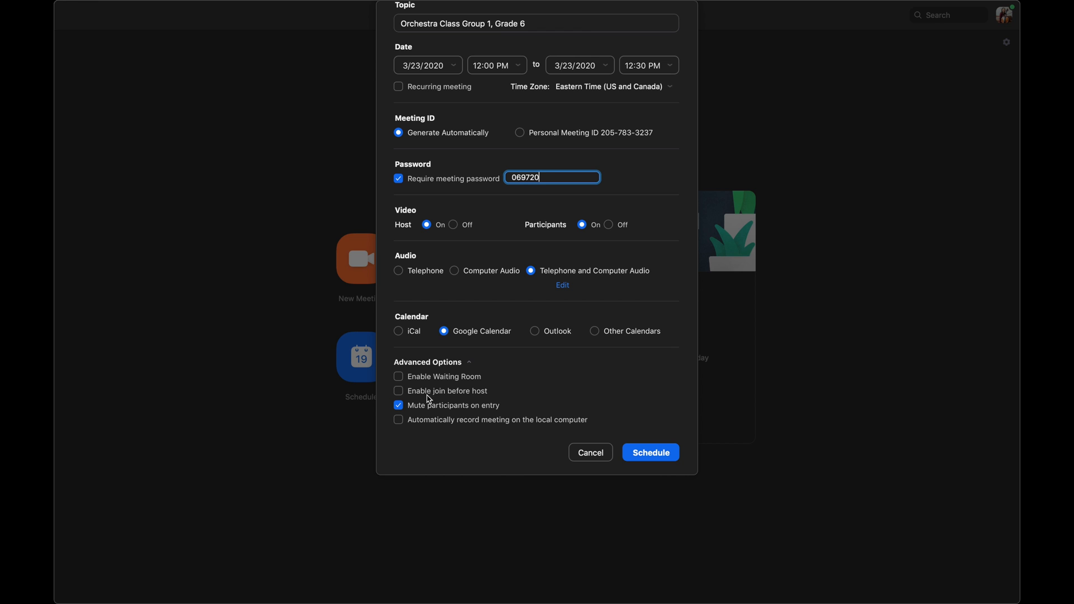
pyautogui.moveTo(481, 421)
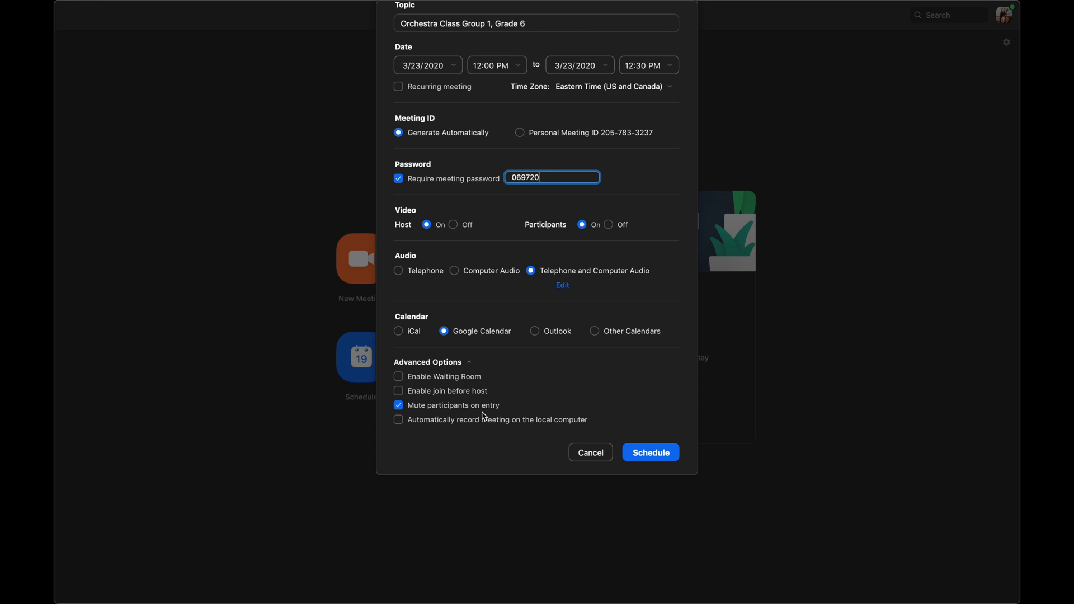
pyautogui.moveTo(475, 406)
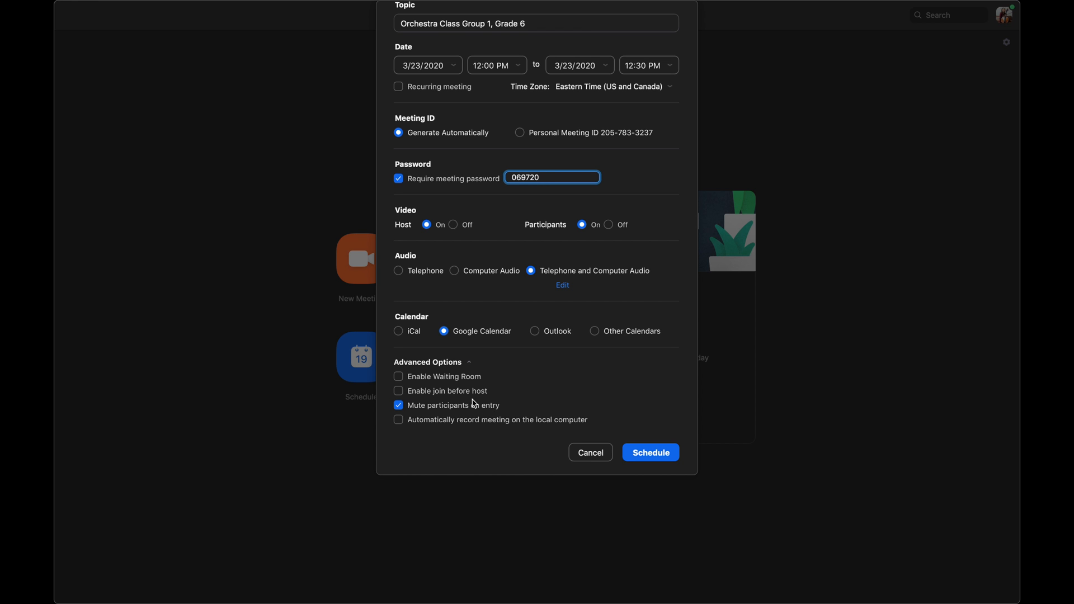
pyautogui.moveTo(480, 398)
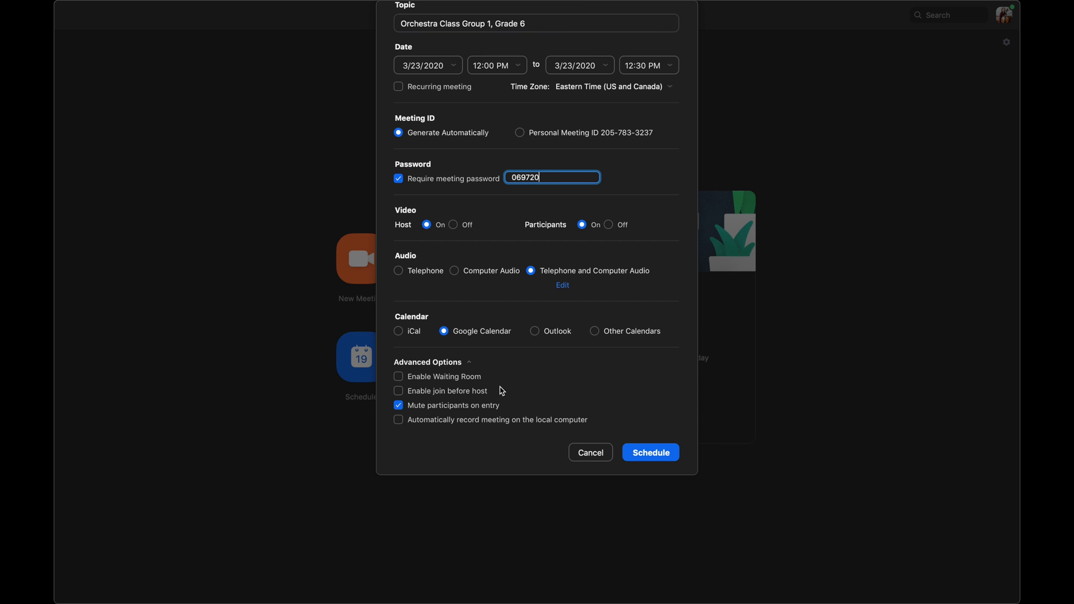
pyautogui.moveTo(443, 412)
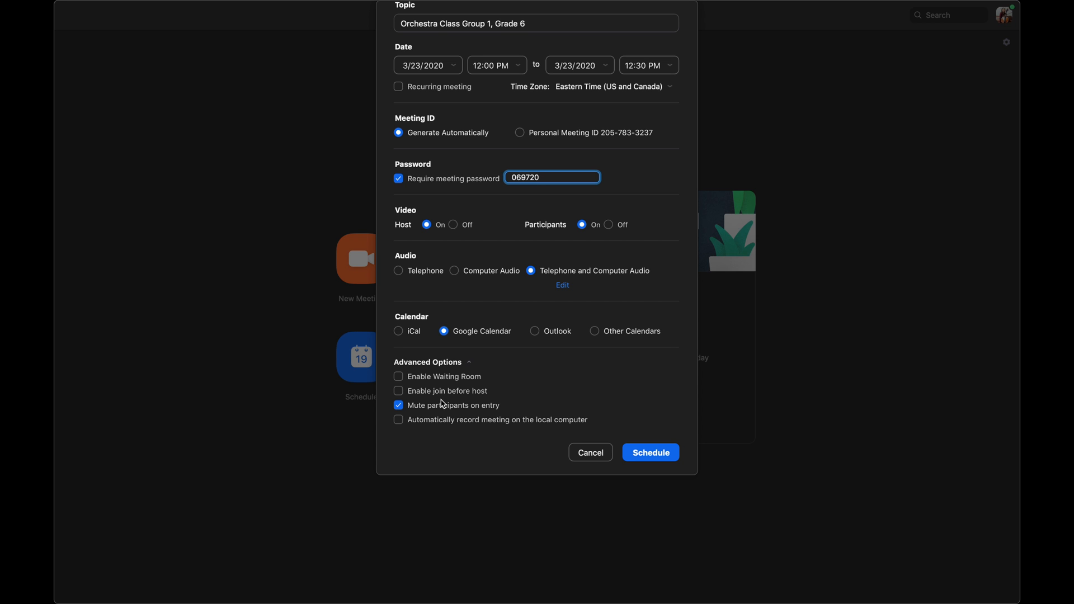
pyautogui.moveTo(432, 400)
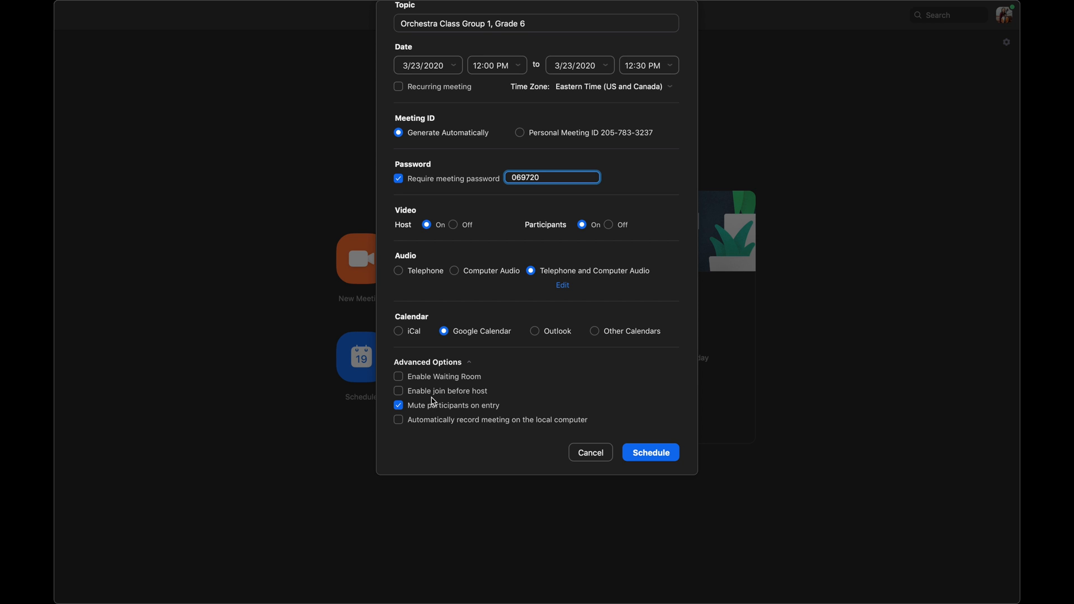
pyautogui.moveTo(427, 418)
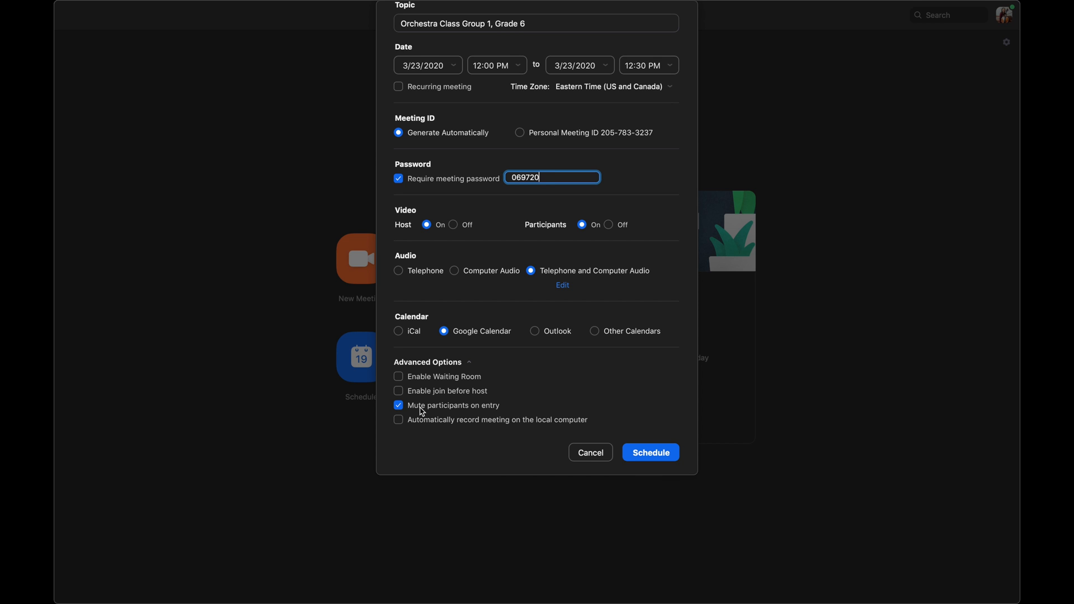
pyautogui.moveTo(468, 409)
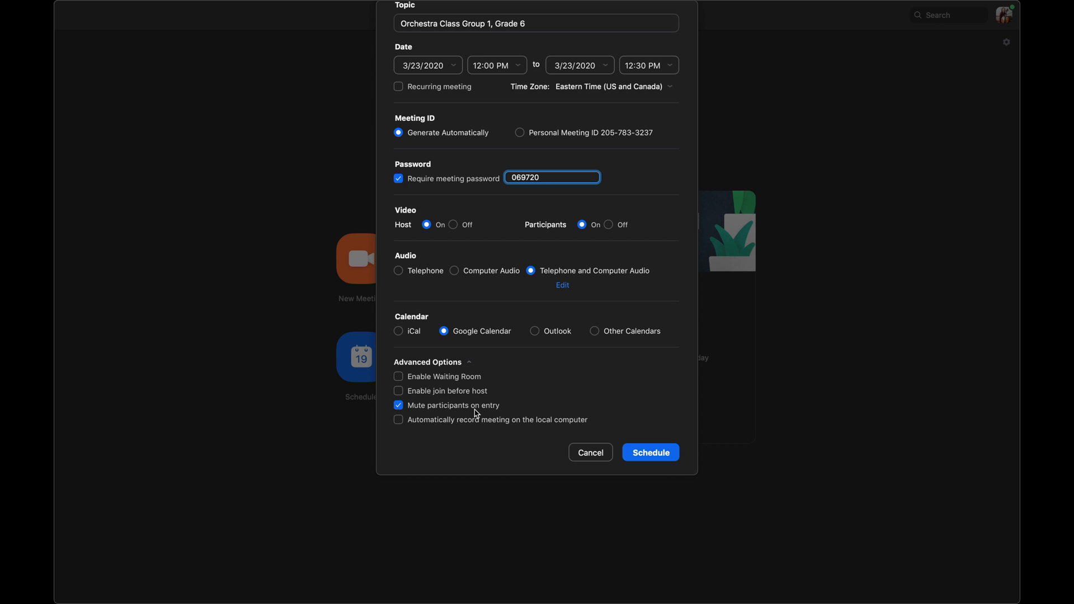
pyautogui.moveTo(459, 415)
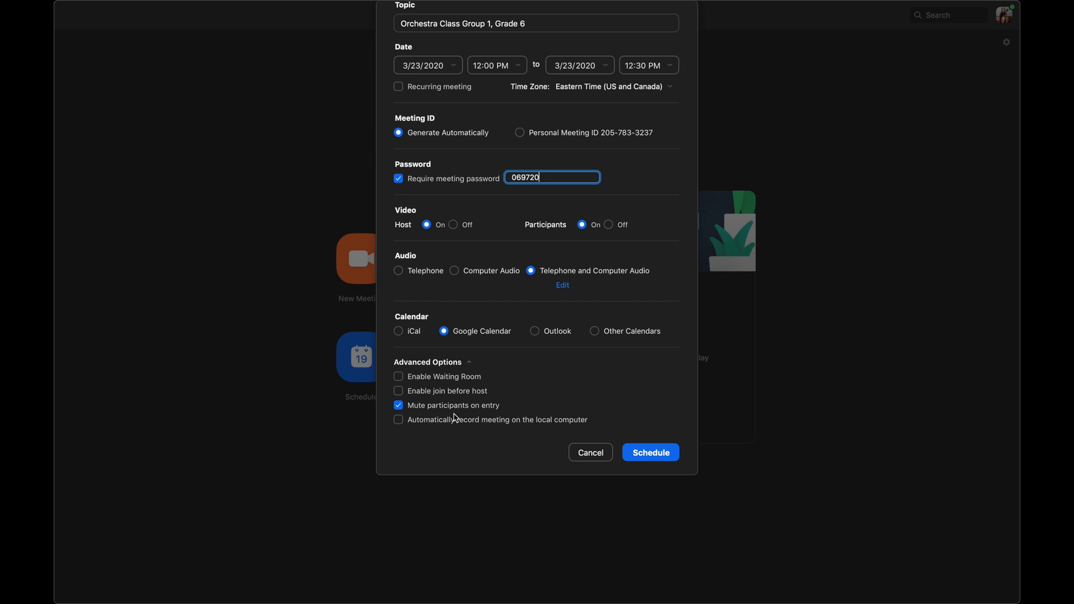
pyautogui.moveTo(421, 428)
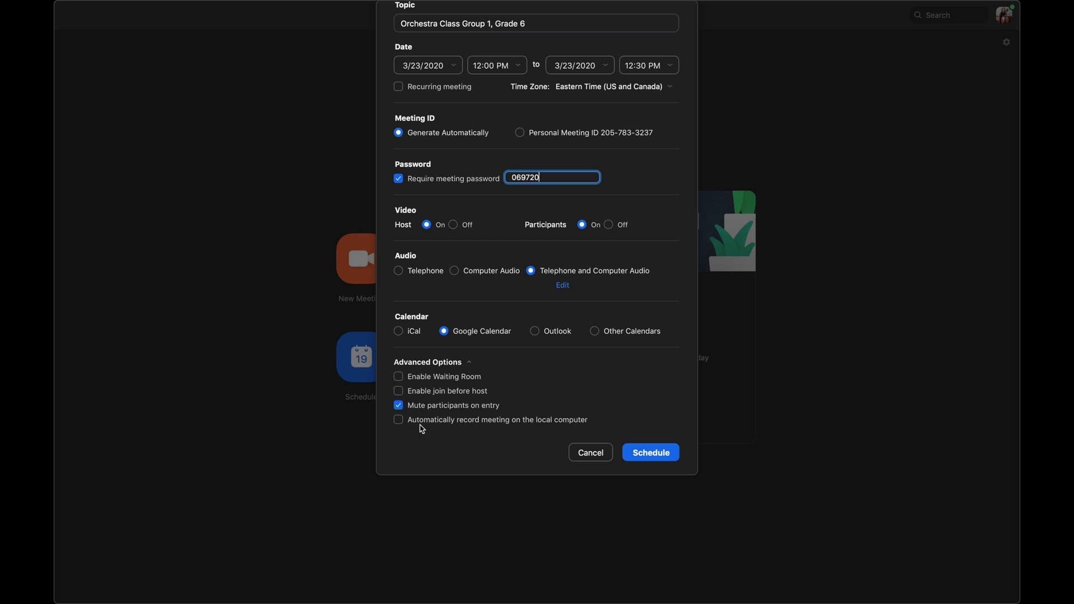
pyautogui.moveTo(530, 426)
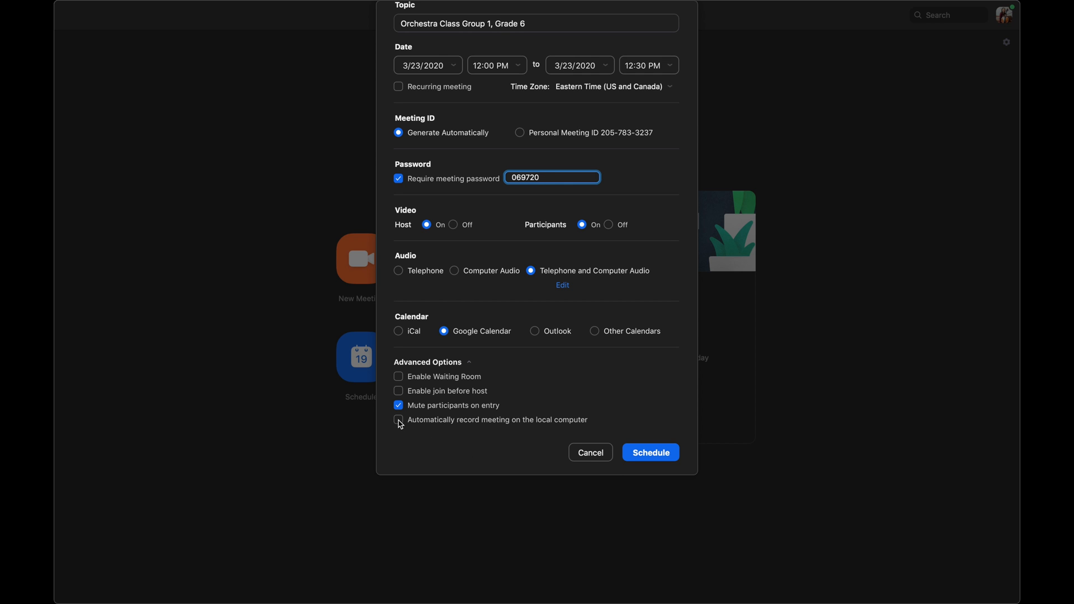
pyautogui.click(398, 419)
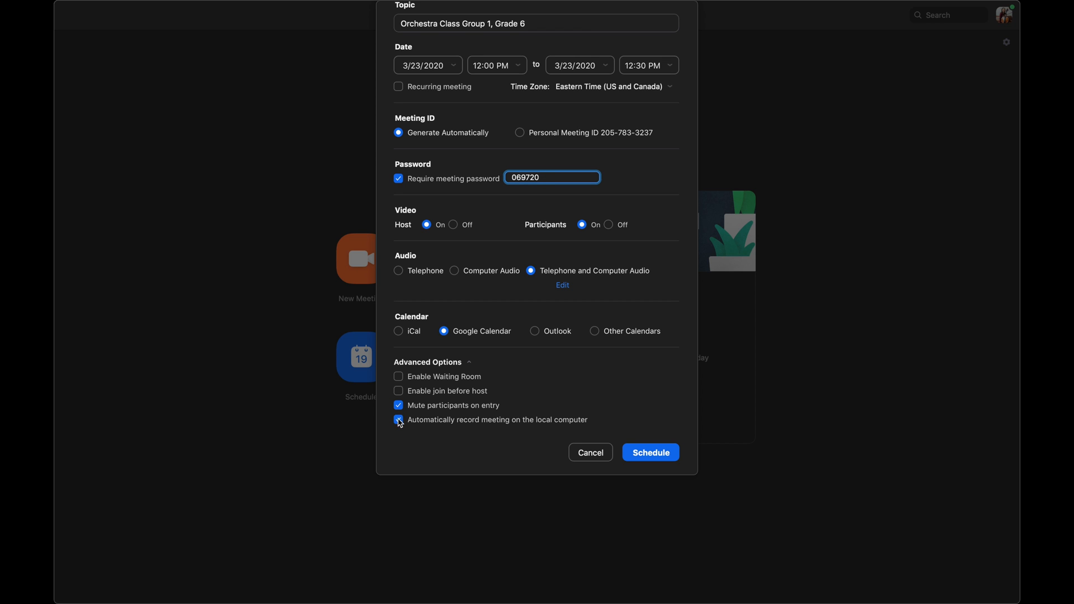
pyautogui.click(398, 419)
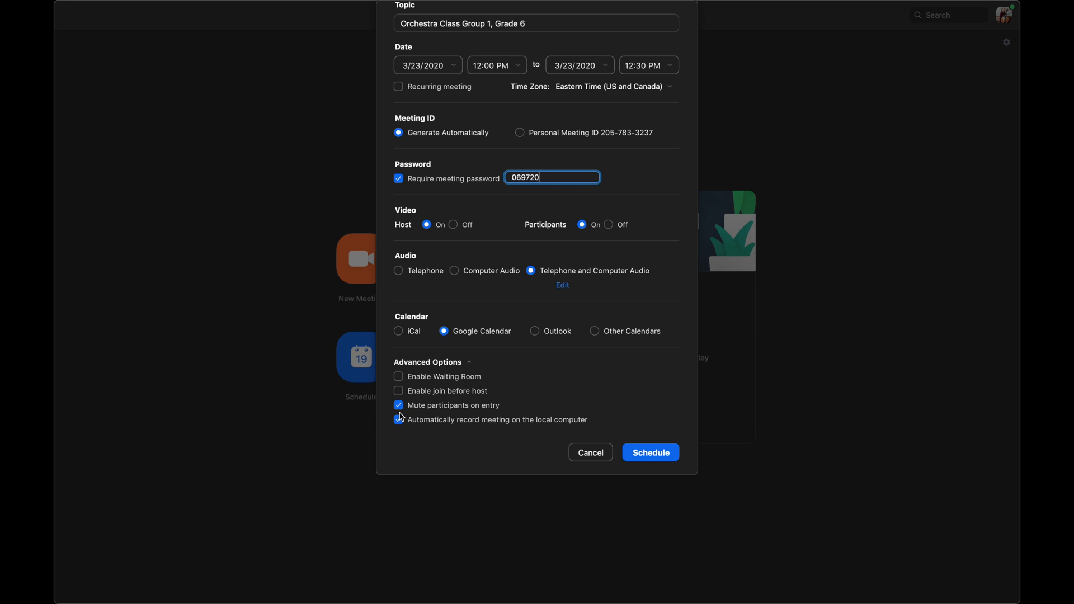
pyautogui.click(398, 419)
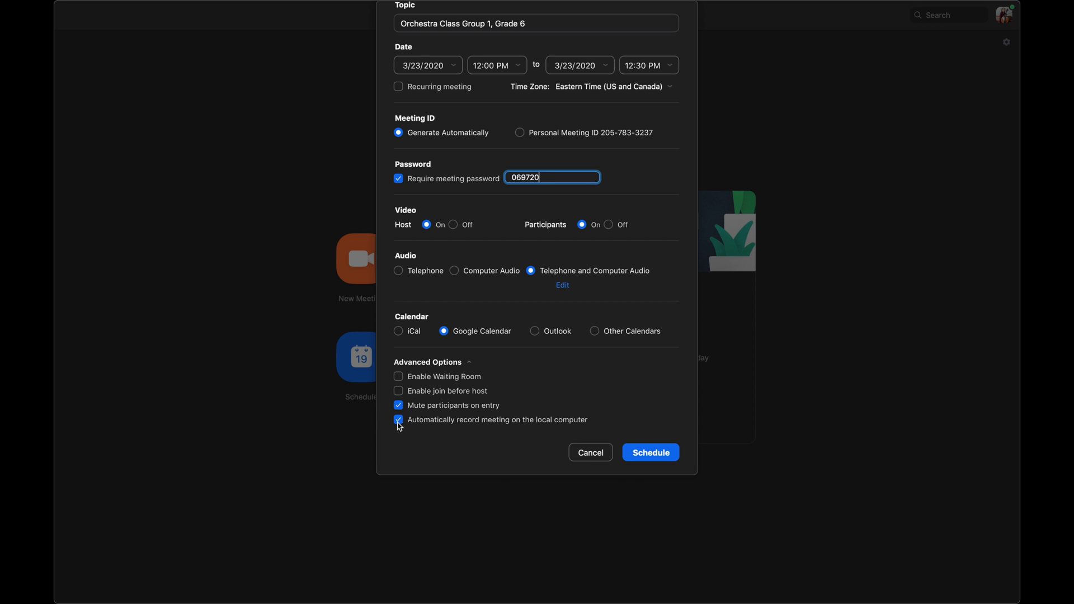
pyautogui.click(399, 420)
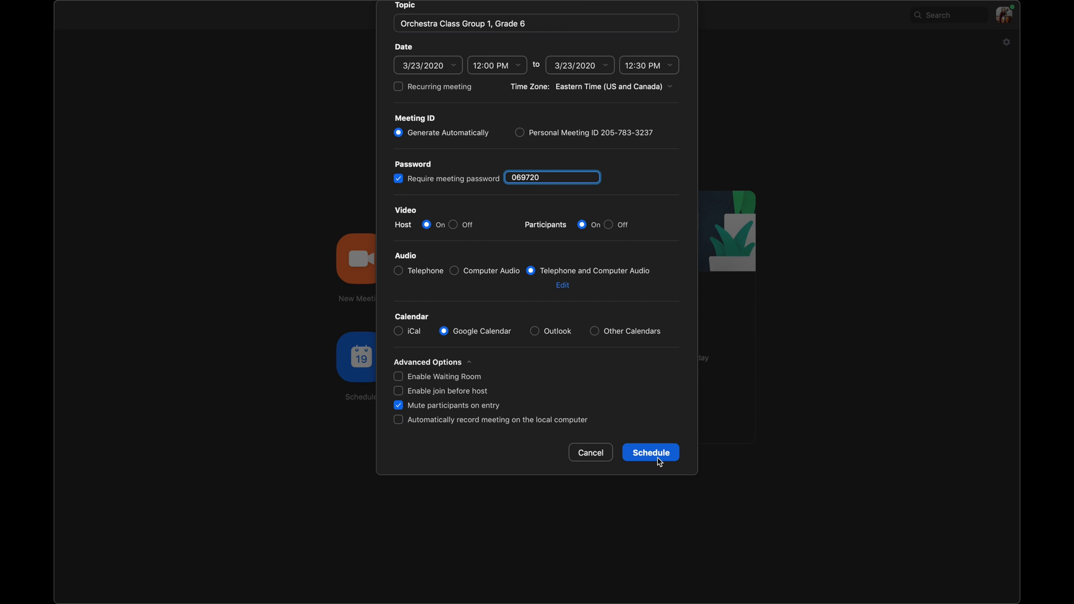
pyautogui.moveTo(649, 457)
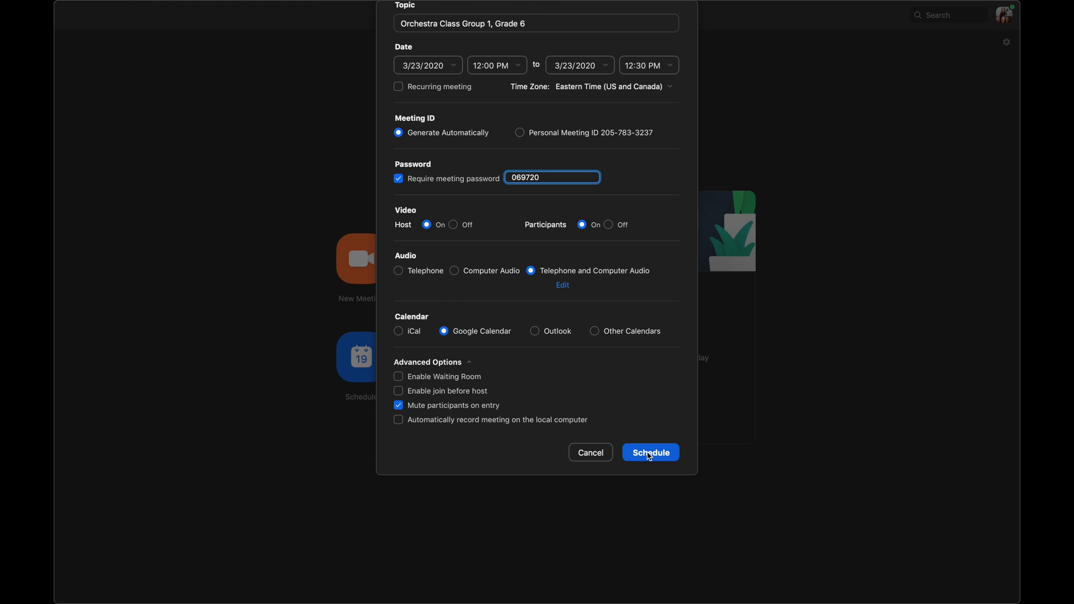
# - Schedule the meeting, bringing up the Google account chooser in Safari
pyautogui.click(651, 452)
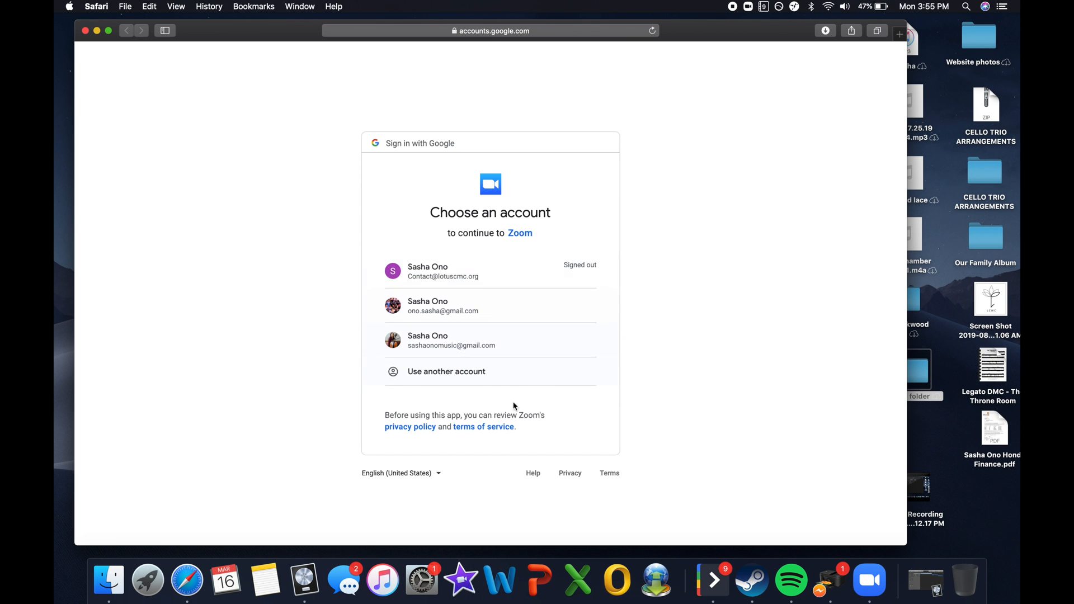
pyautogui.moveTo(486, 299)
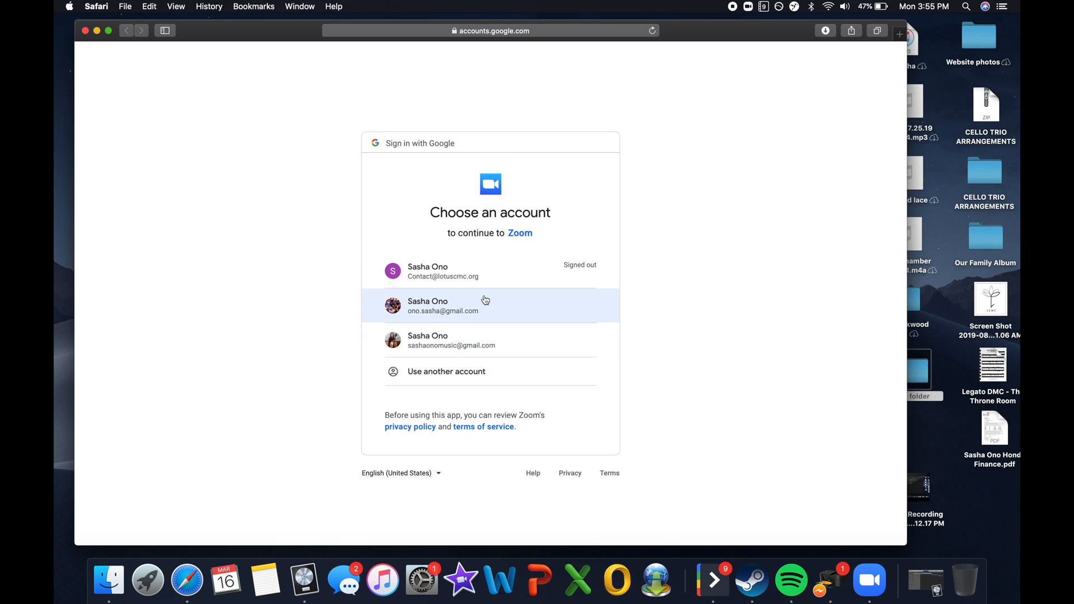
pyautogui.moveTo(870, 592)
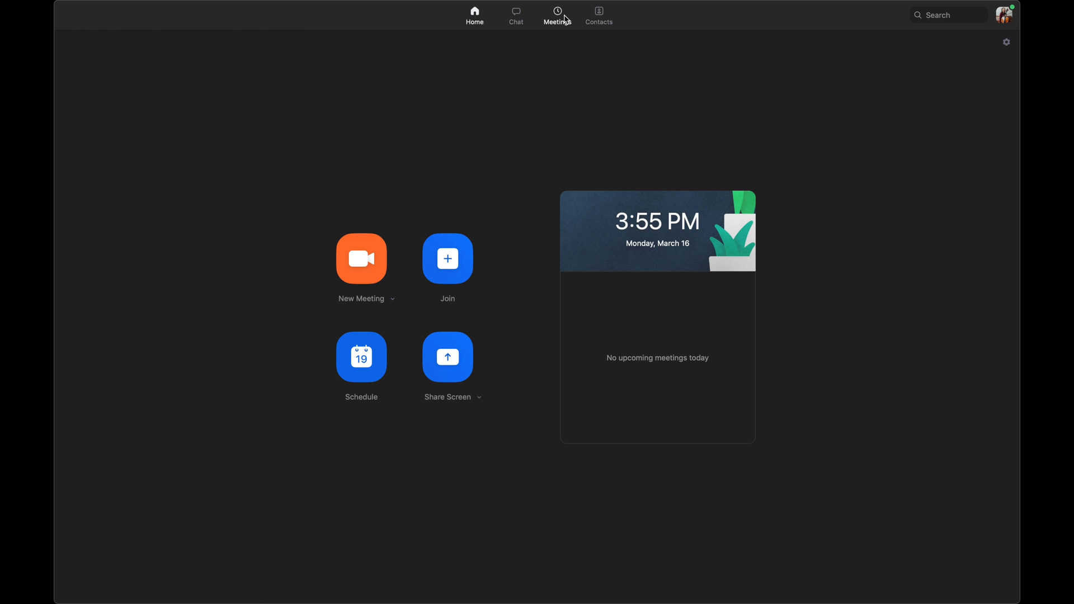
# - Show the Meetings list with Orchestra Class Group 1, Grade 6 on Mar 23, 2020
pyautogui.click(557, 12)
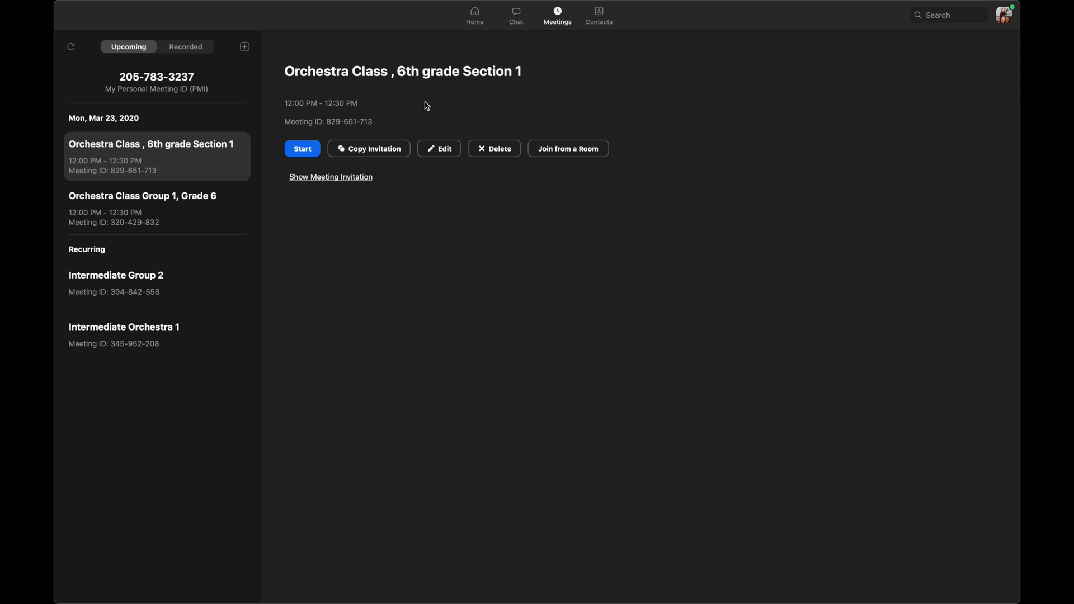
pyautogui.moveTo(183, 158)
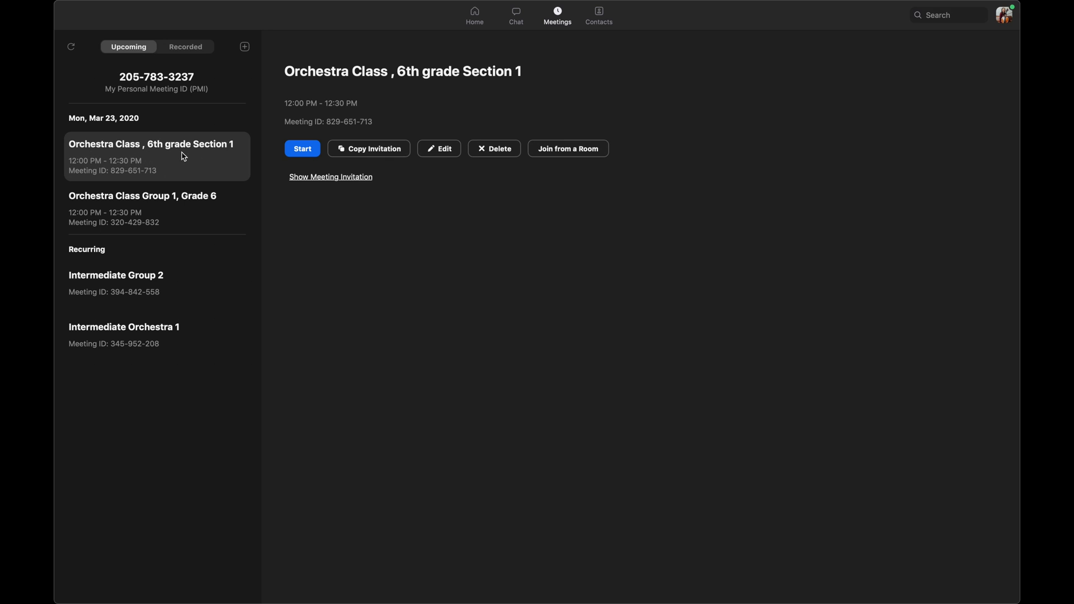
pyautogui.moveTo(316, 71)
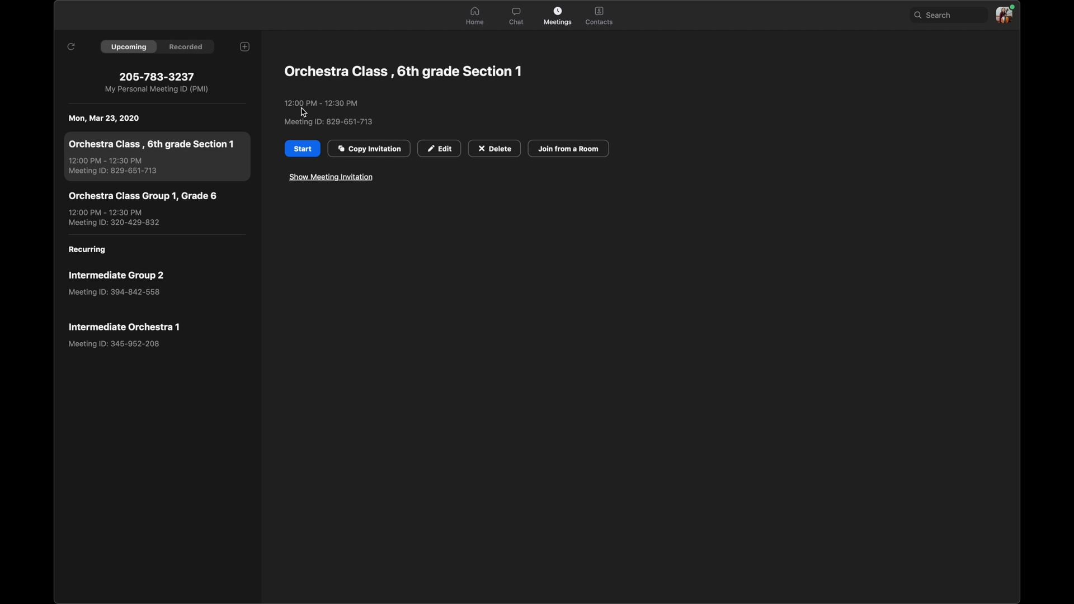
pyautogui.moveTo(315, 121)
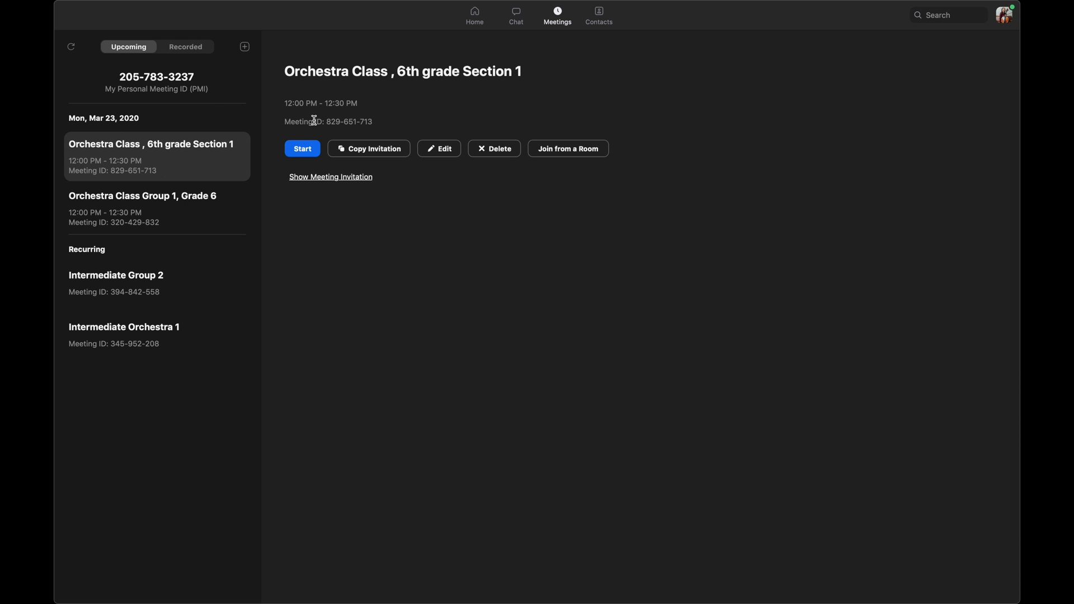
pyautogui.moveTo(352, 179)
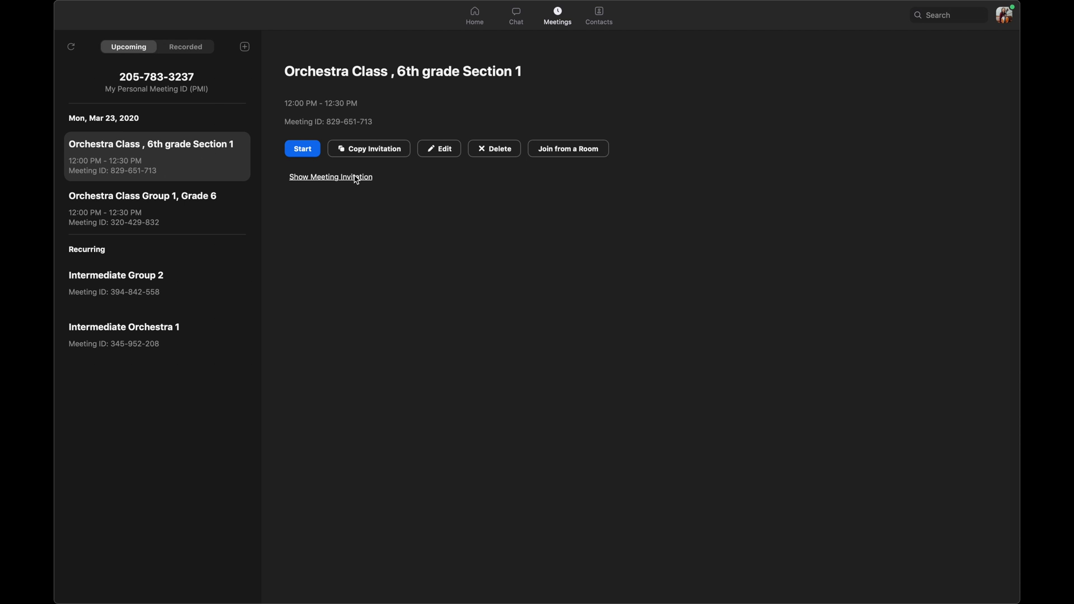
pyautogui.click(331, 177)
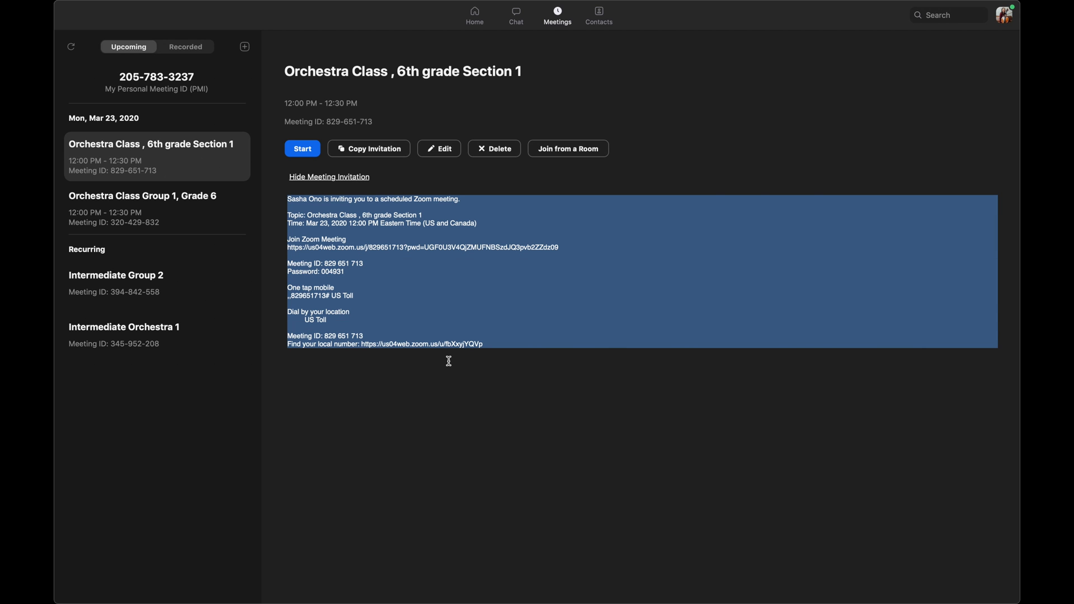
pyautogui.moveTo(419, 320)
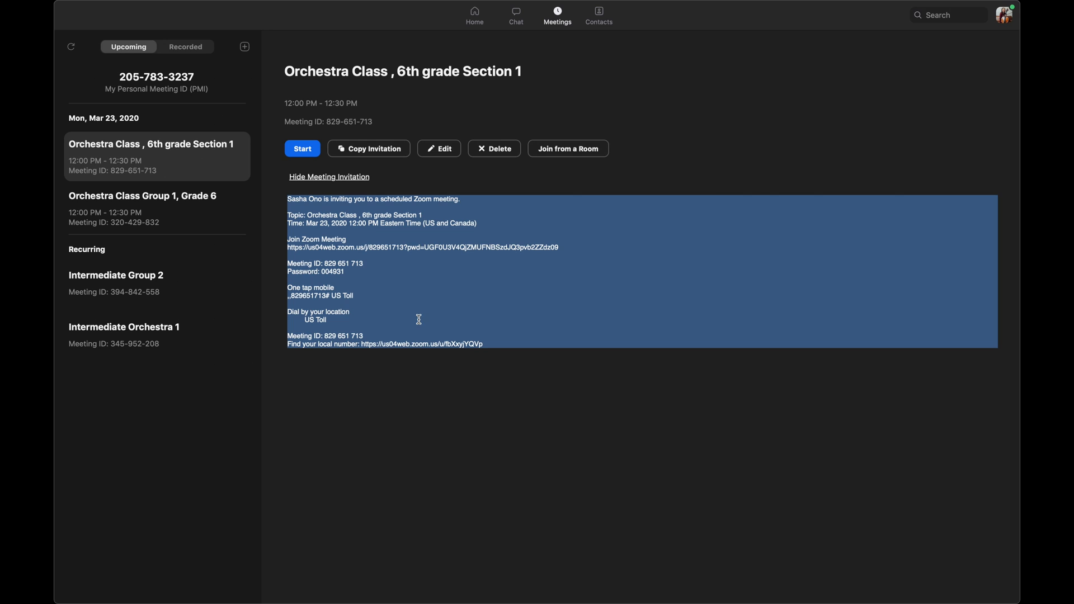
pyautogui.click(369, 148)
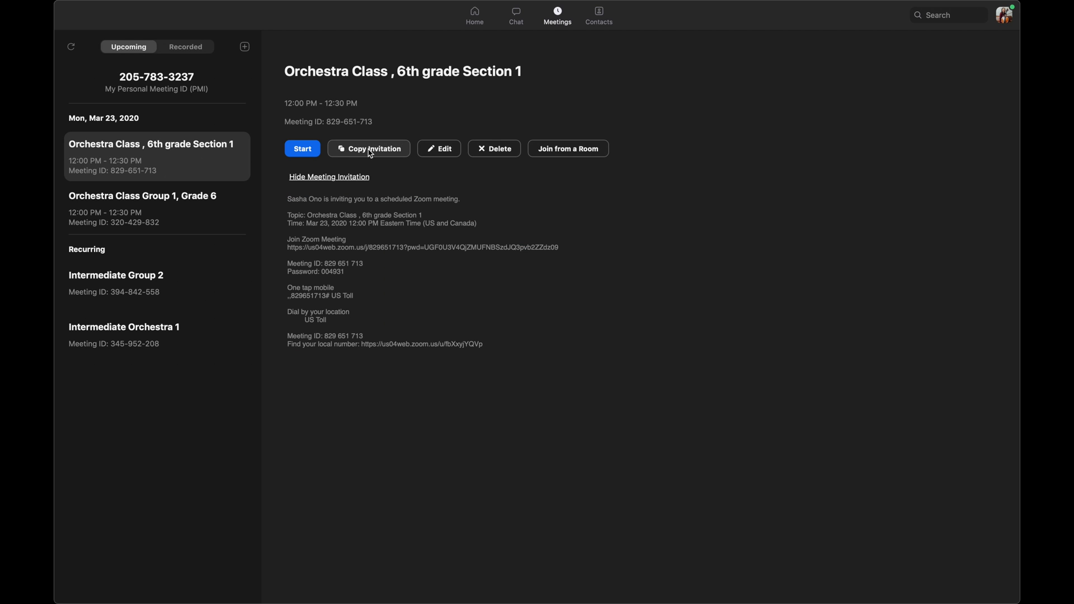
pyautogui.click(368, 148)
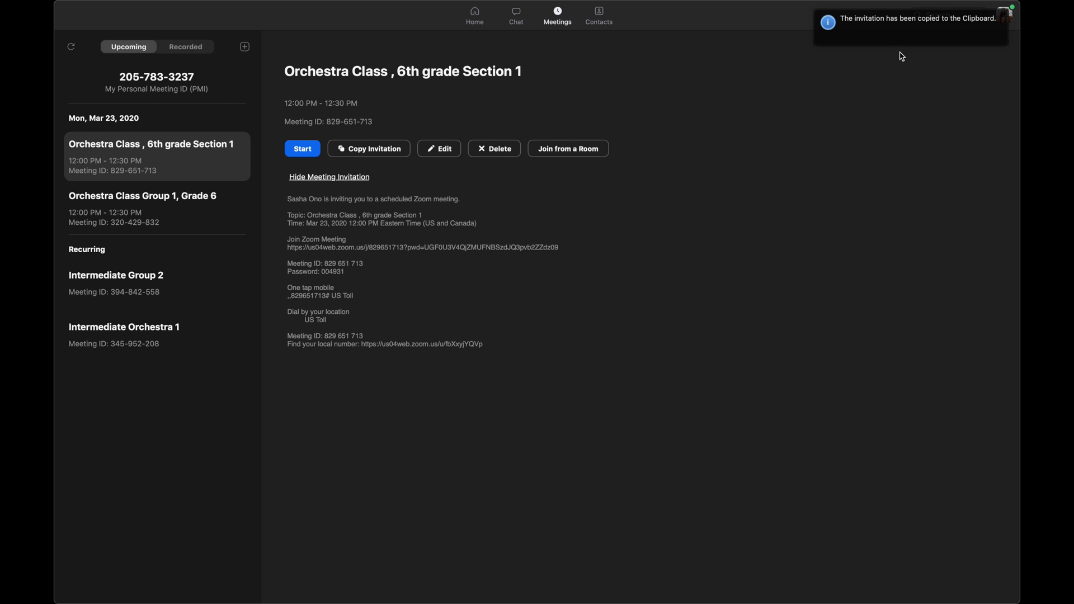
pyautogui.moveTo(392, 316)
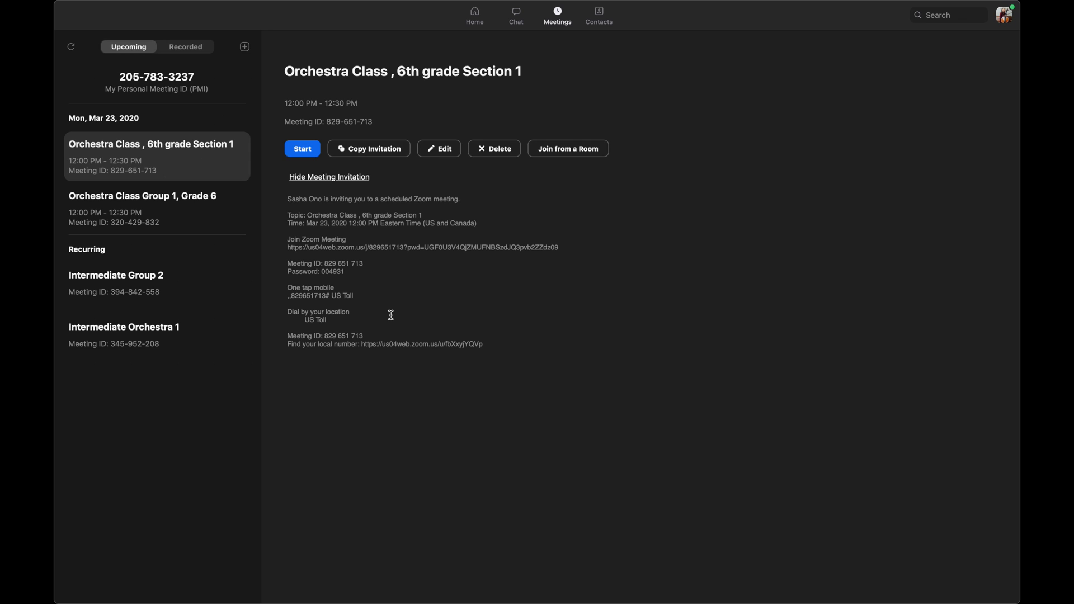
pyautogui.moveTo(454, 339)
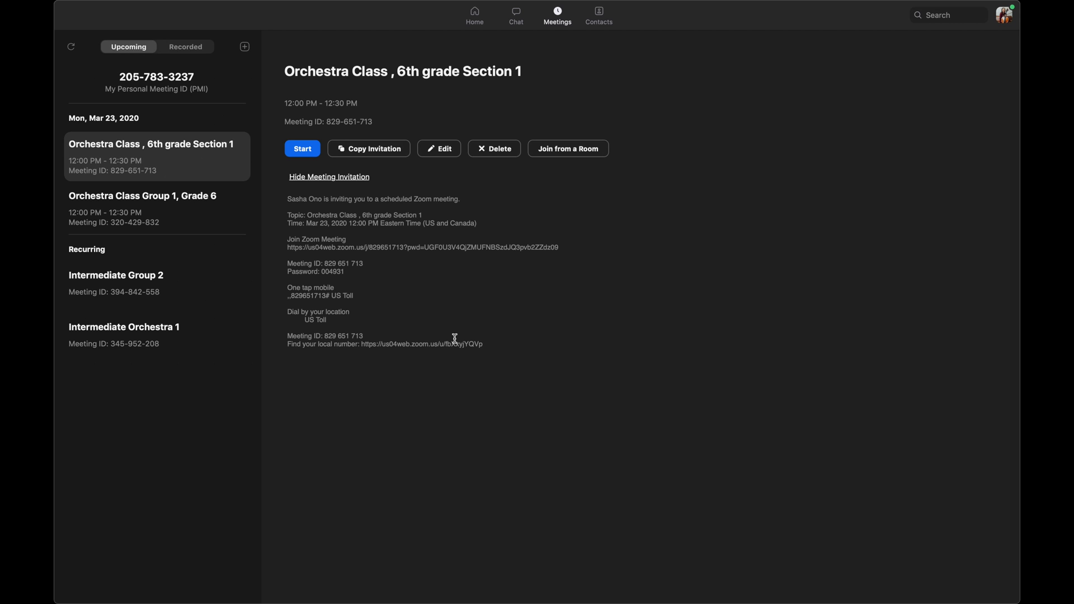
pyautogui.moveTo(482, 343)
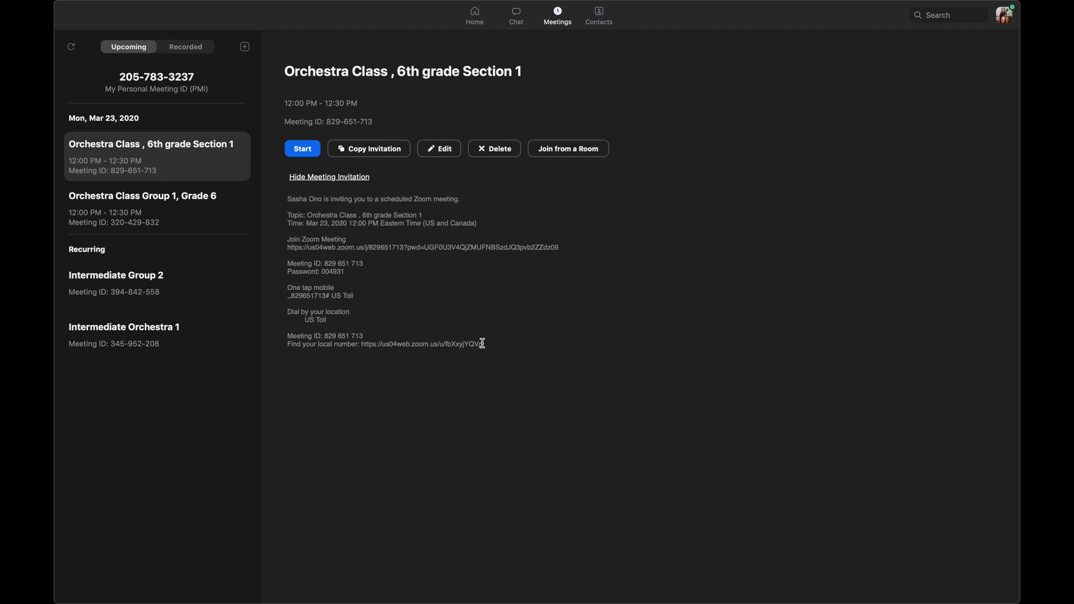
pyautogui.moveTo(296, 202)
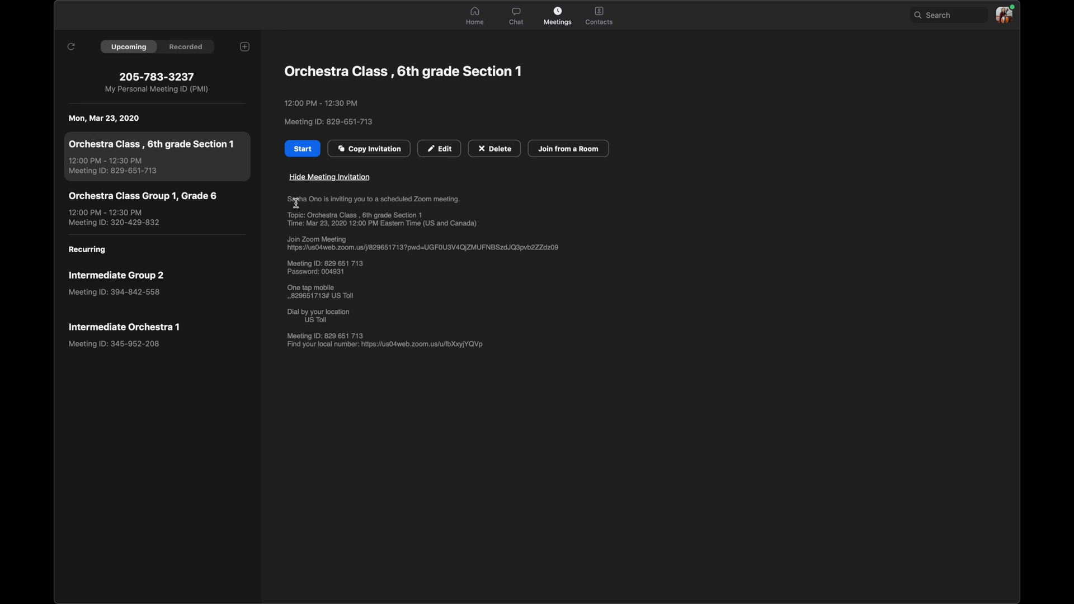
pyautogui.doubleClick(297, 199)
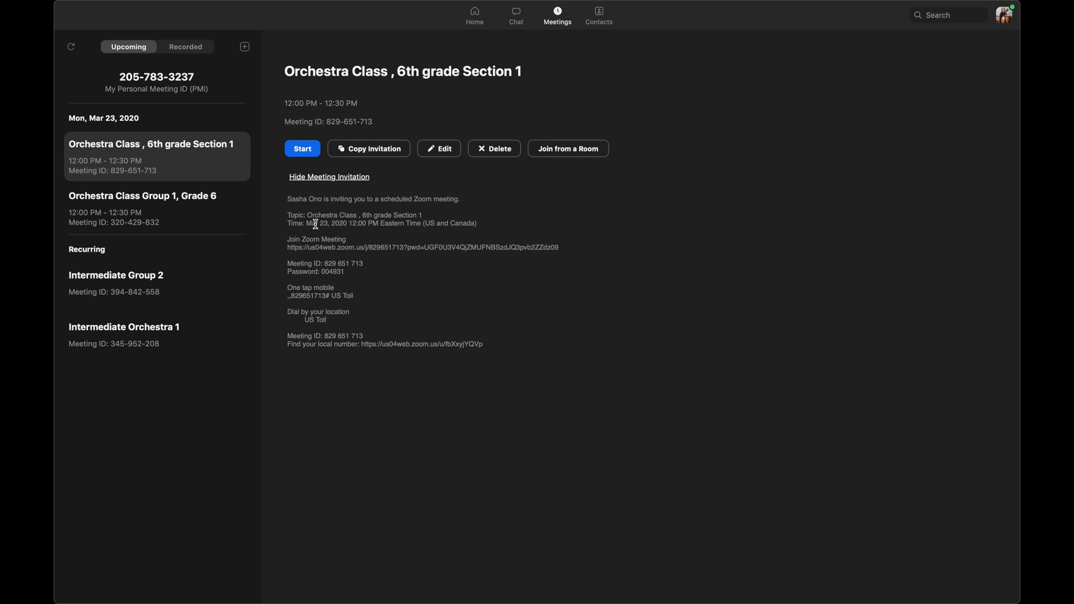
pyautogui.moveTo(309, 248)
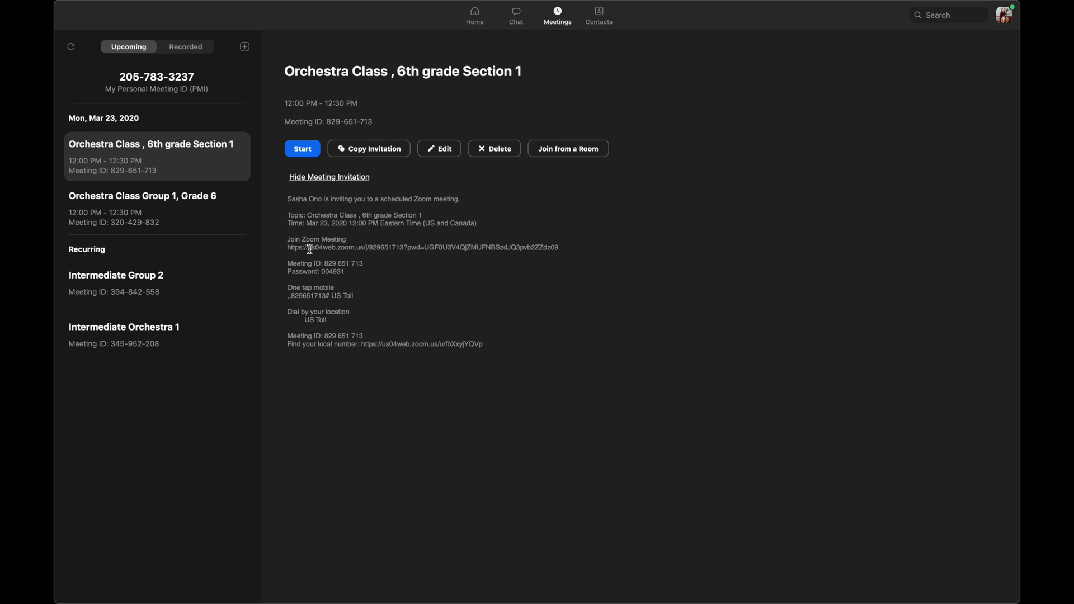
pyautogui.moveTo(394, 249)
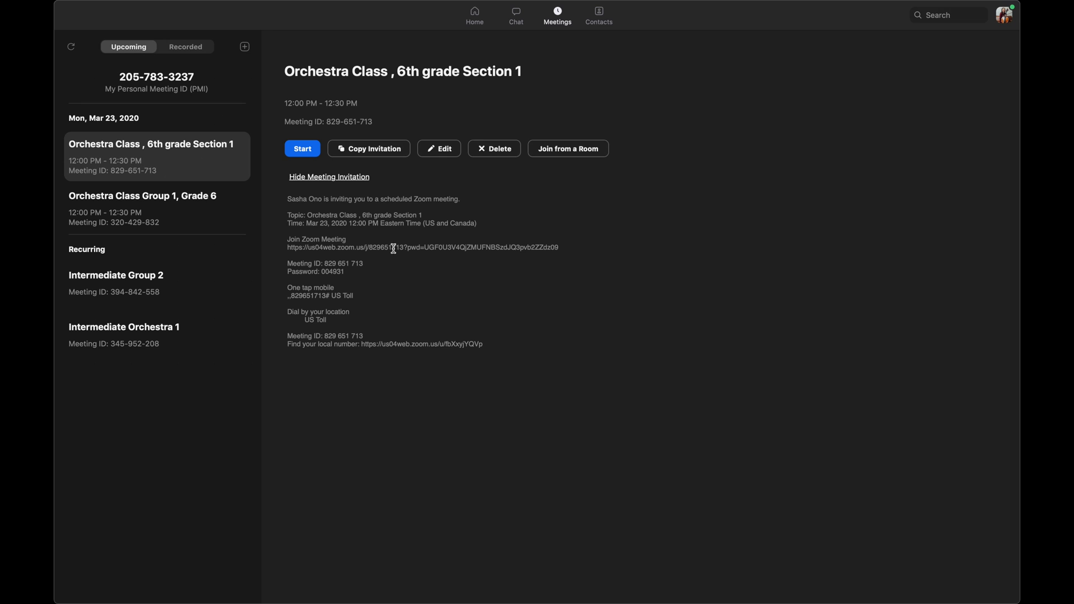
pyautogui.moveTo(371, 320)
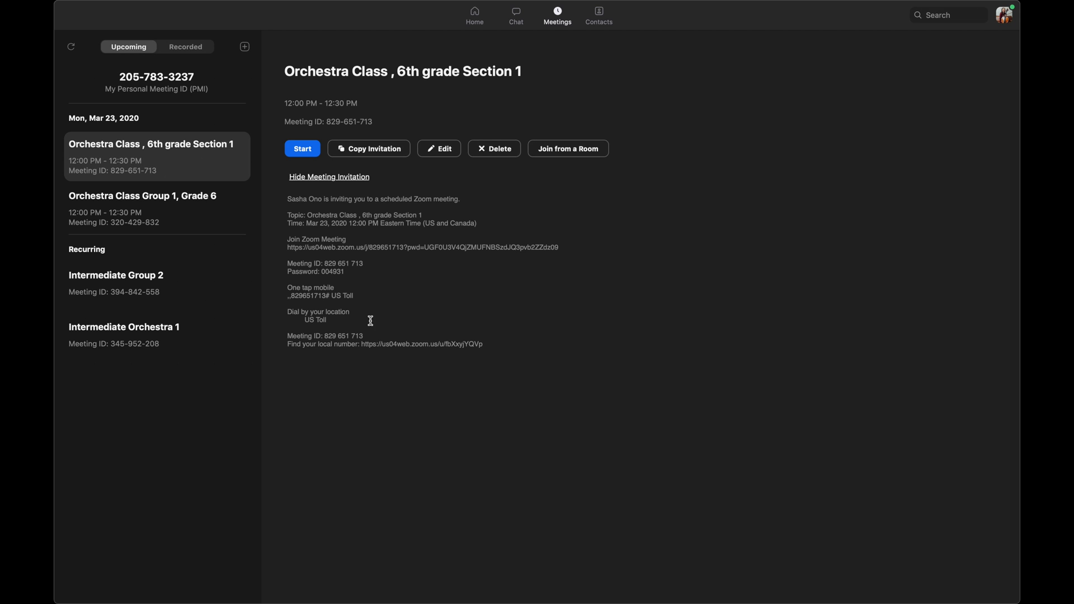
pyautogui.moveTo(339, 263)
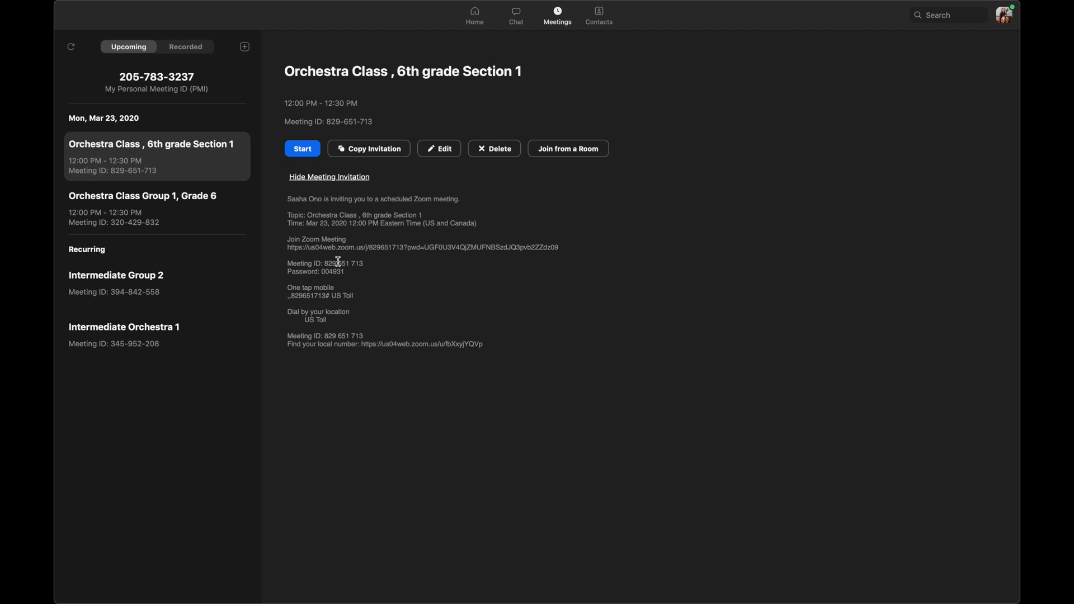
pyautogui.moveTo(353, 272)
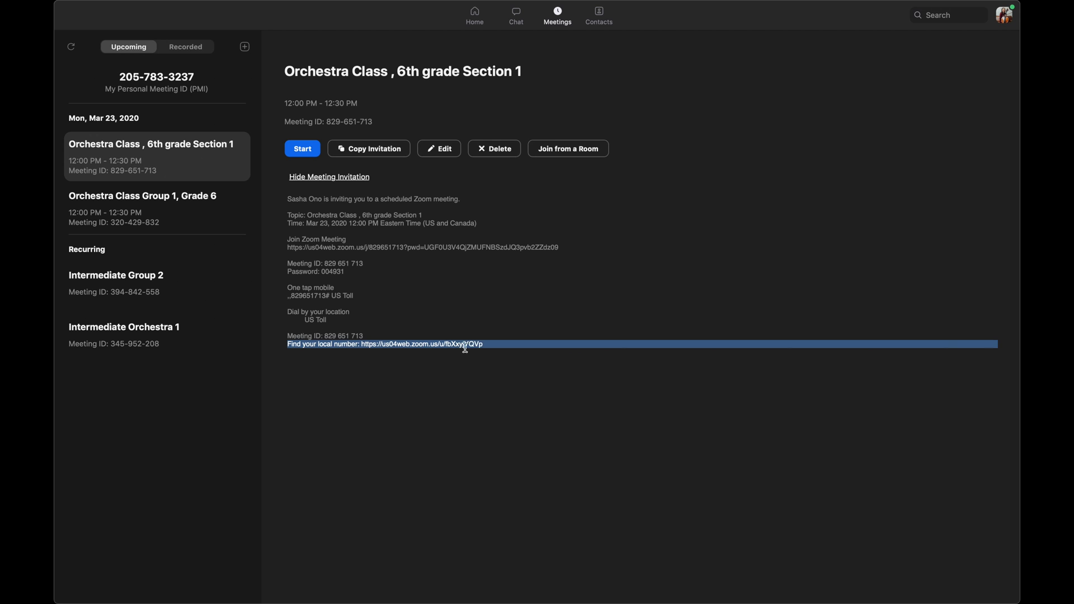
pyautogui.click(488, 345)
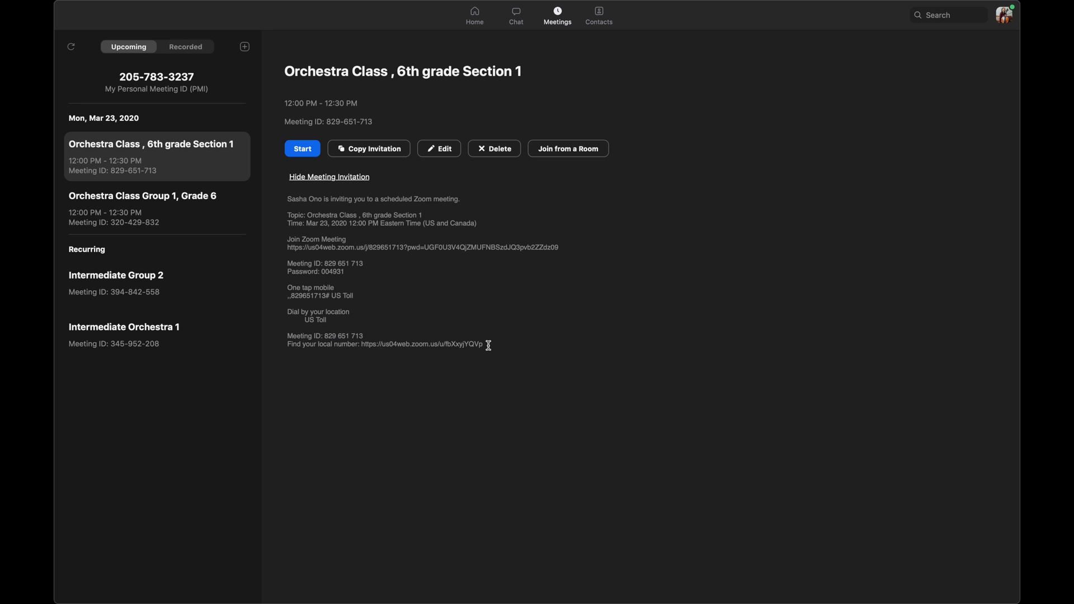
pyautogui.moveTo(312, 263); pyautogui.dragTo(356, 271)
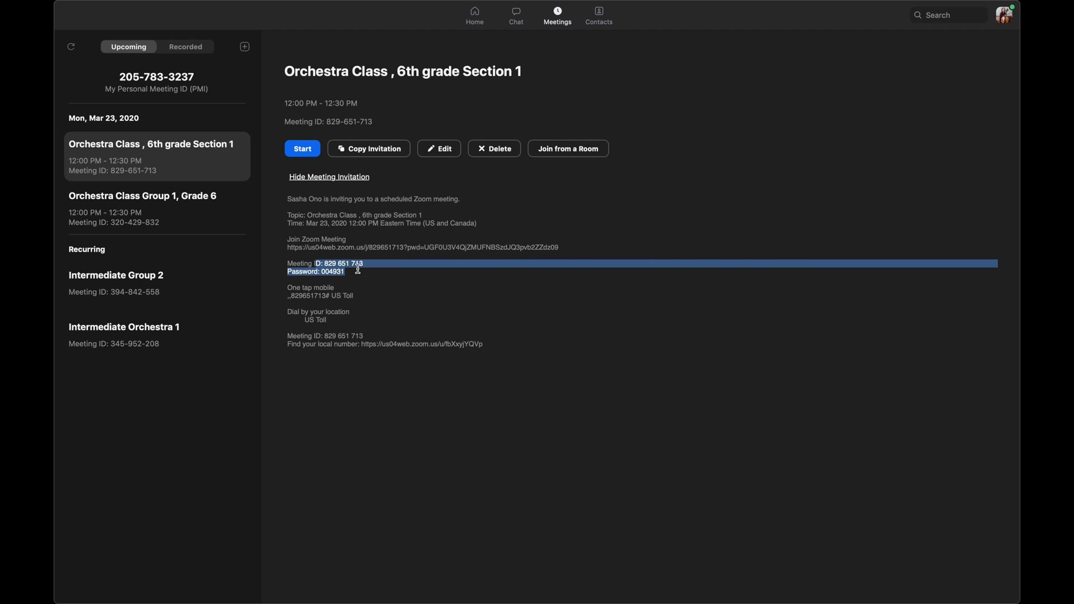
pyautogui.click(354, 273)
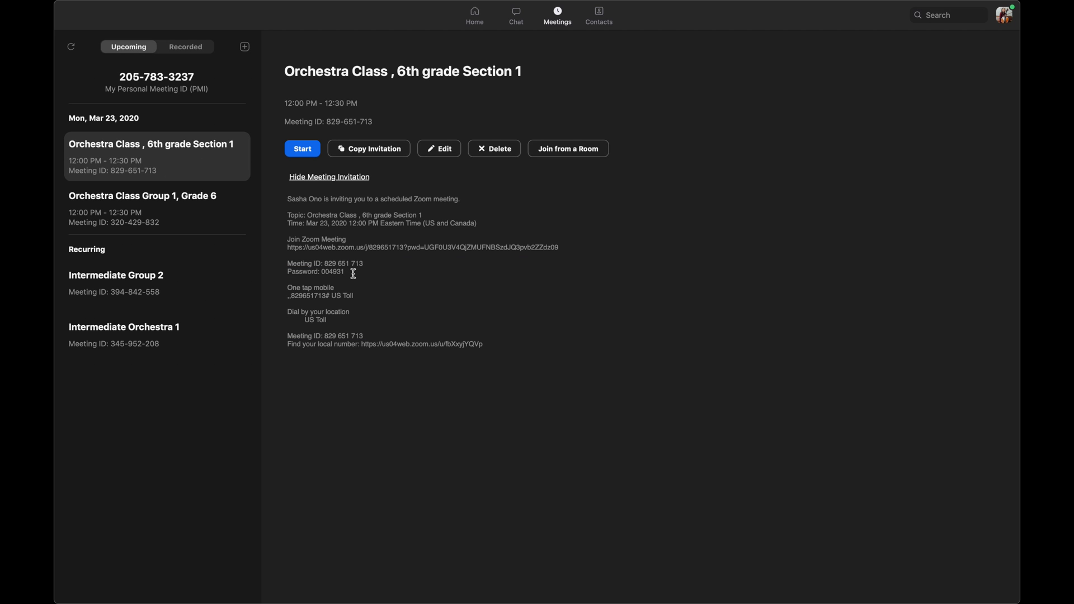
pyautogui.moveTo(353, 277)
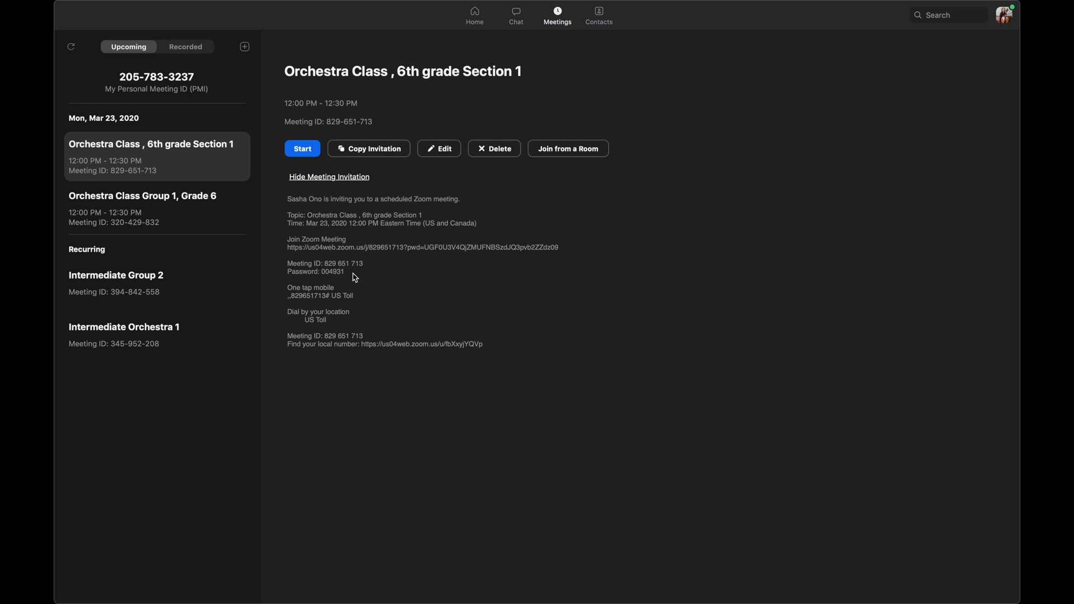
pyautogui.moveTo(368, 344)
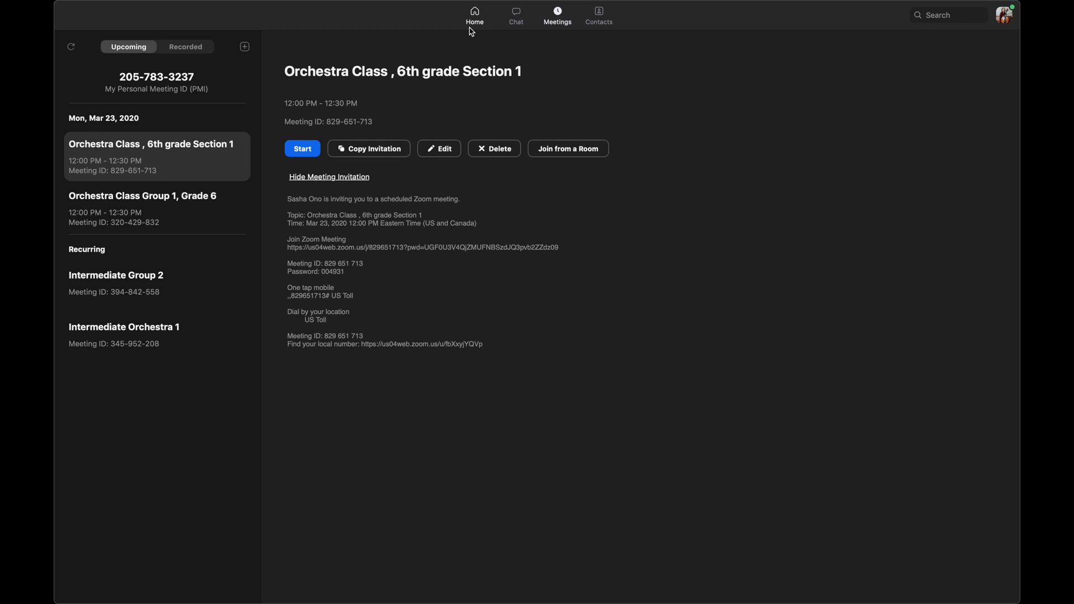
pyautogui.moveTo(474, 29)
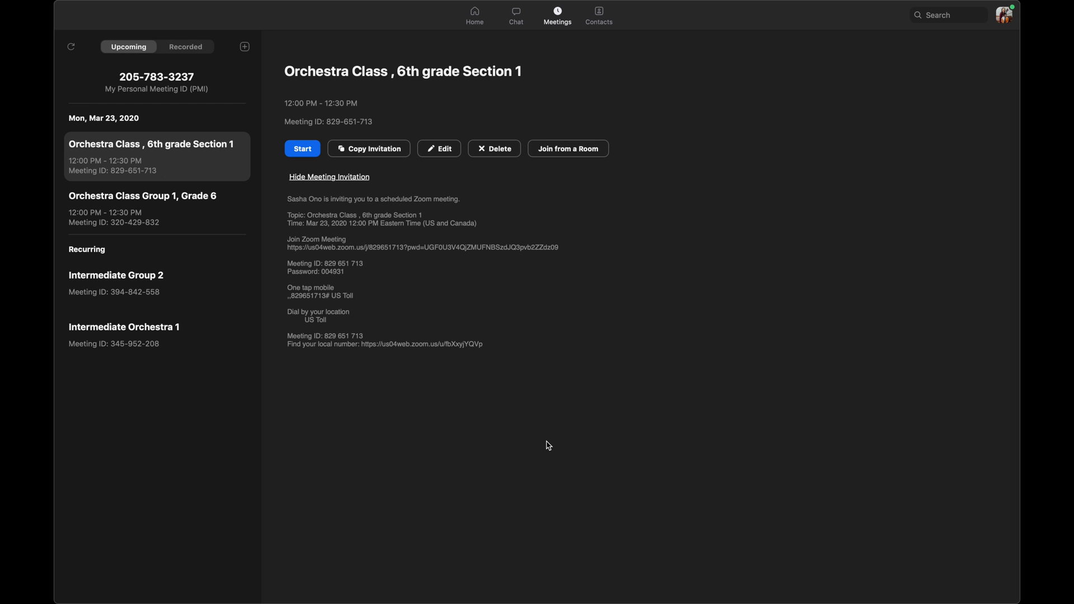
pyautogui.moveTo(465, 130)
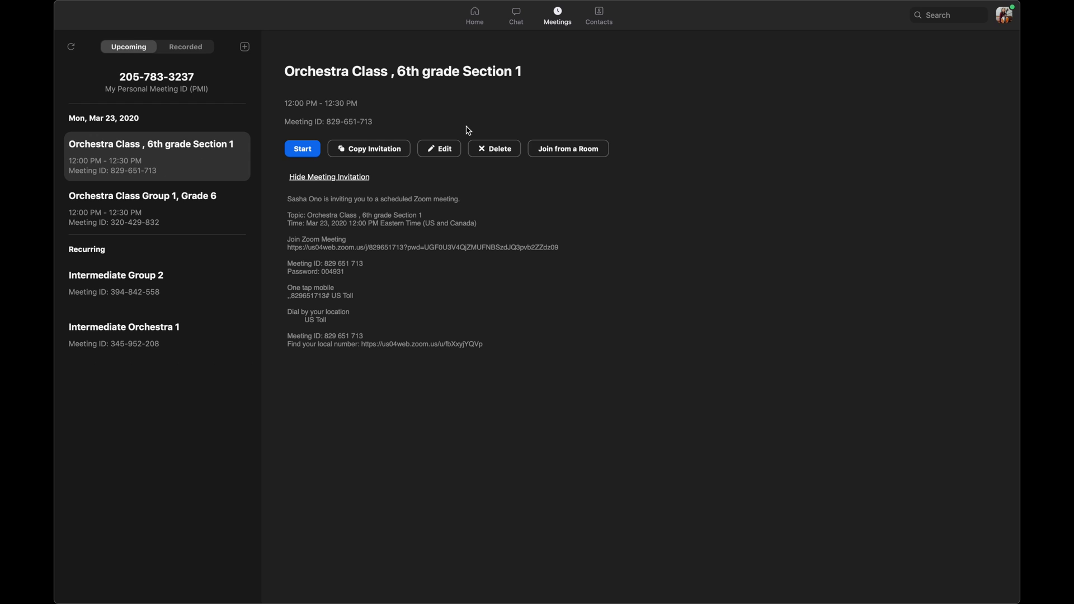
pyautogui.moveTo(475, 11)
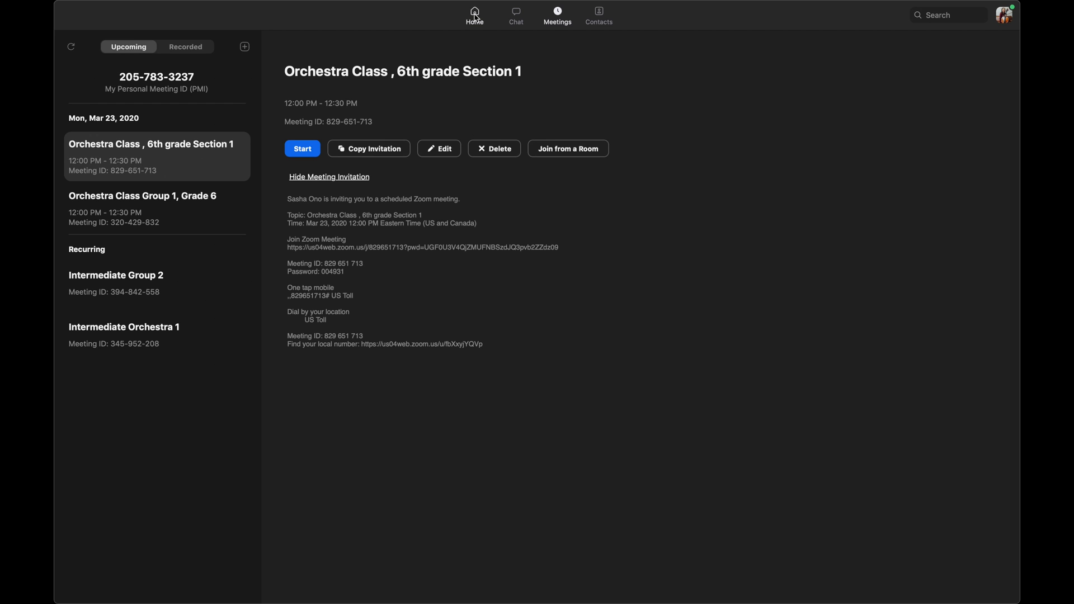
# - Go Home and back to Meetings, returning to Orchestra Class, 6th grade Section 1
pyautogui.click(474, 13)
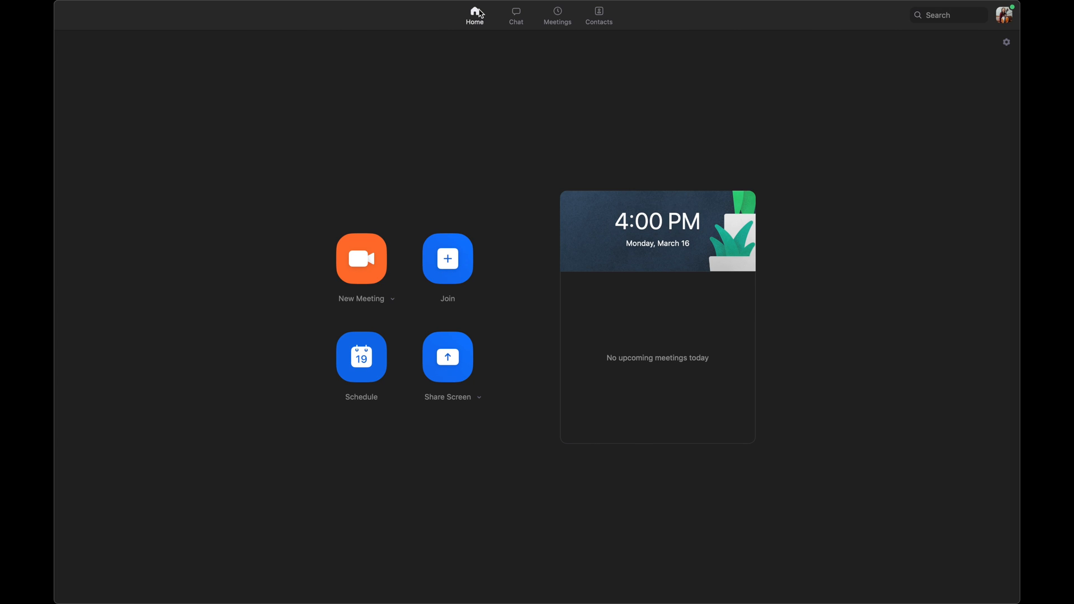
pyautogui.moveTo(439, 219)
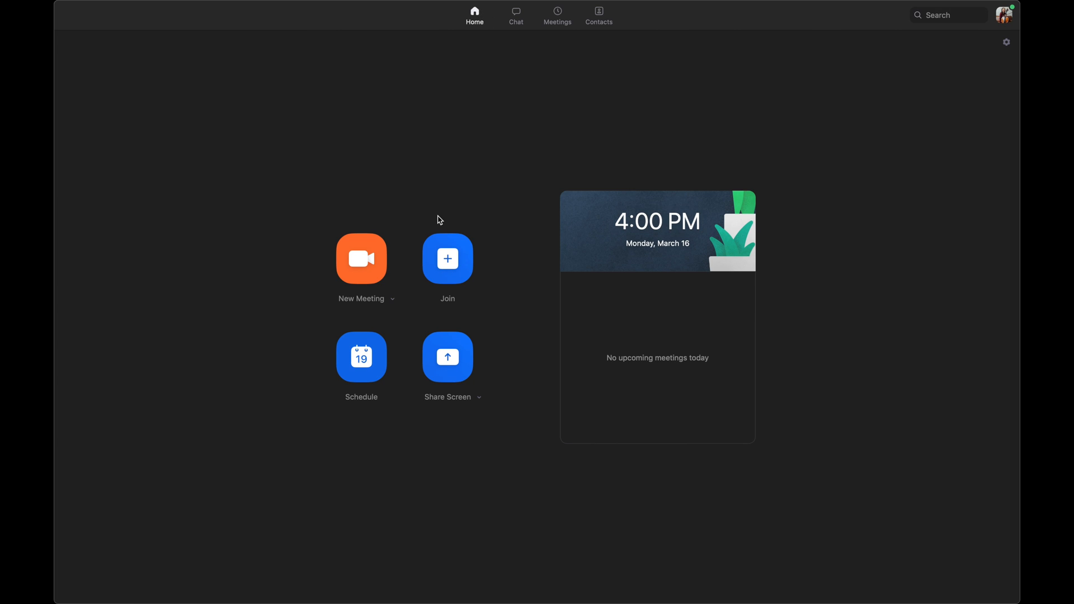
pyautogui.moveTo(443, 394)
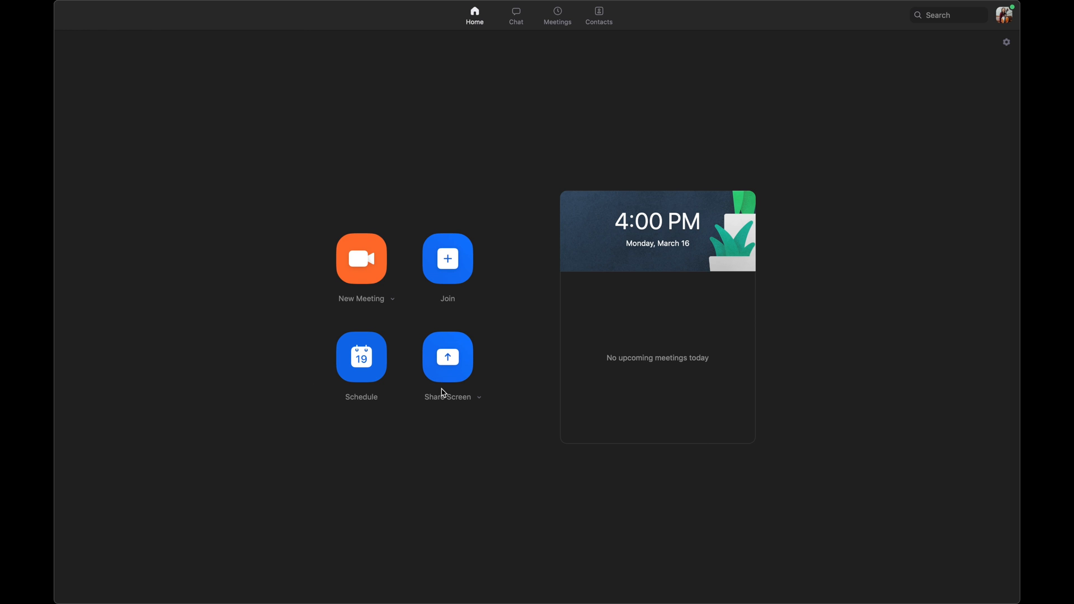
pyautogui.moveTo(450, 262)
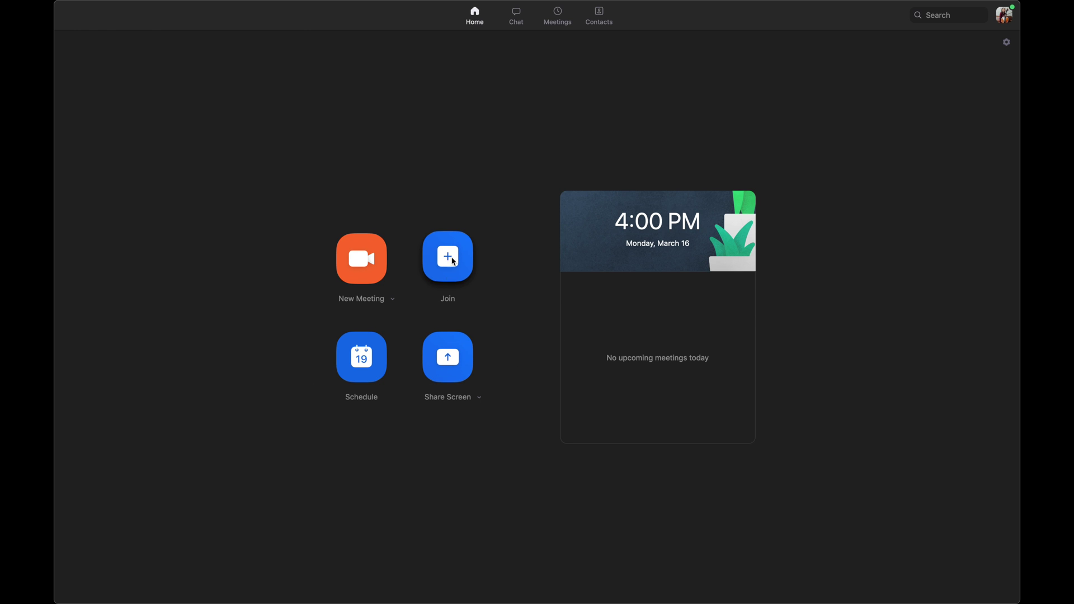
pyautogui.click(557, 14)
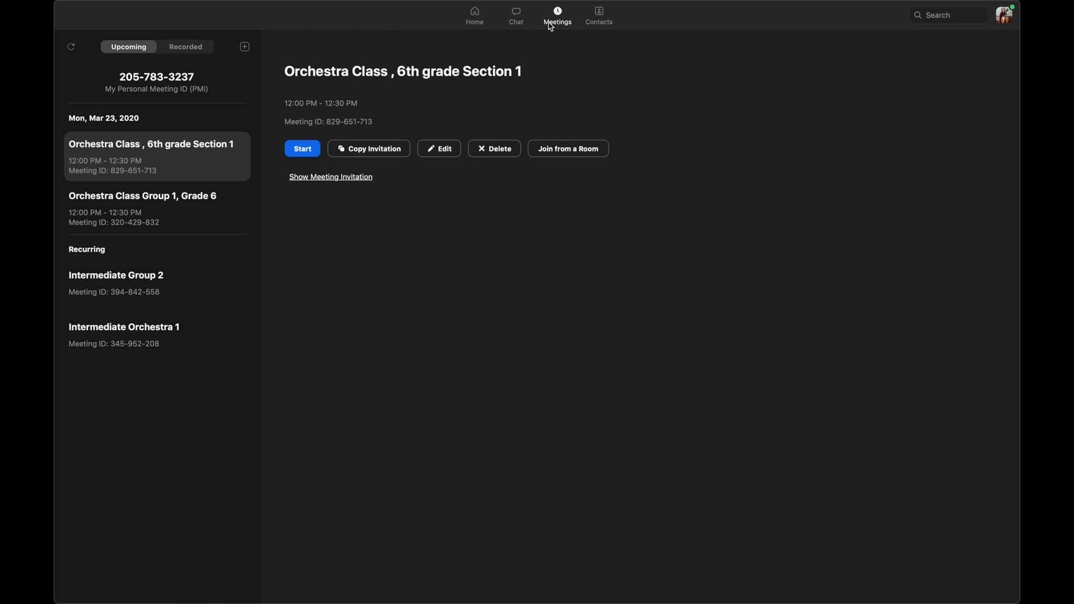
pyautogui.moveTo(320, 242)
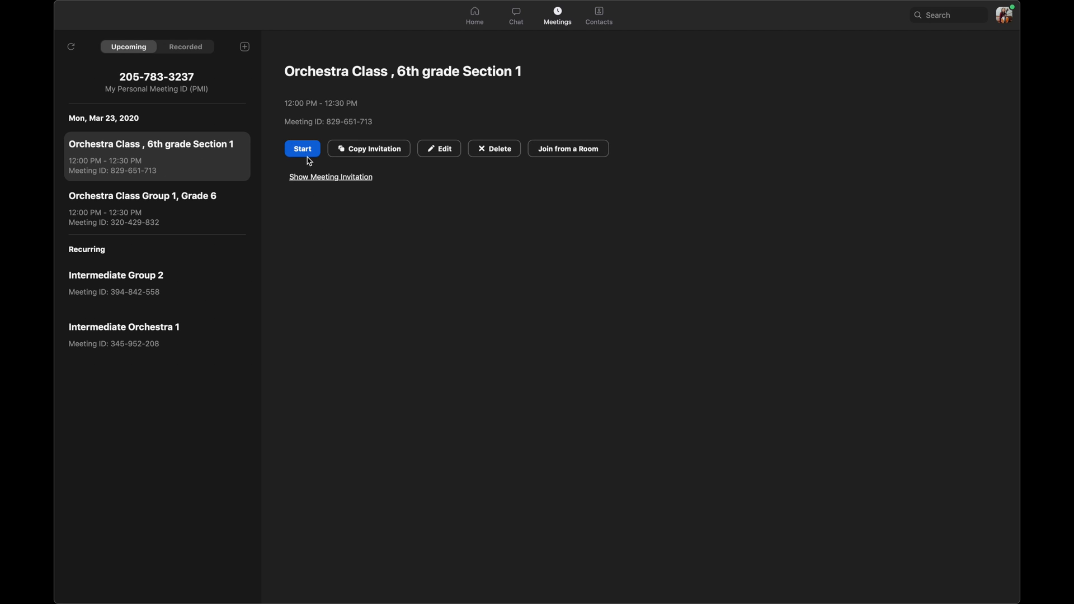
pyautogui.moveTo(291, 115)
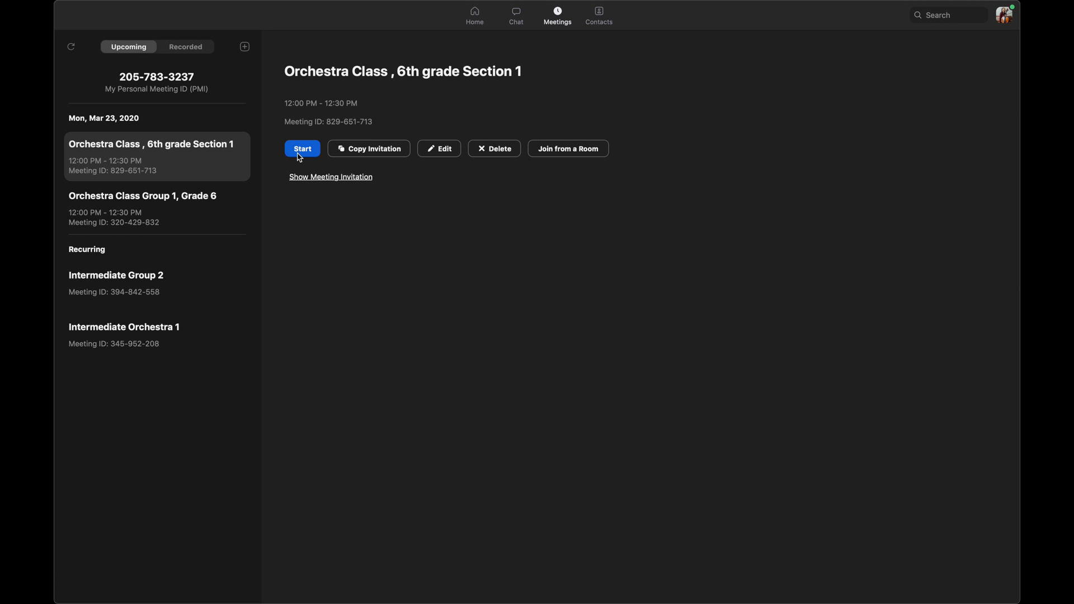
# - Start the Orchestra Class, 6th grade Section 1 meeting with computer audio
pyautogui.click(303, 148)
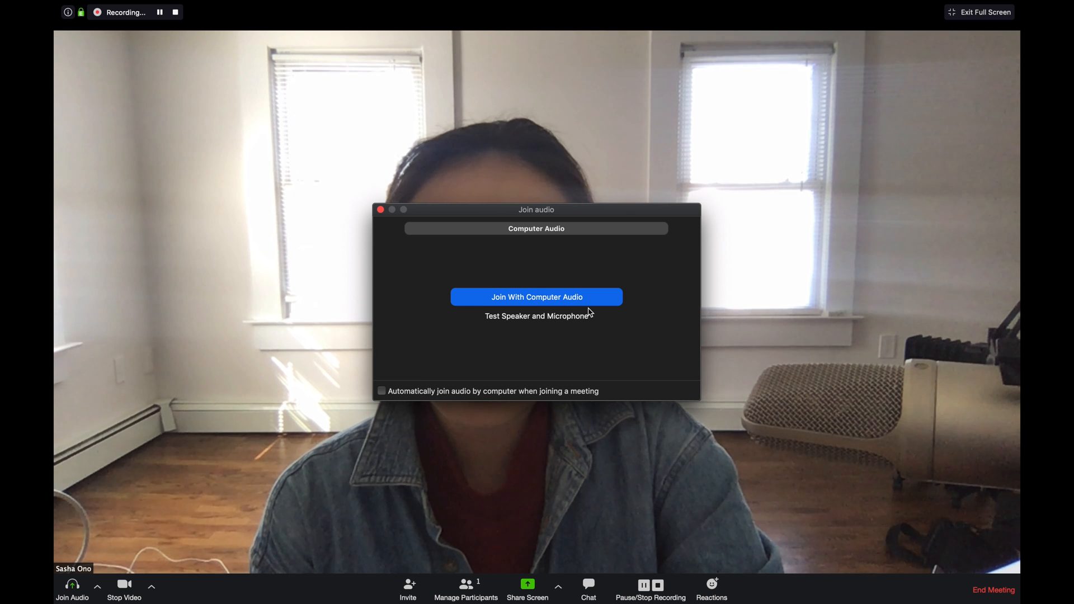
pyautogui.moveTo(557, 323)
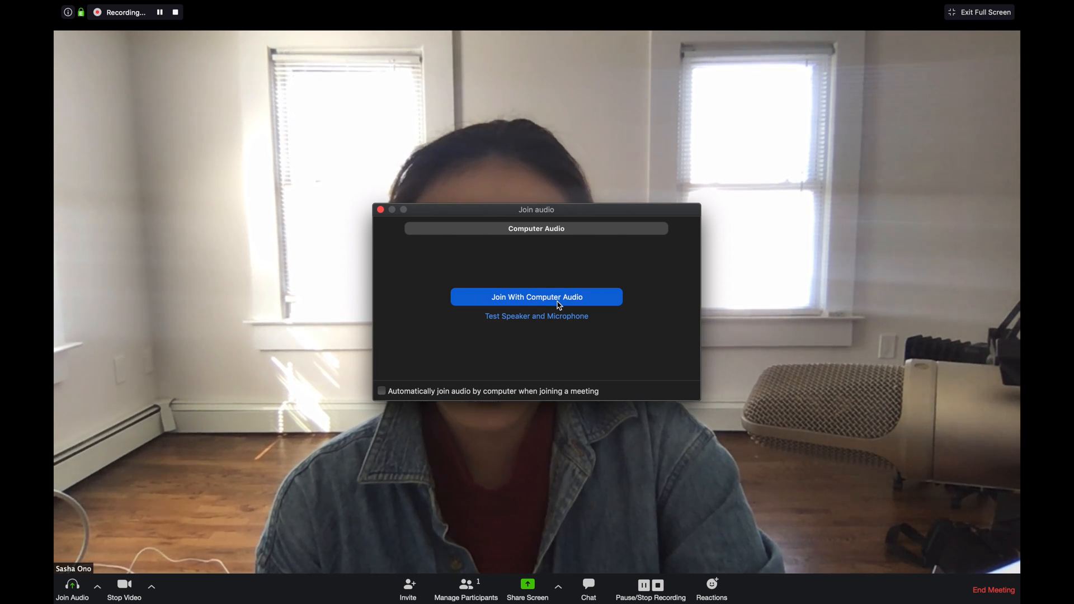
pyautogui.click(537, 297)
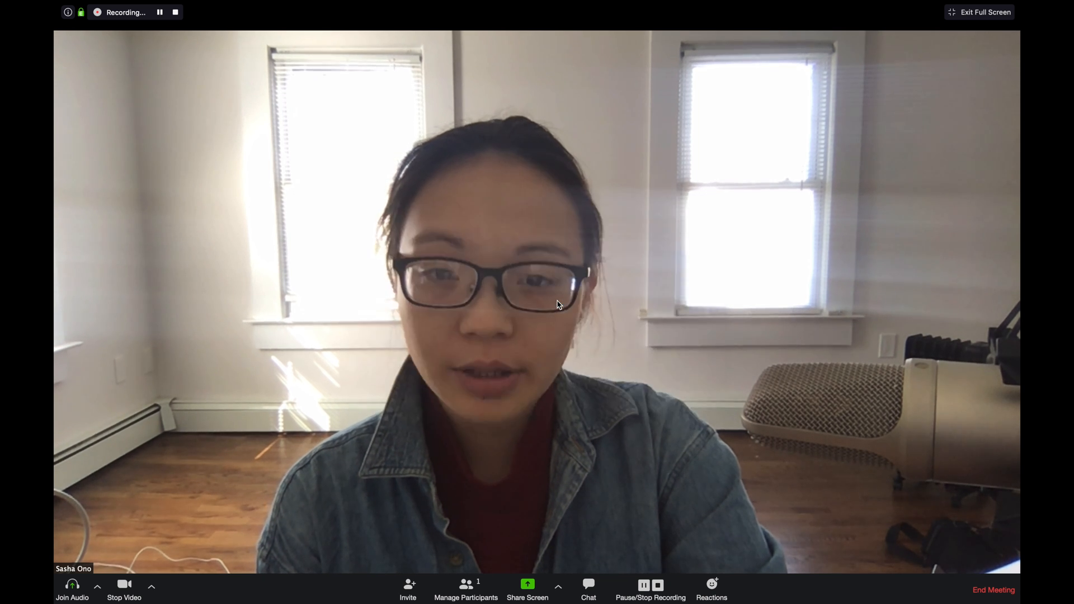